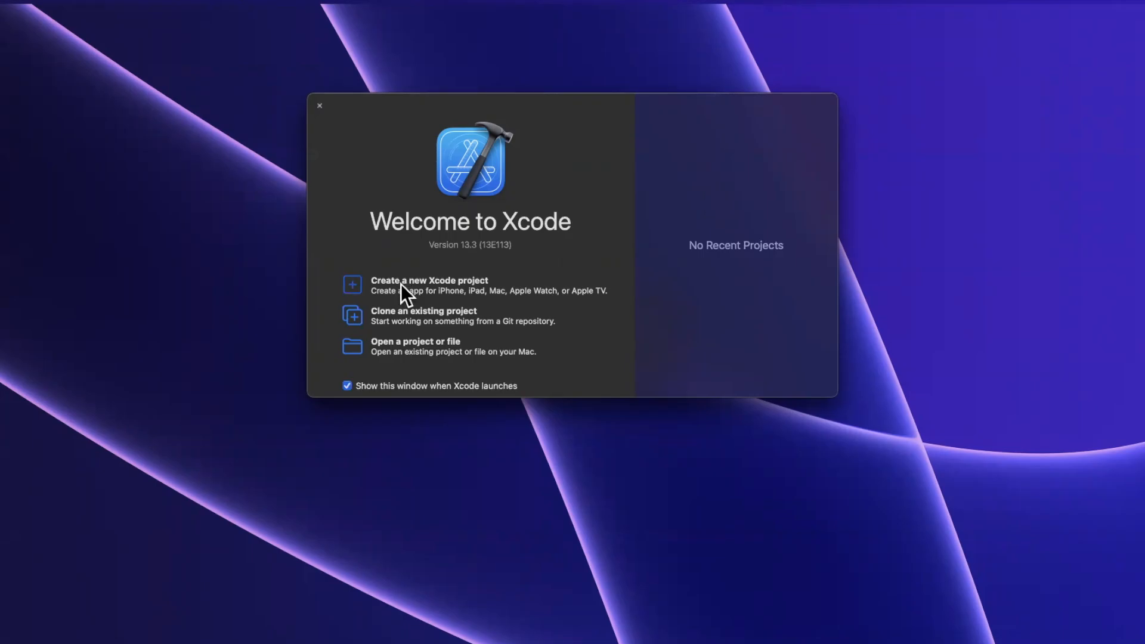
- Begin a new project from the Welcome window using the iOS App template
click(429, 279)
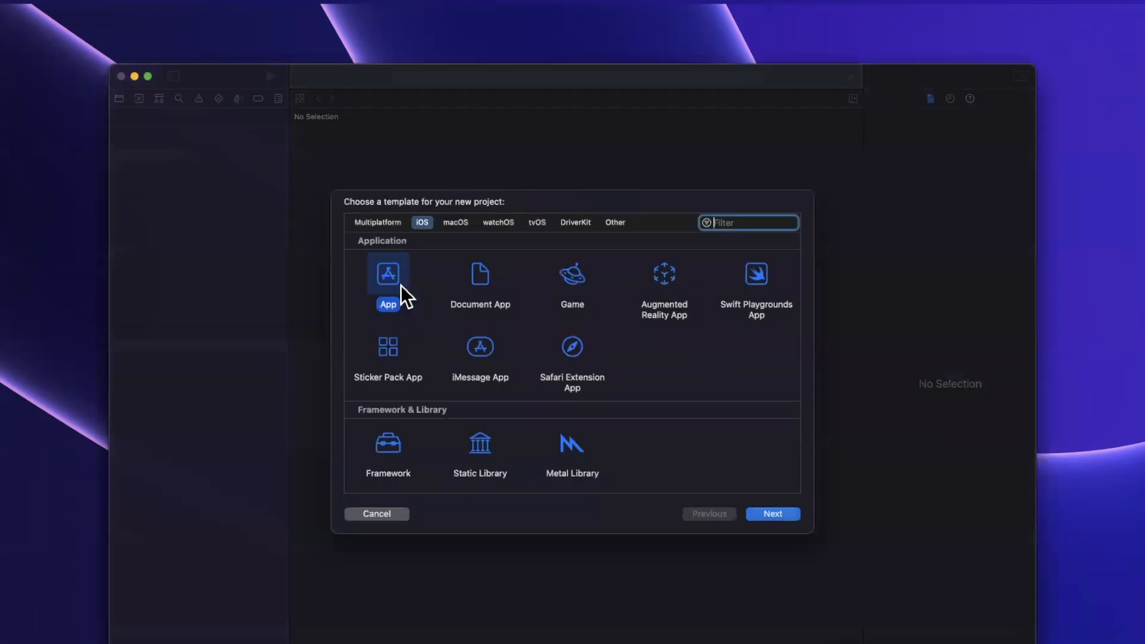
click(772, 513)
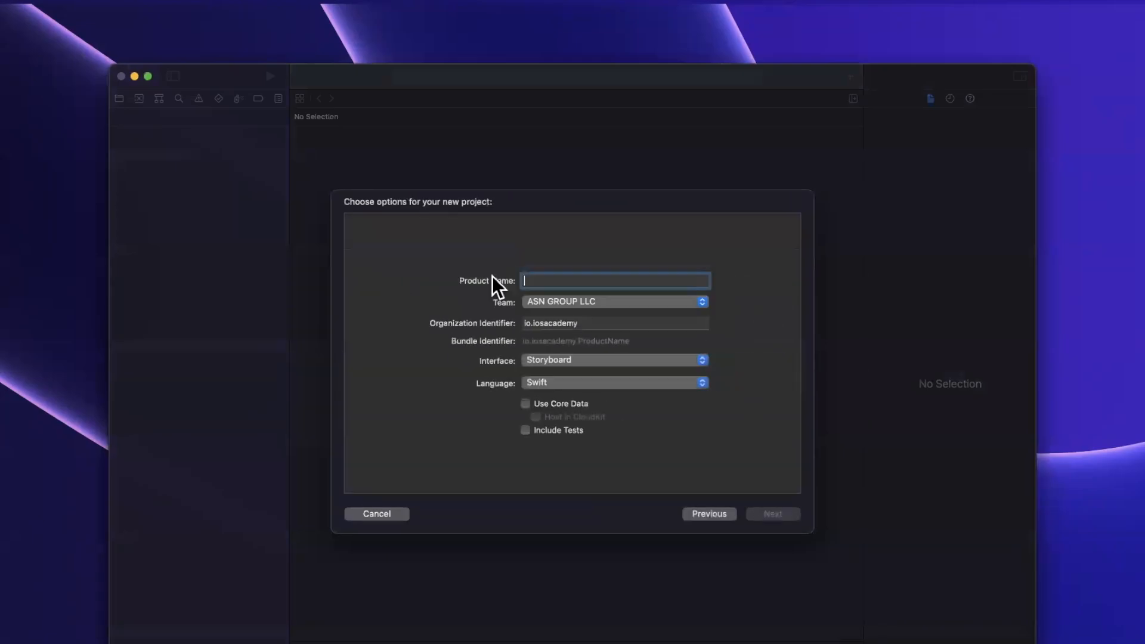
mouse_move(588, 303)
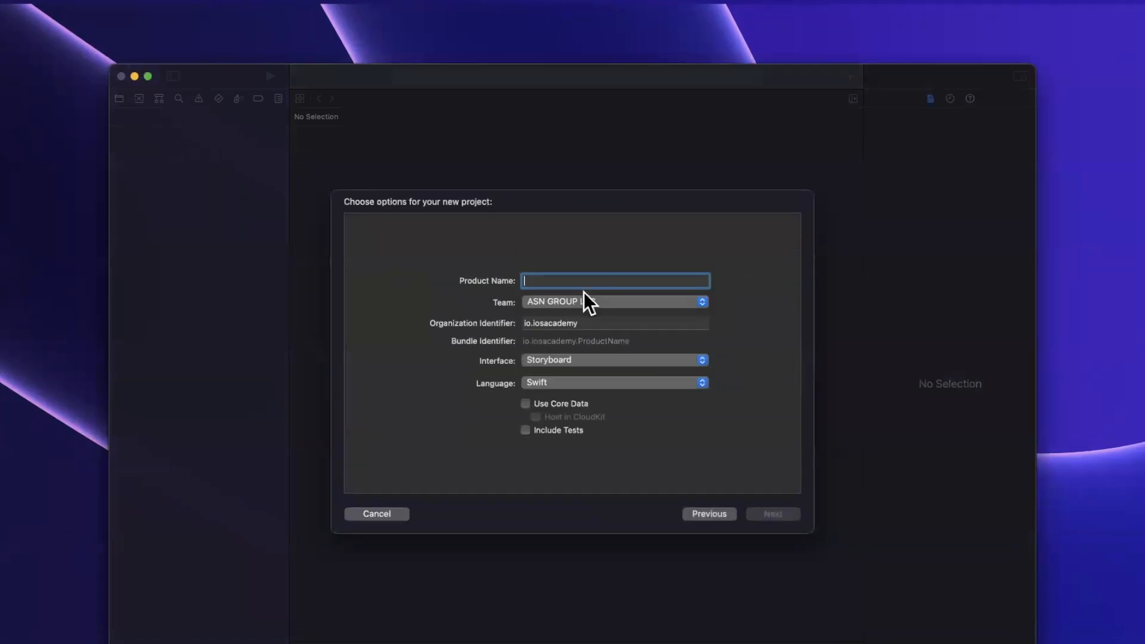
- Name the product 'AvailableTest' and create the project on the Desktop
text(Available)
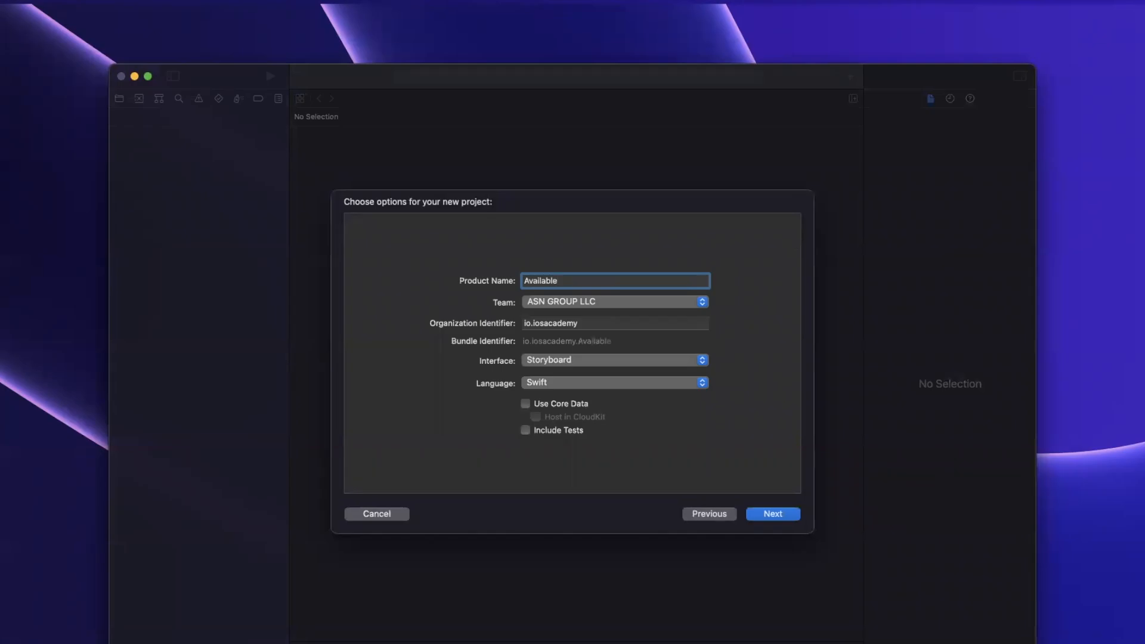
text(Test)
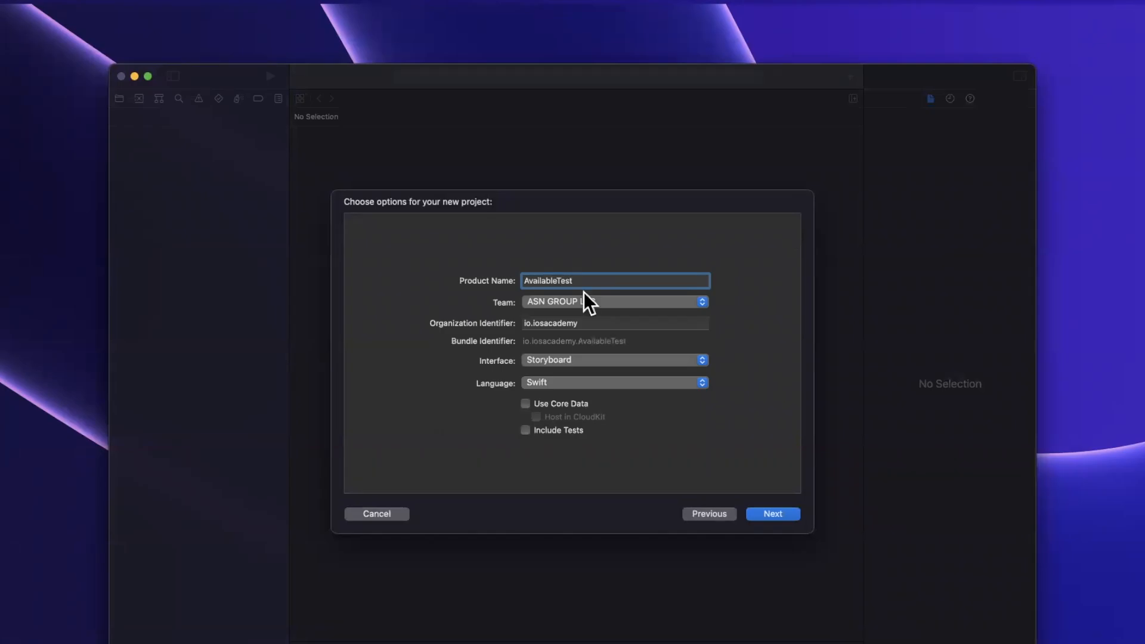
click(772, 513)
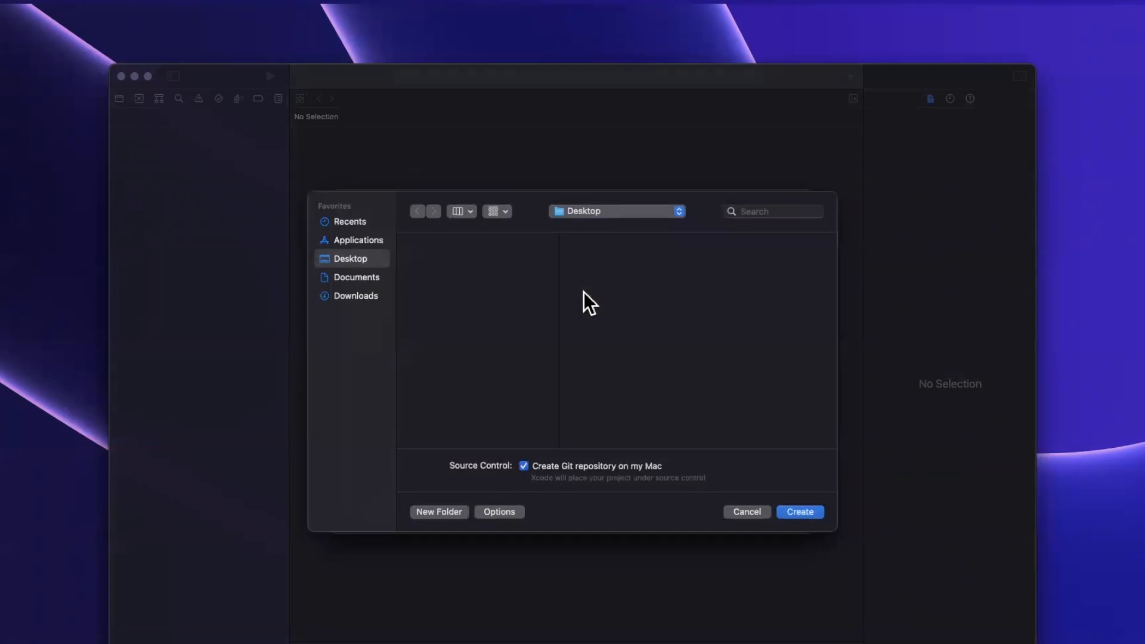
click(799, 511)
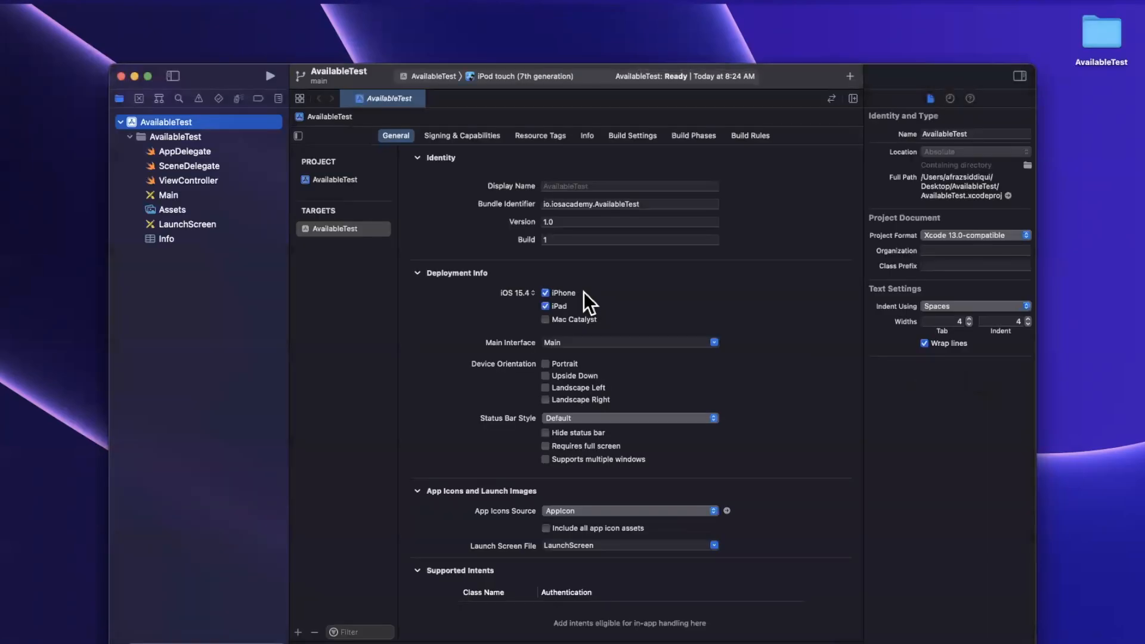
mouse_move(1017, 61)
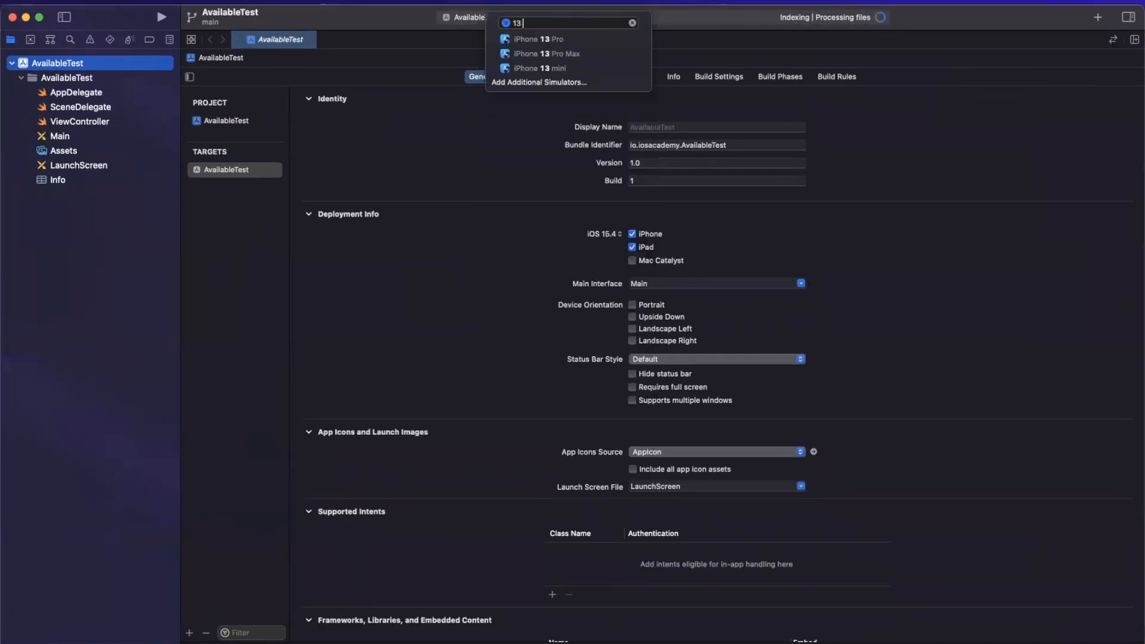
- Choose iPhone 13 Pro as the run destination and build and run the app
click(538, 38)
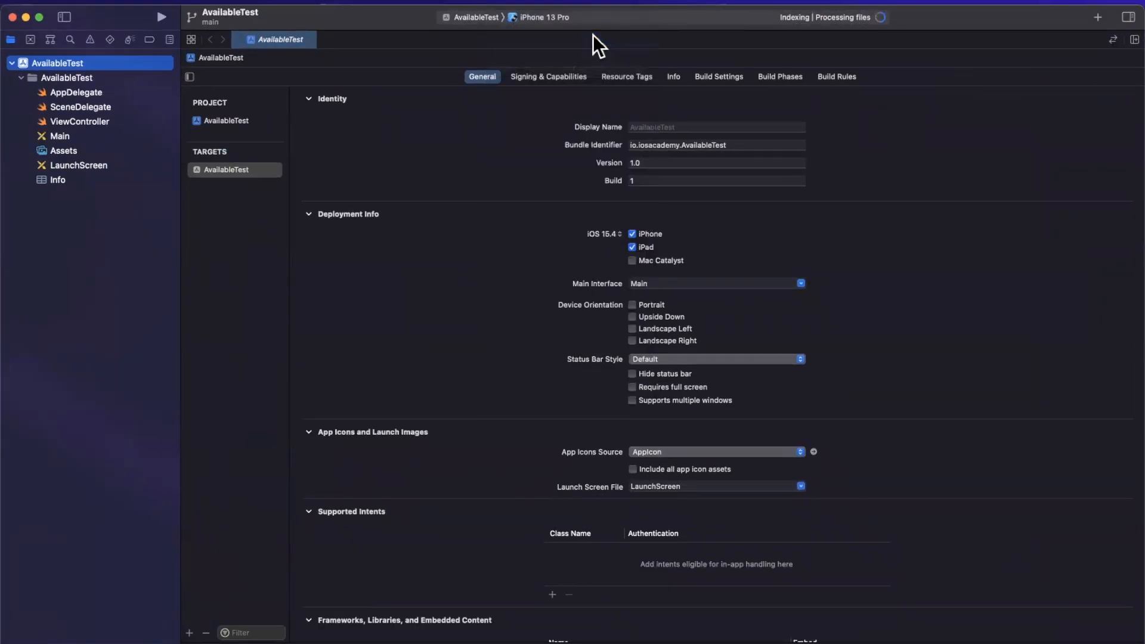
click(162, 17)
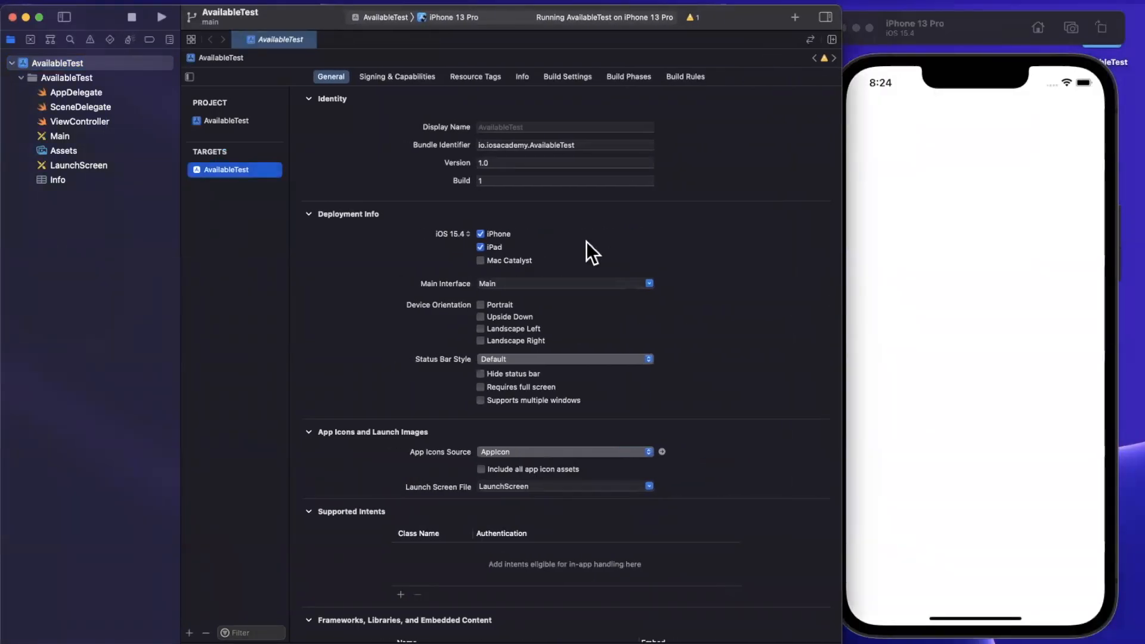
mouse_move(420, 212)
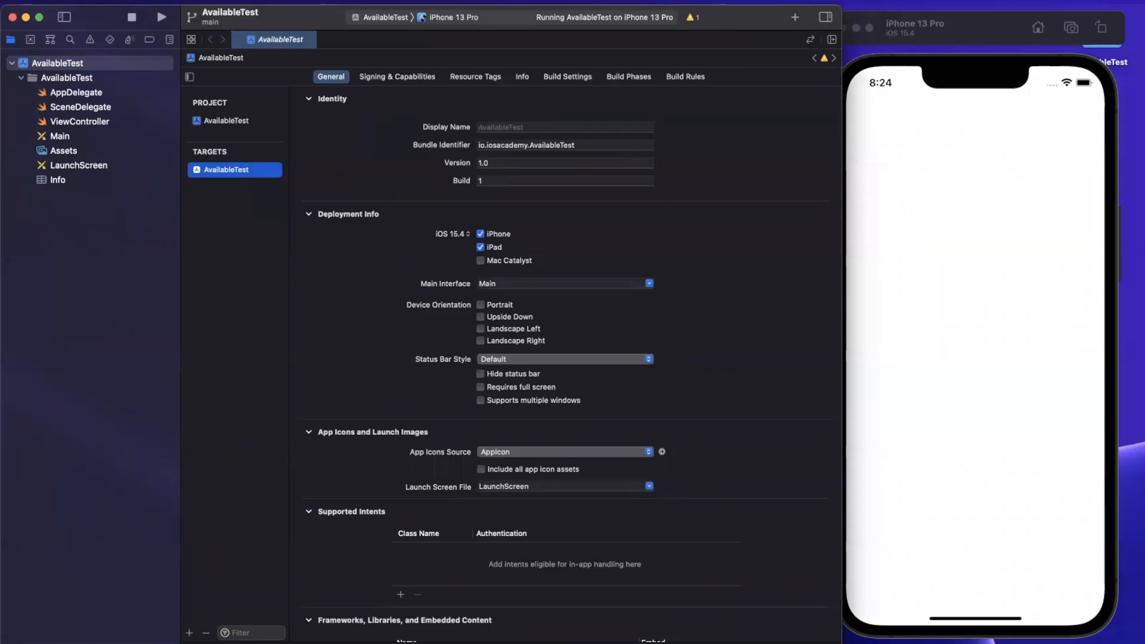
- Add view.backgroundColor = .systemBlue to viewDidLoad in ViewController.swift and leave a blank line below
click(80, 121)
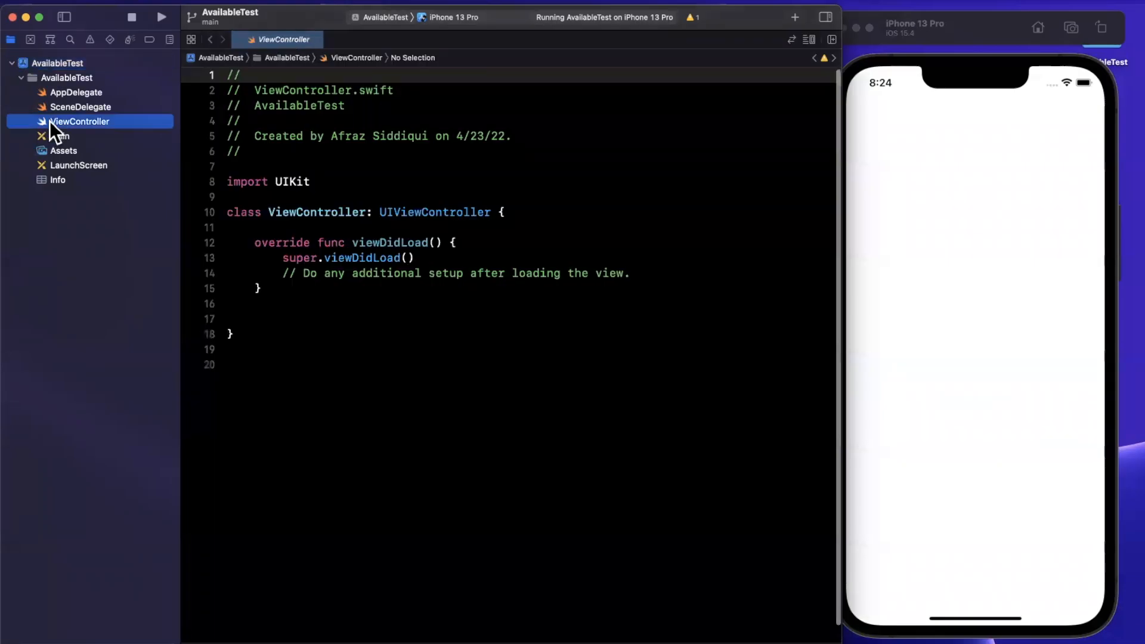
click(261, 287)
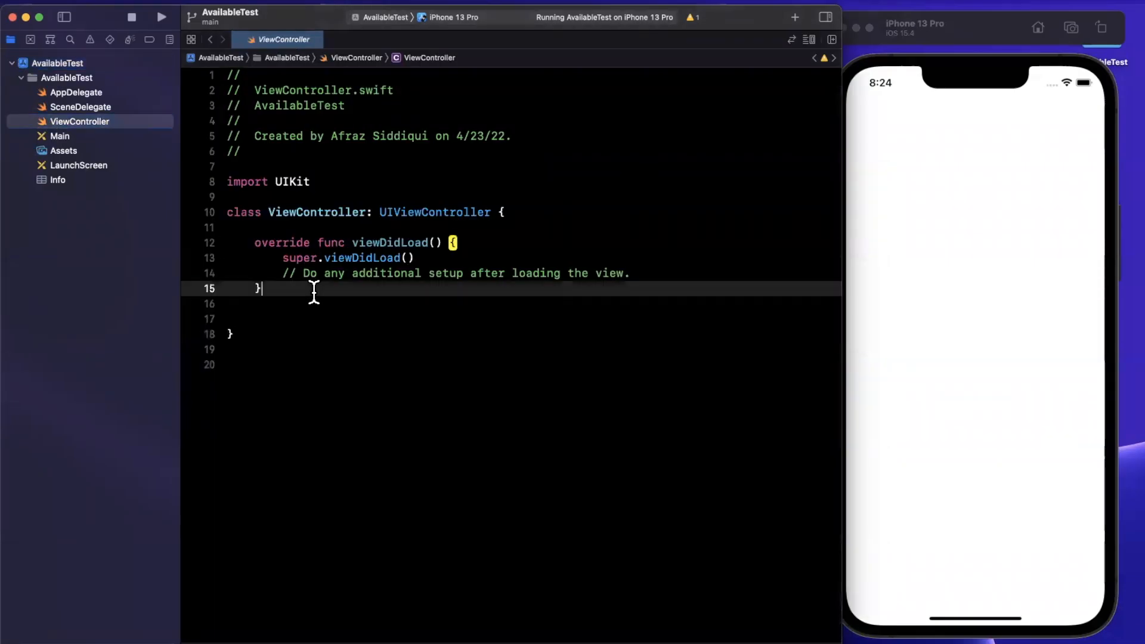
text(view)
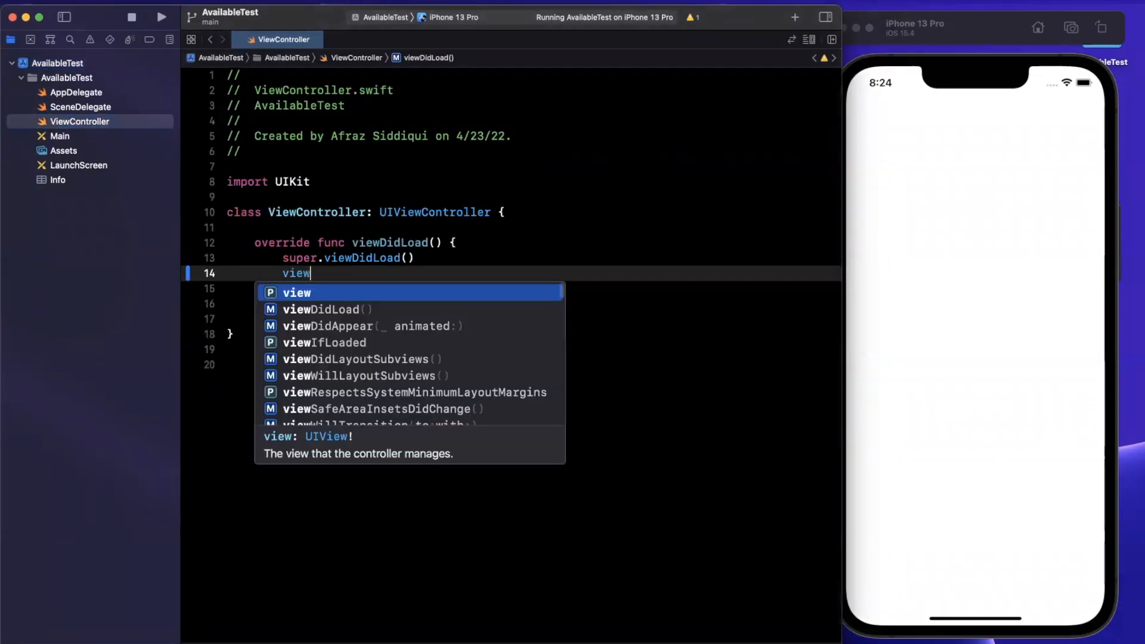
text(.backgroundColor = .)
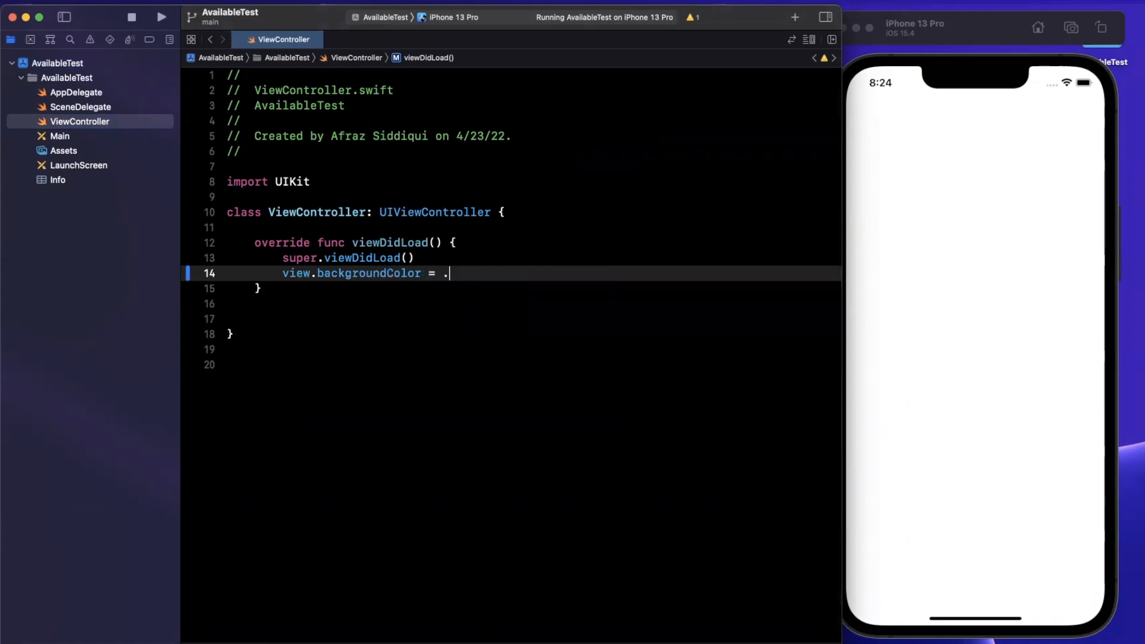
text(systemba)
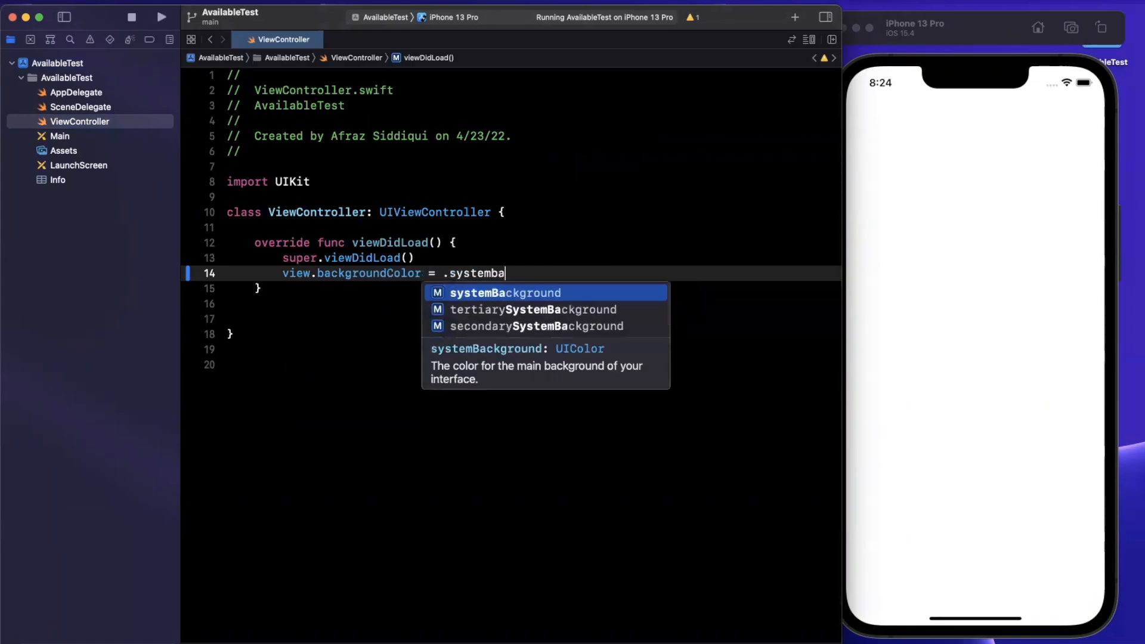
text(Blue)
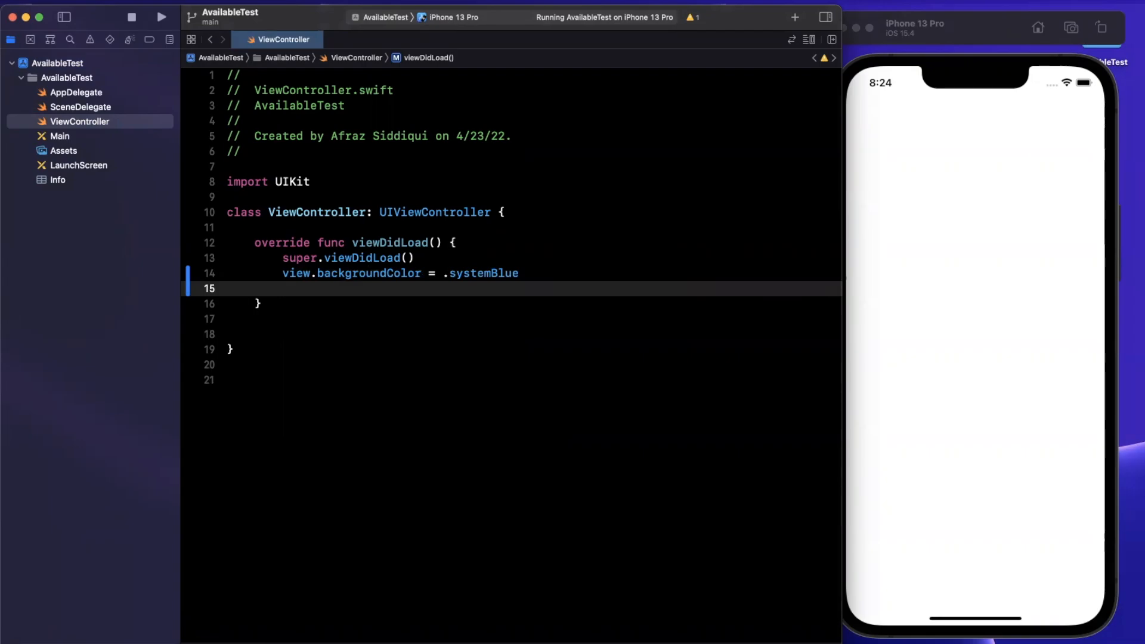
mouse_move(572, 293)
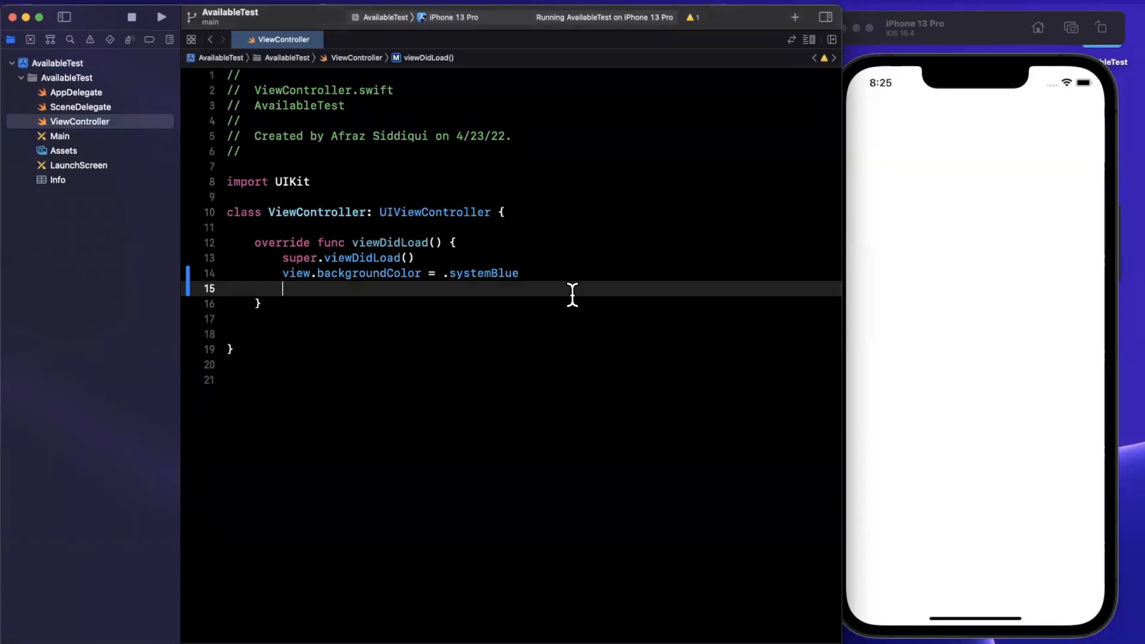
key(Backspace)
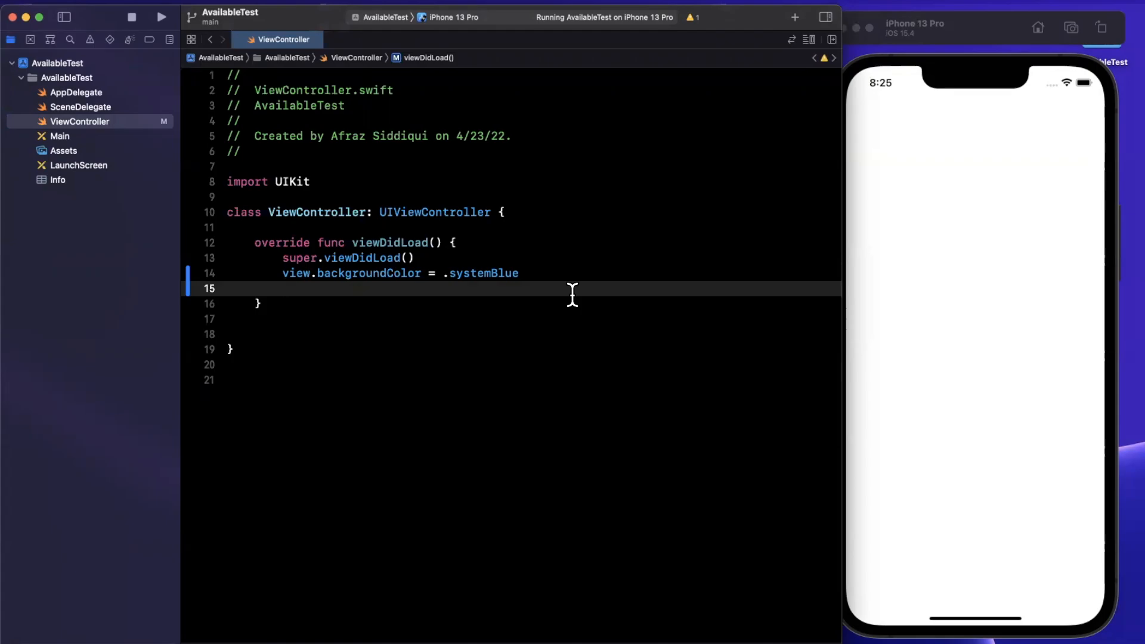
mouse_move(138, 321)
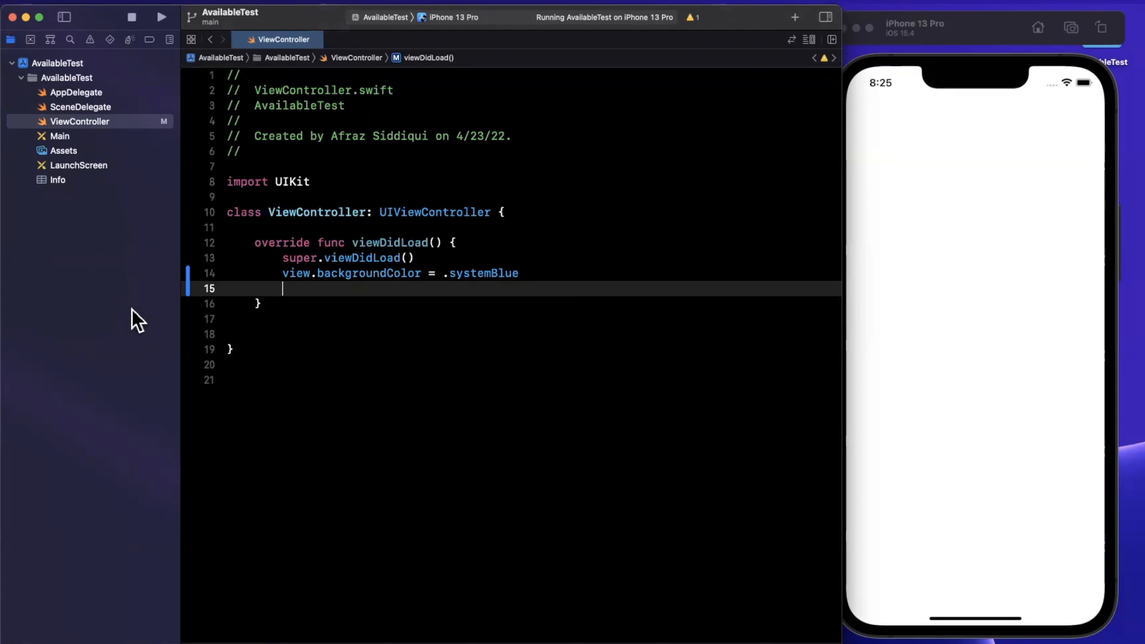
key(return)
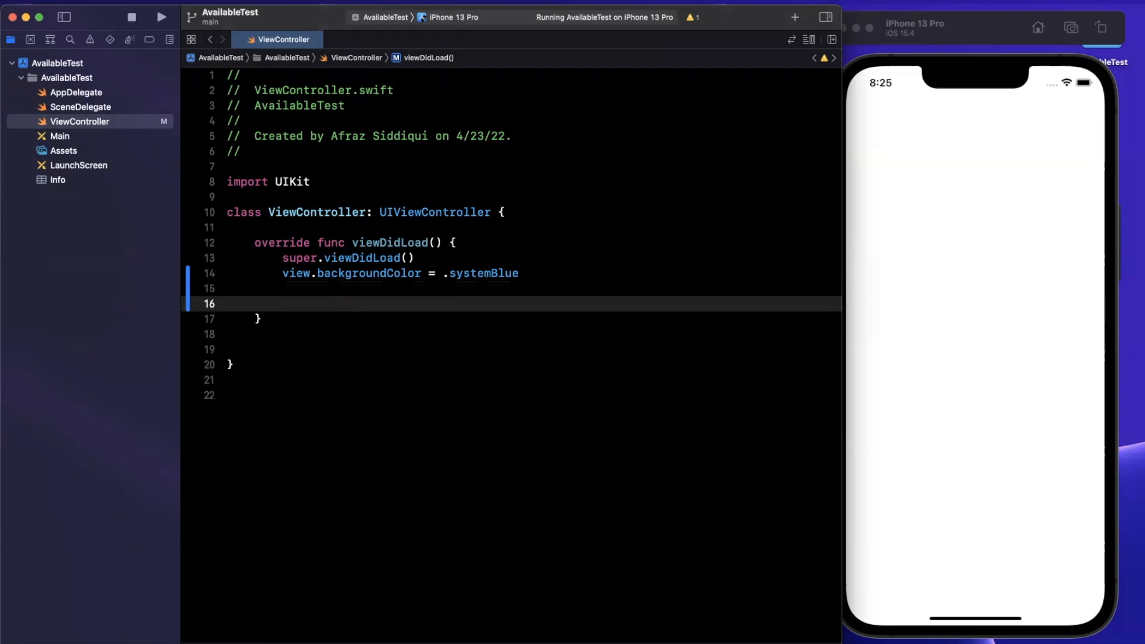
- Start an 'if' in viewDidLoad, then lower the target's minimum deployment from iOS 15.4 to 13.0
text(if)
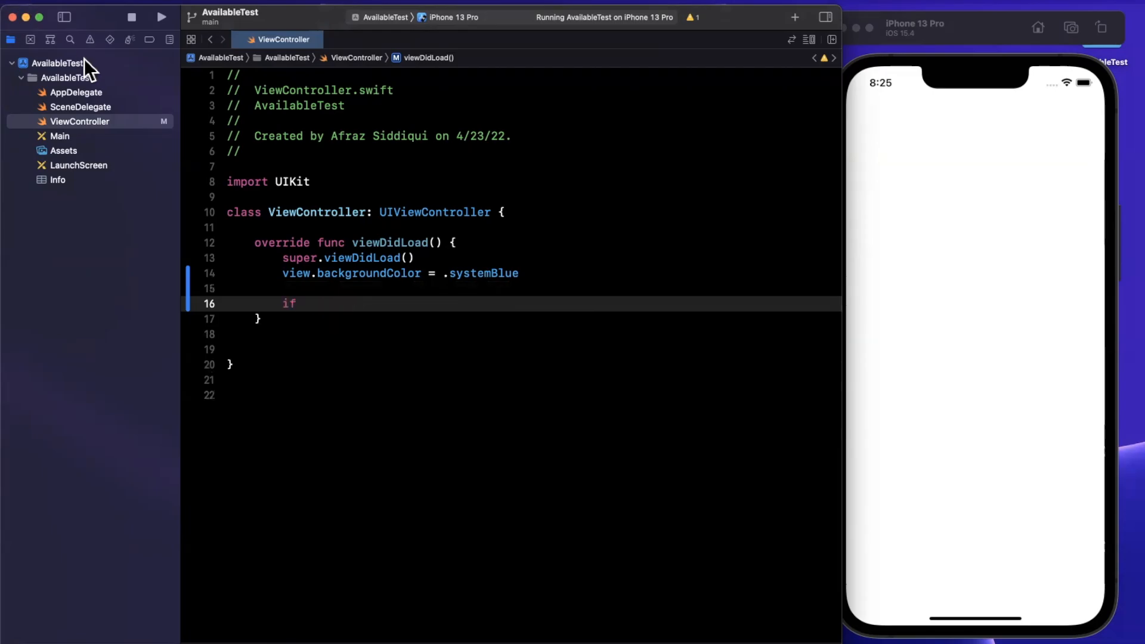
click(57, 62)
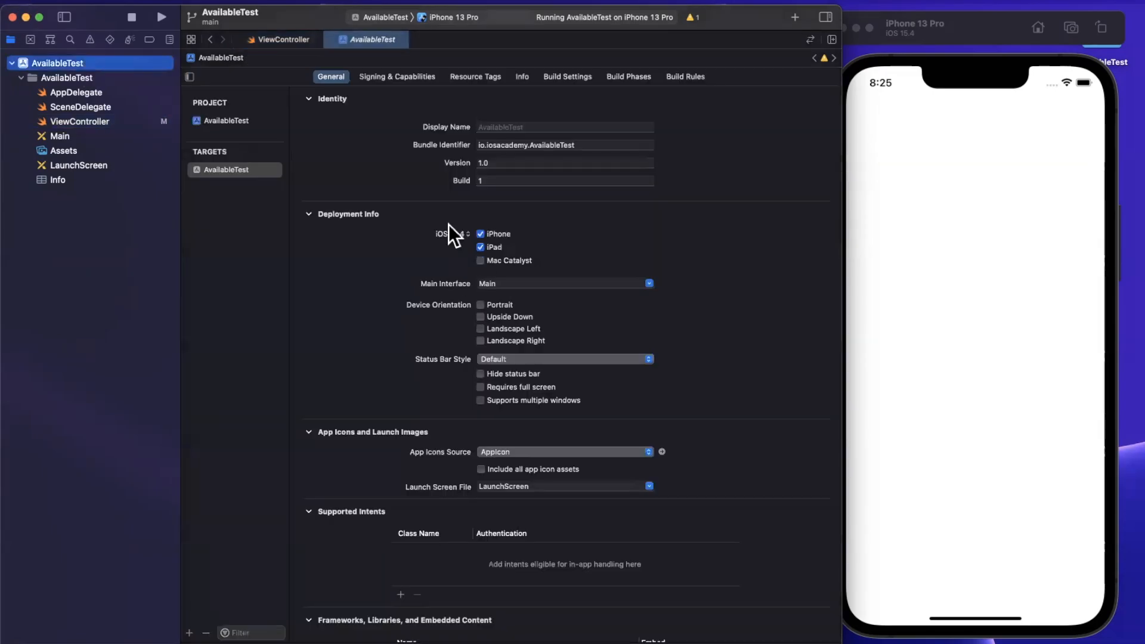
click(451, 233)
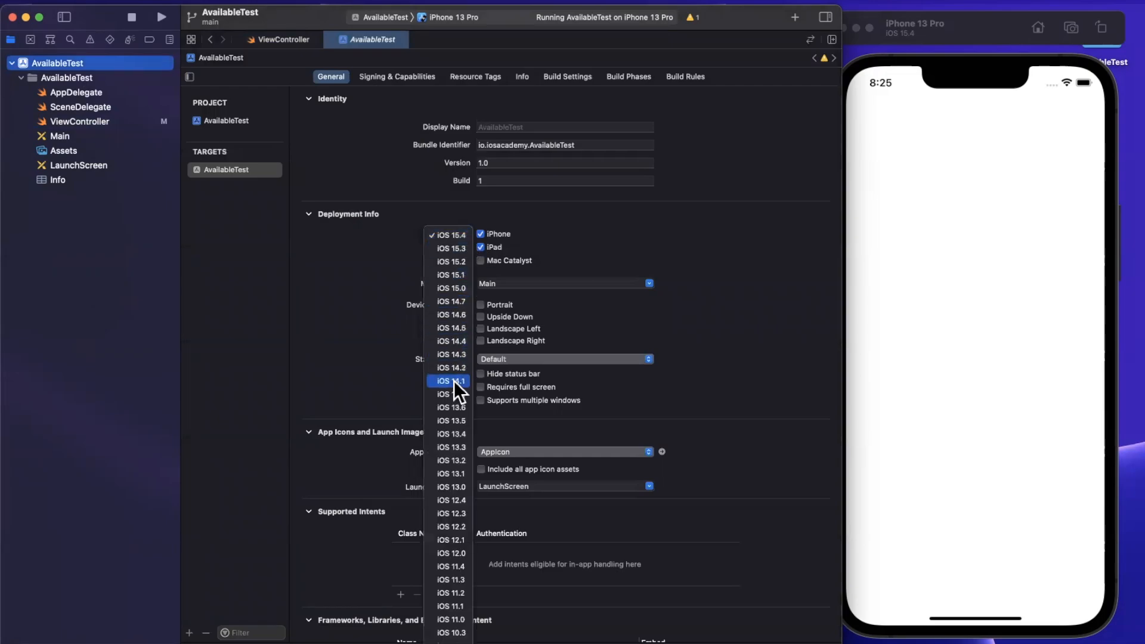
mouse_move(457, 472)
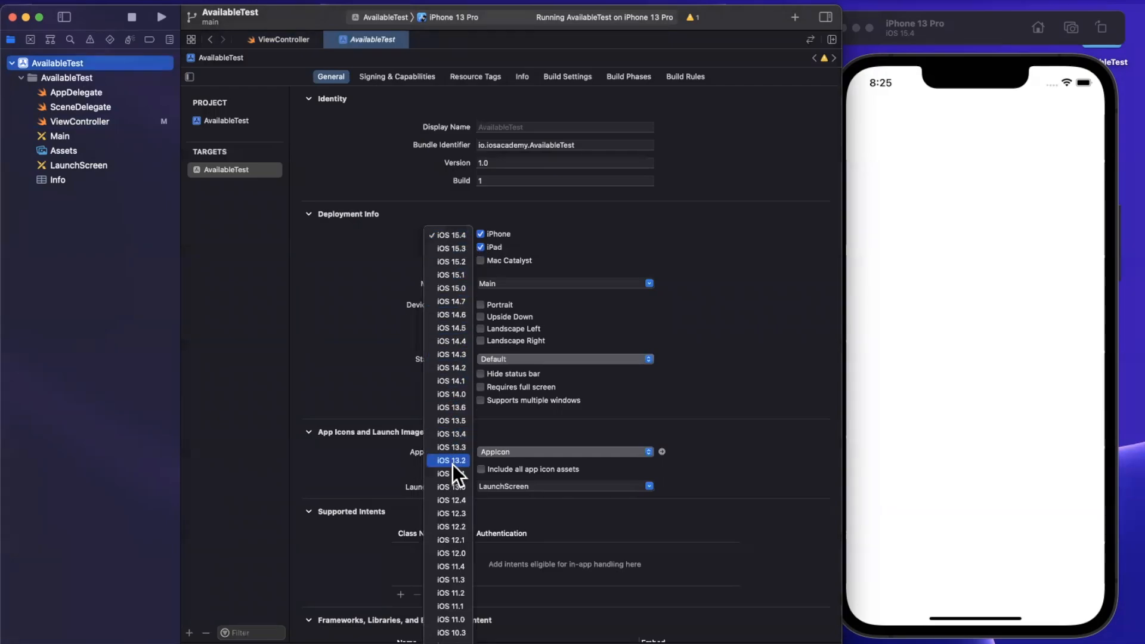
click(451, 473)
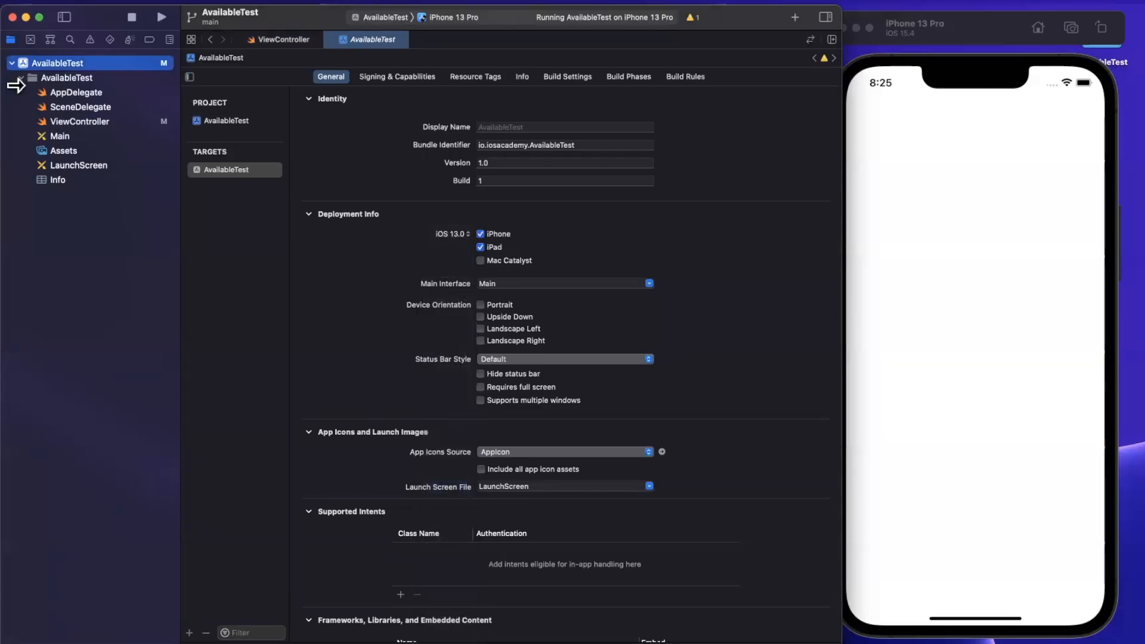
- Write an empty if #available(iOS 14, *) block in viewDidLoad of ViewController.swift
click(80, 121)
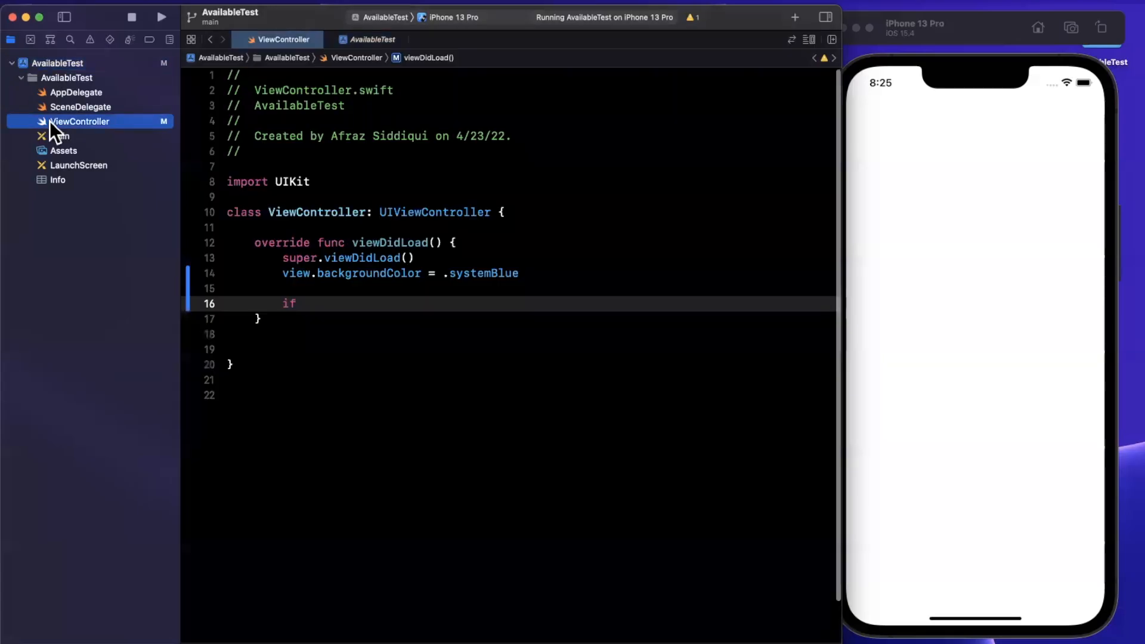
mouse_move(303, 333)
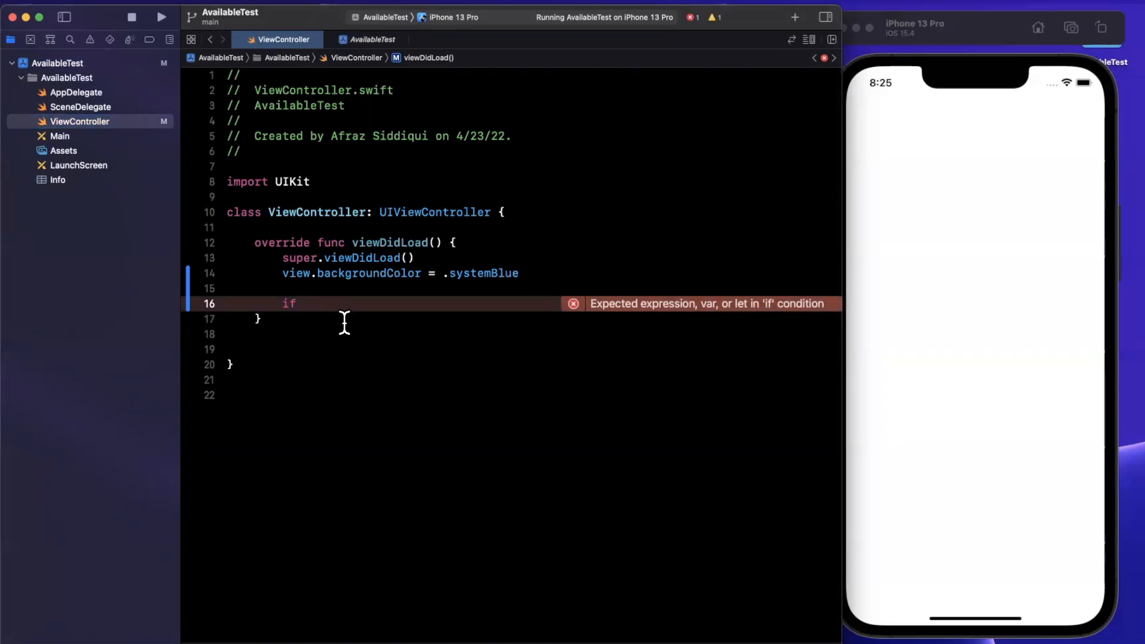
text(#available()
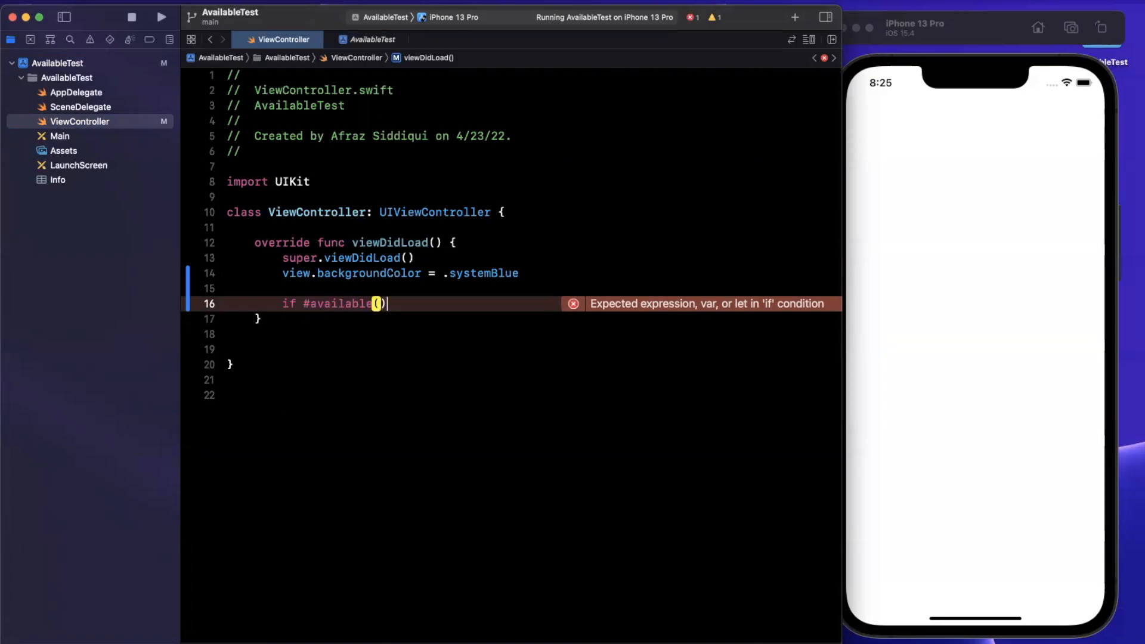
text(iOS 14, *)
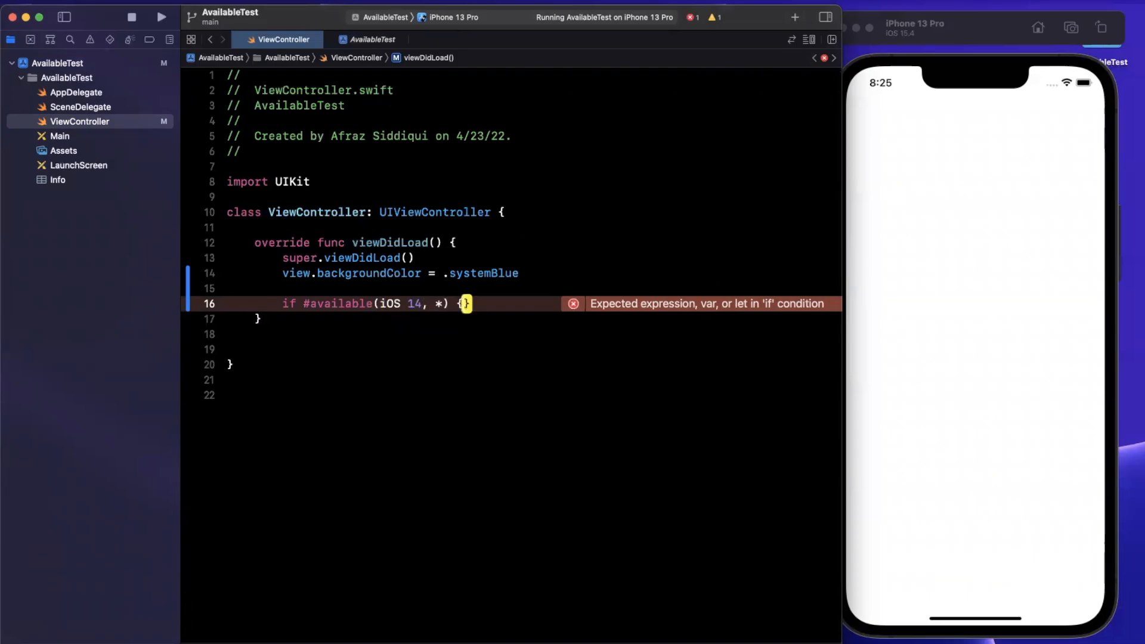
key(Return)
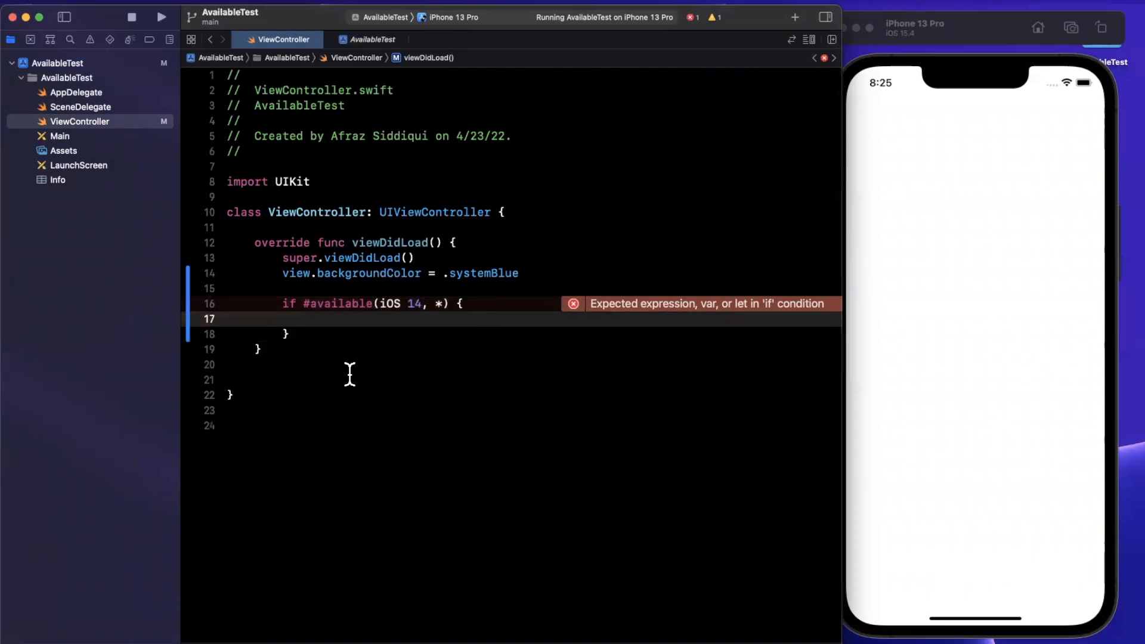
- Define an empty func iOS14Setup() and call it from inside the availability check
text(func)
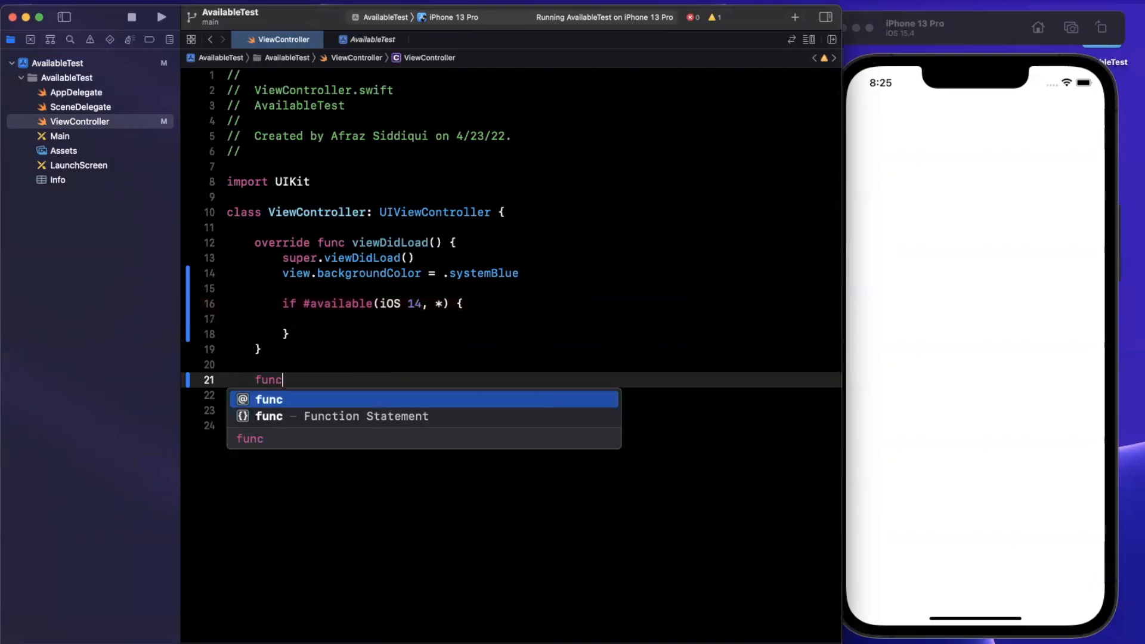
text(iOS14Set)
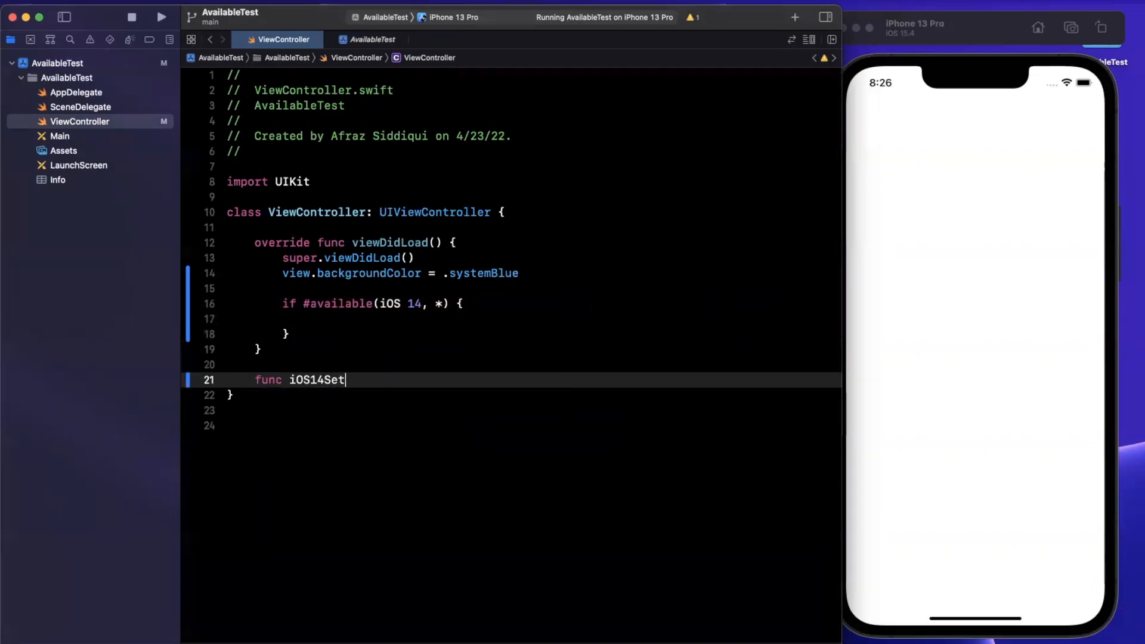
text(up() {)
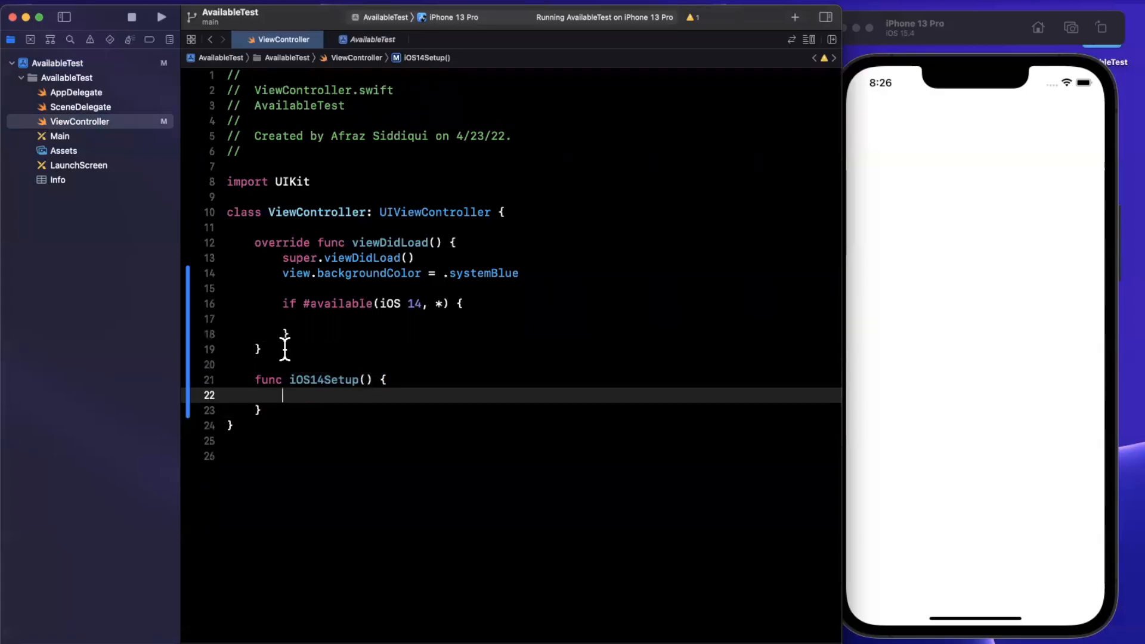
mouse_move(324, 368)
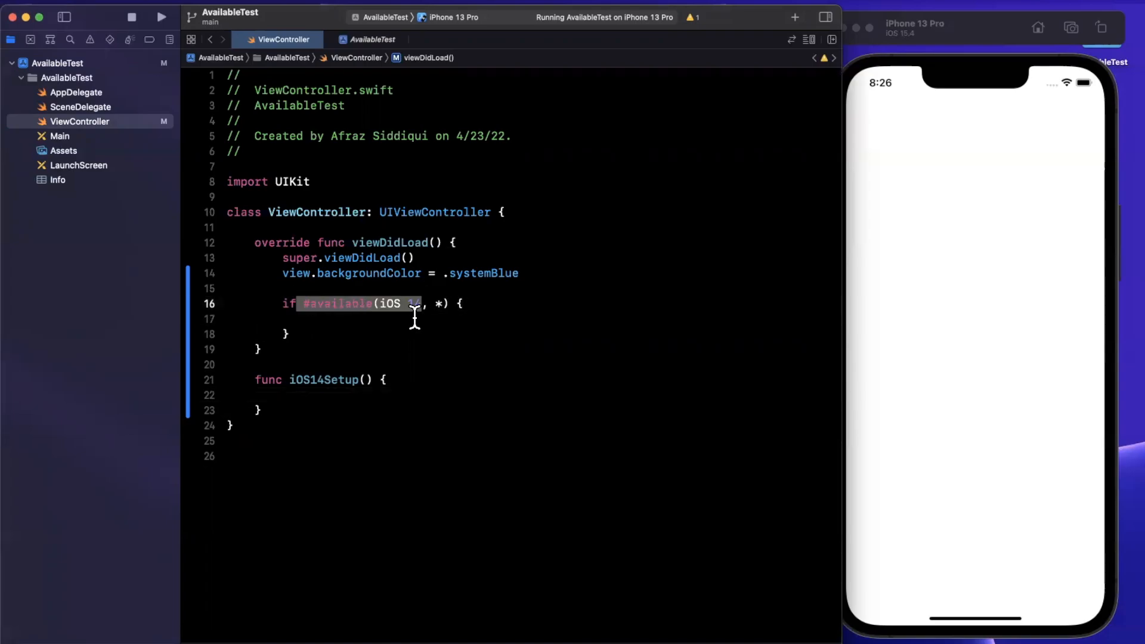
text(ios14)
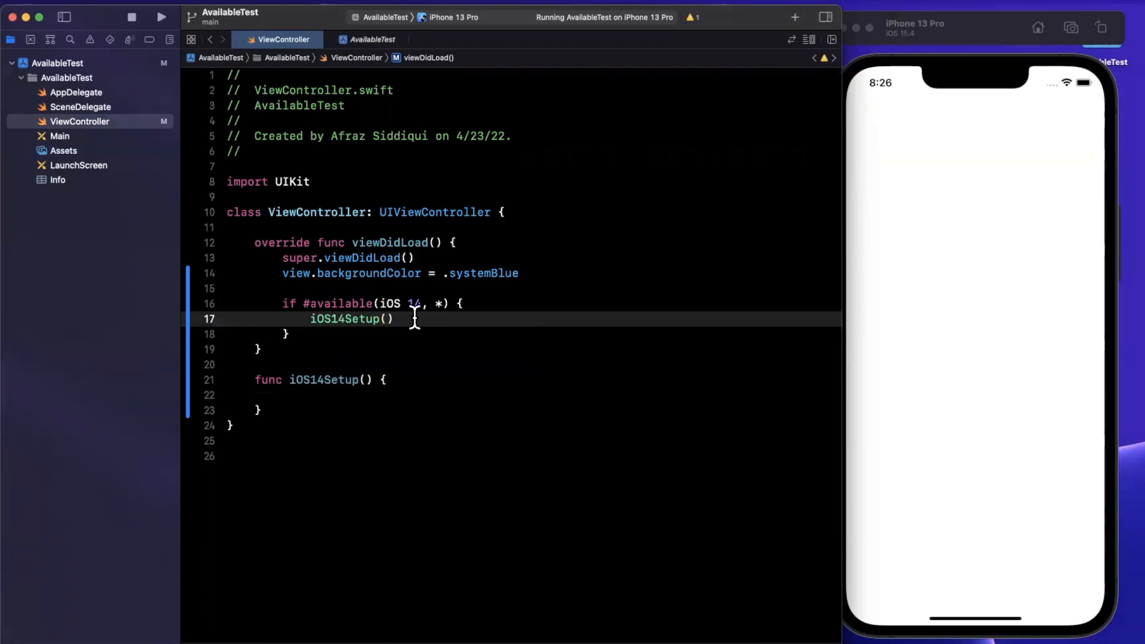
mouse_move(282, 364)
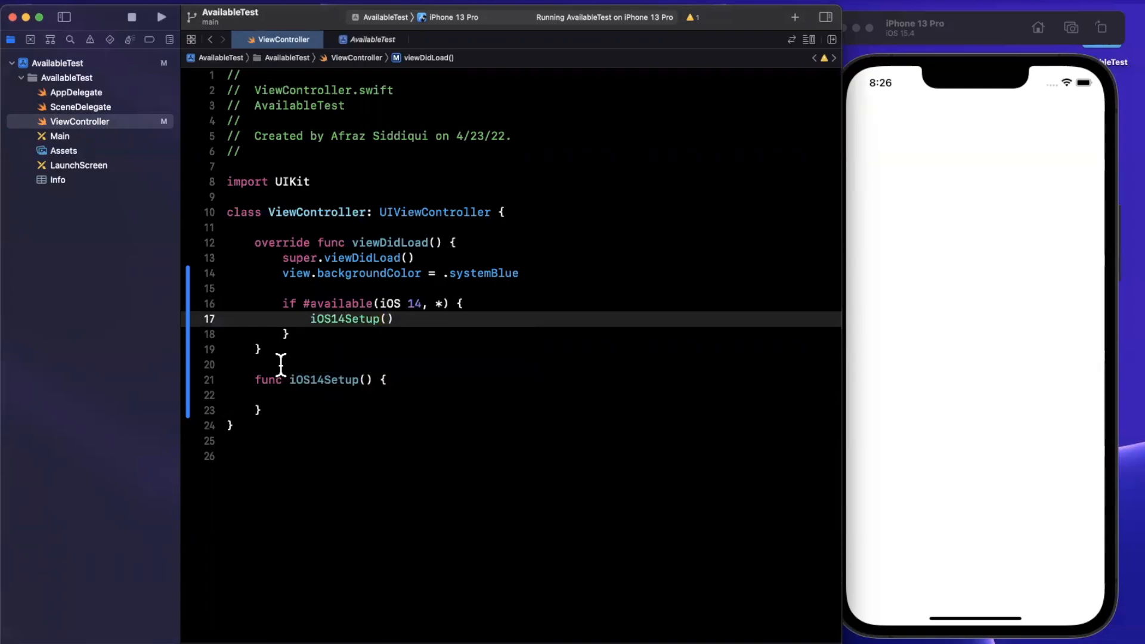
click(334, 409)
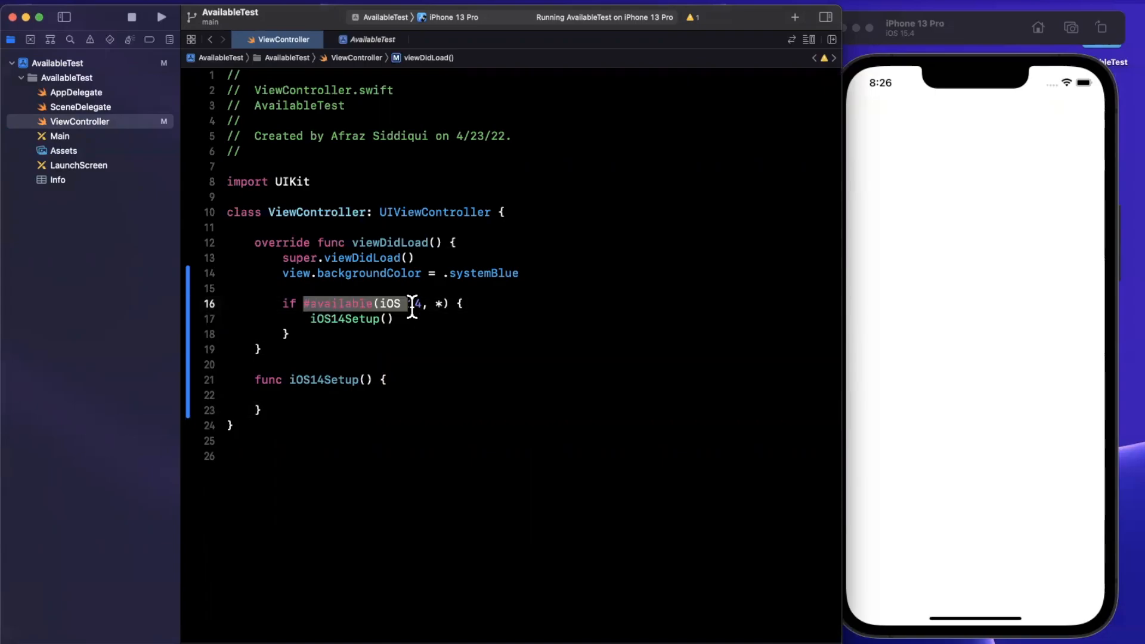
key(Return)
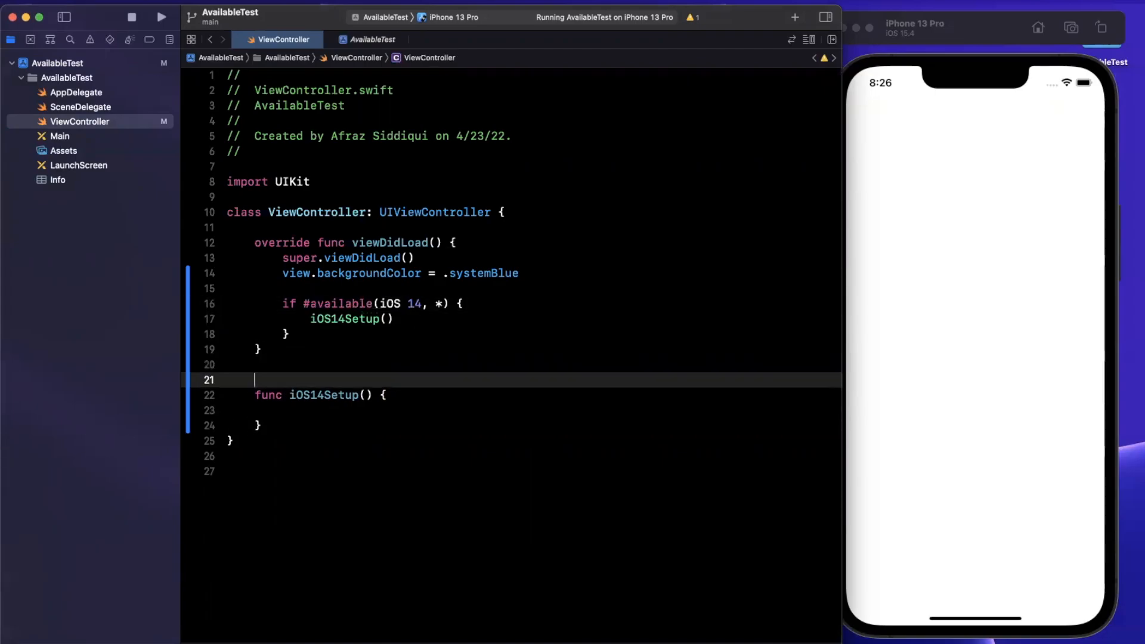
text(@available)
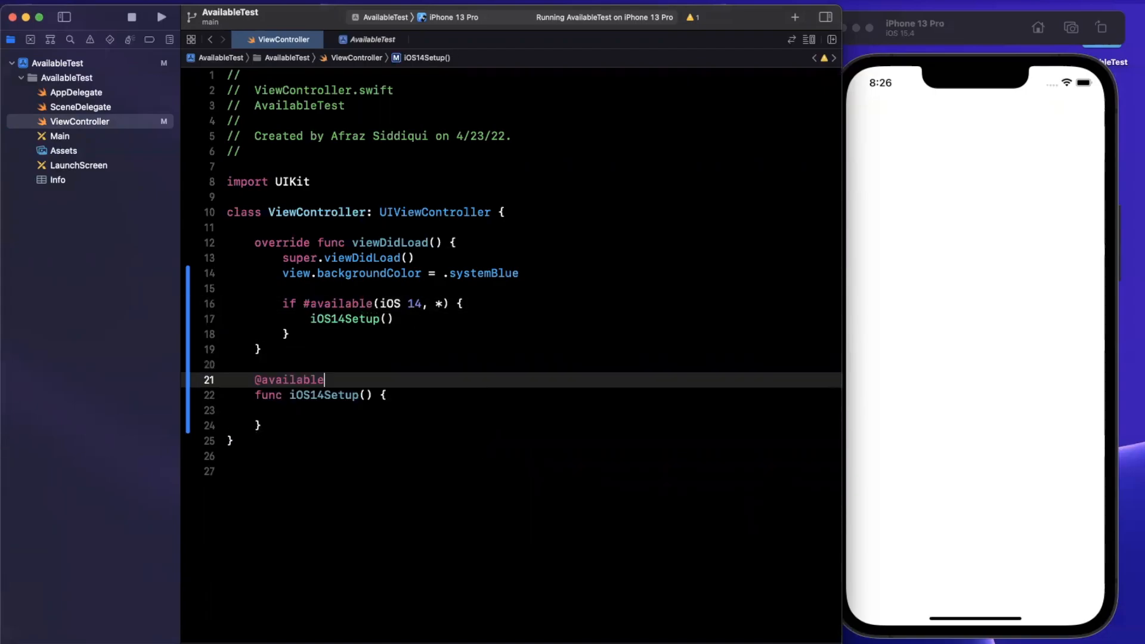
text((iOS 14))
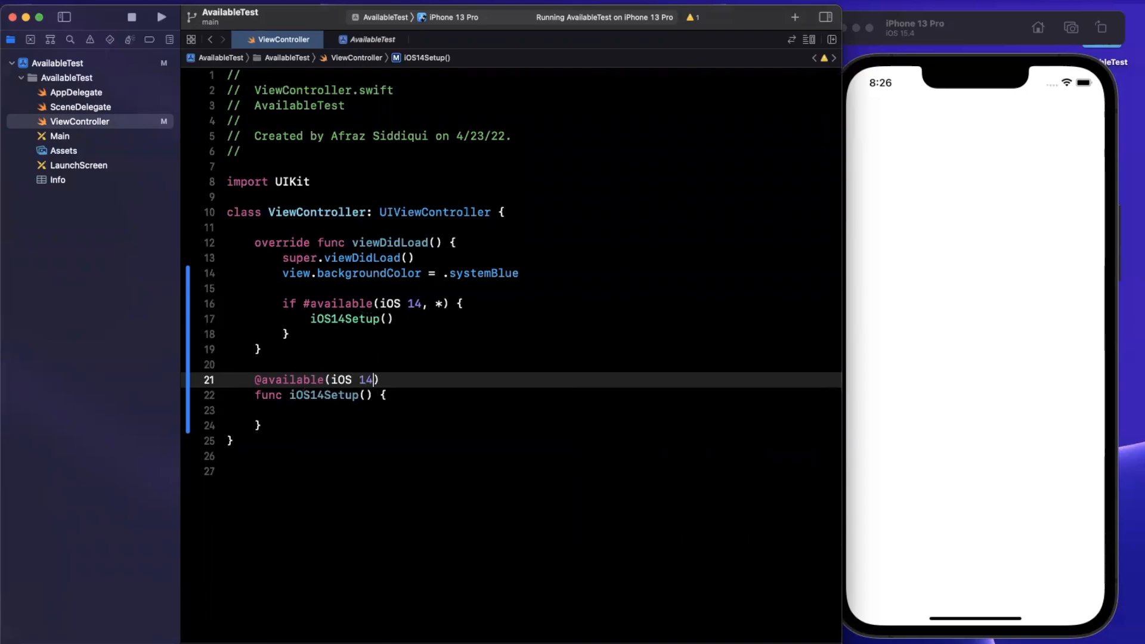
text(, *)
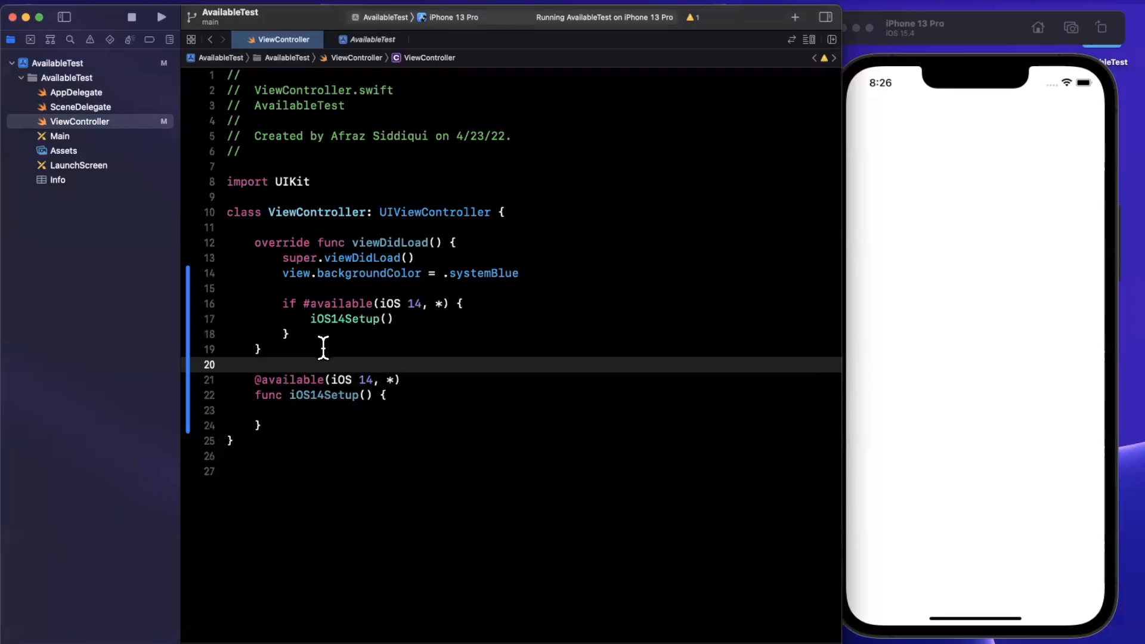
click(234, 365)
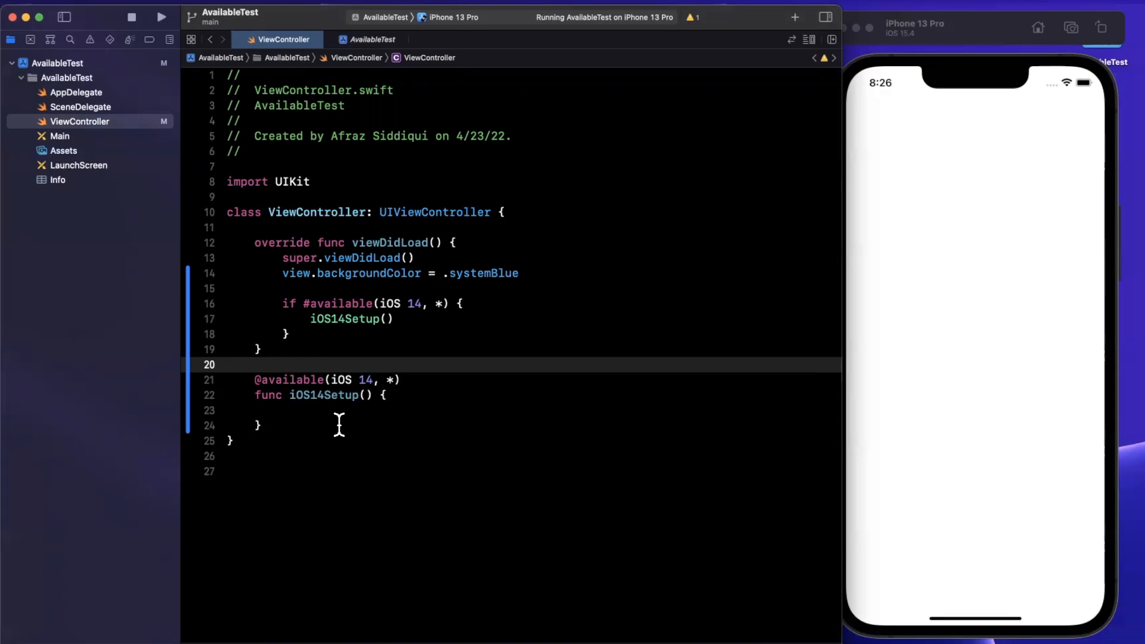
mouse_move(311, 427)
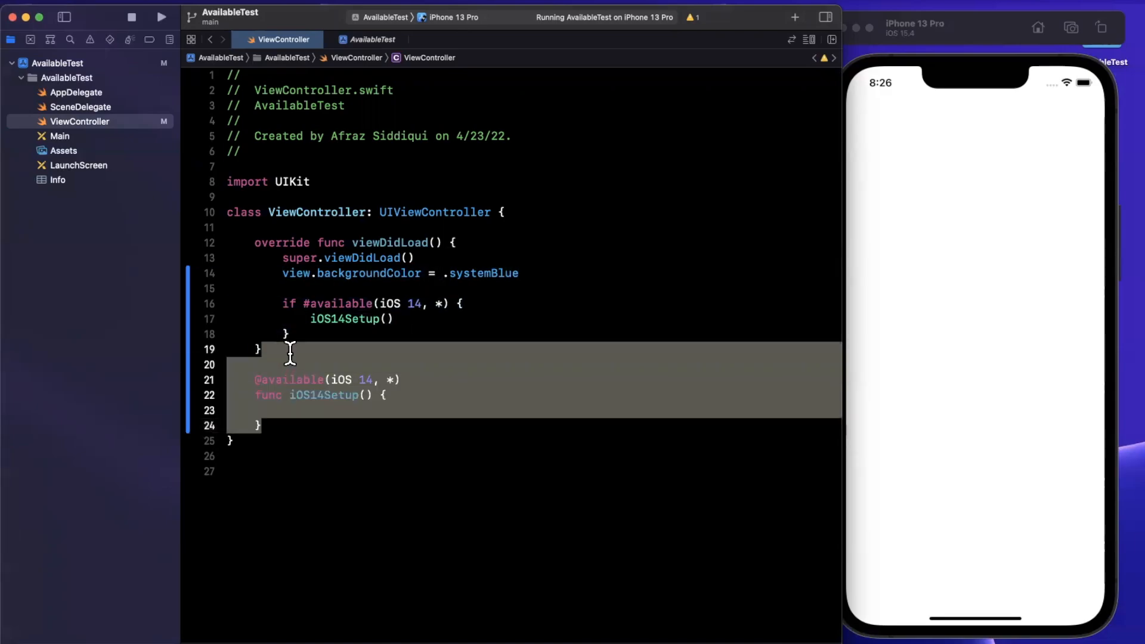
- Delete the if #available block and the iOS14Setup function, returning to the empty line in viewDidLoad
key(Delete)
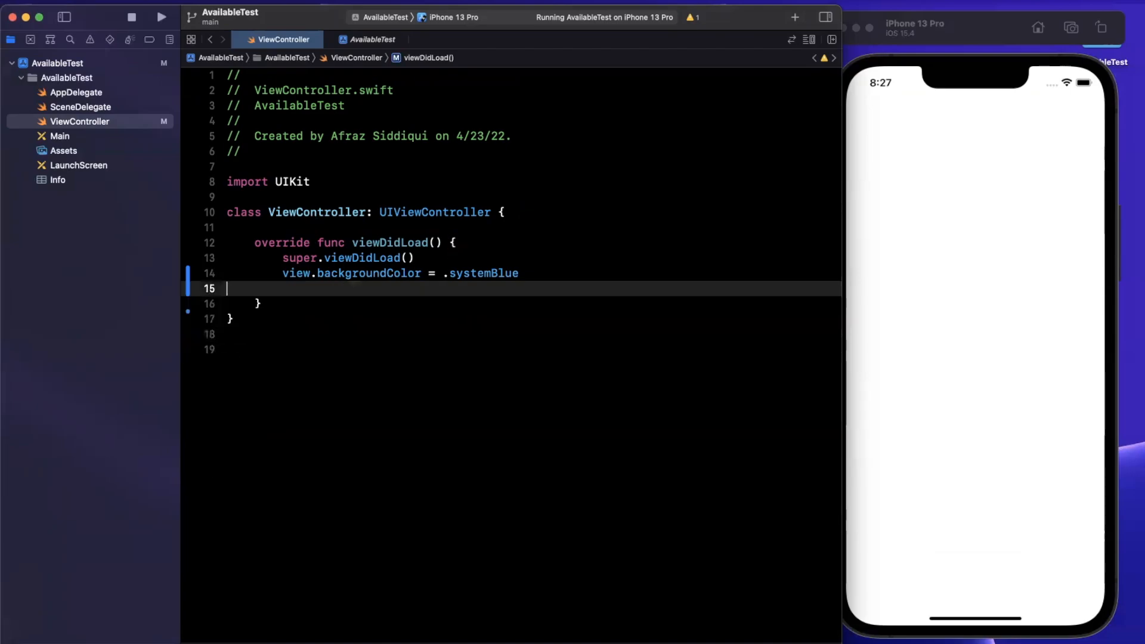
mouse_move(310, 293)
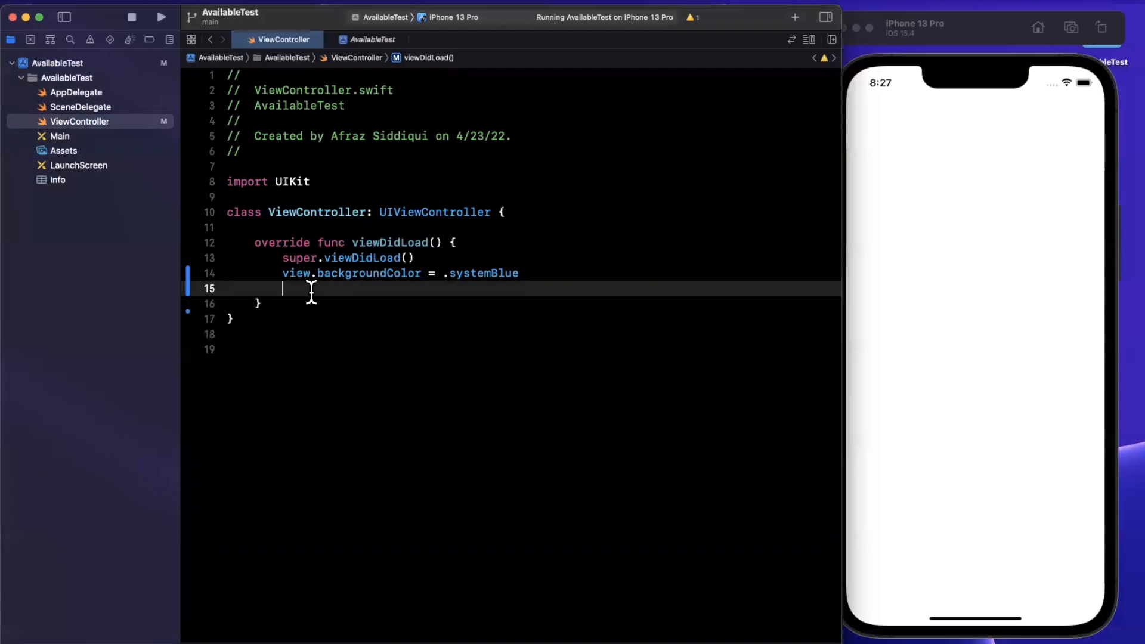
click(60, 136)
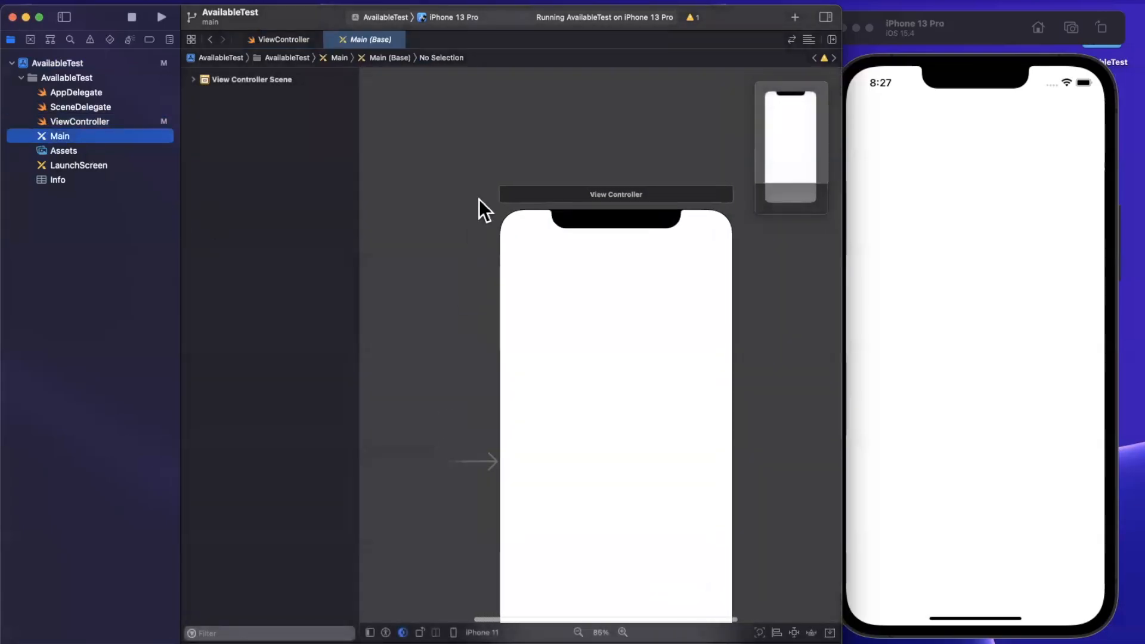
- Select the View Controller in Main.storyboard and embed it in a Navigation Controller via the Editor menu
click(615, 194)
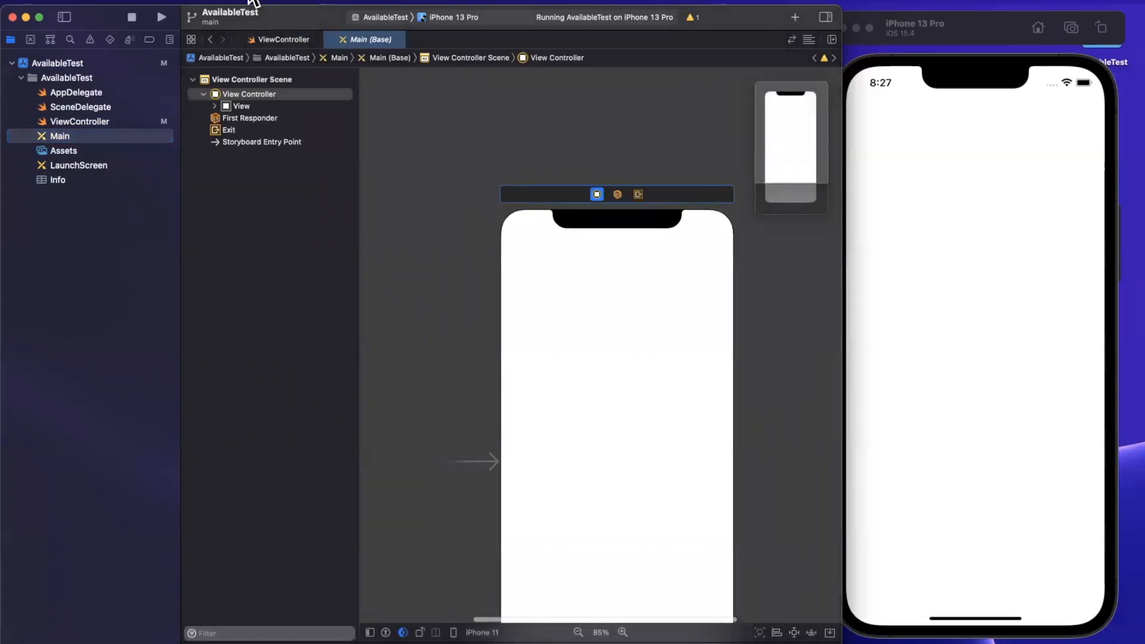
click(252, 13)
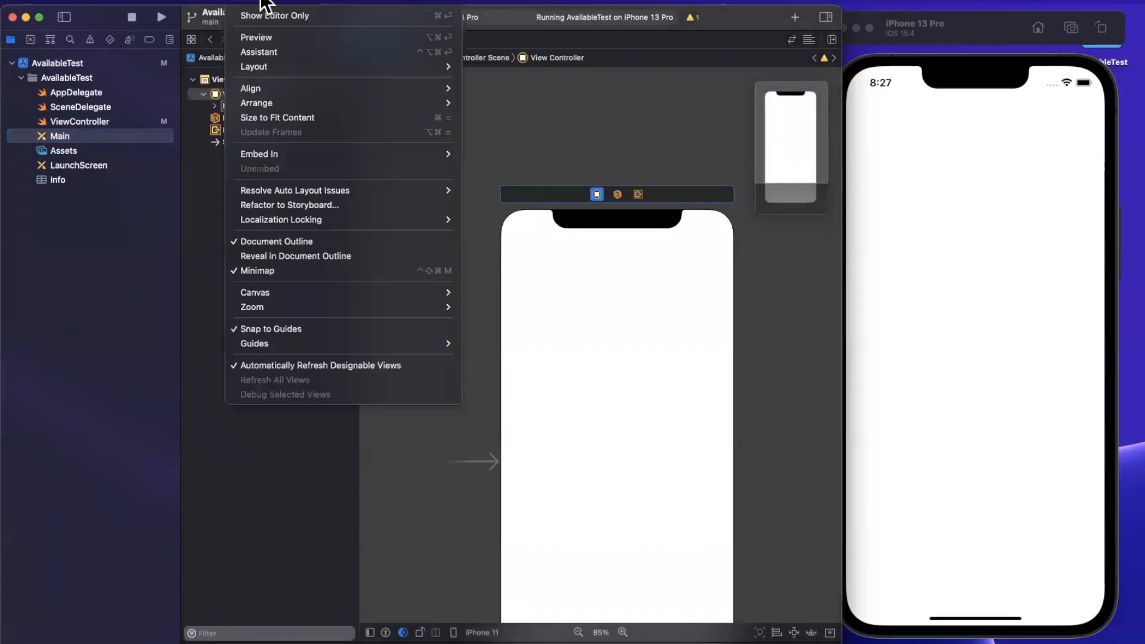
mouse_move(258, 154)
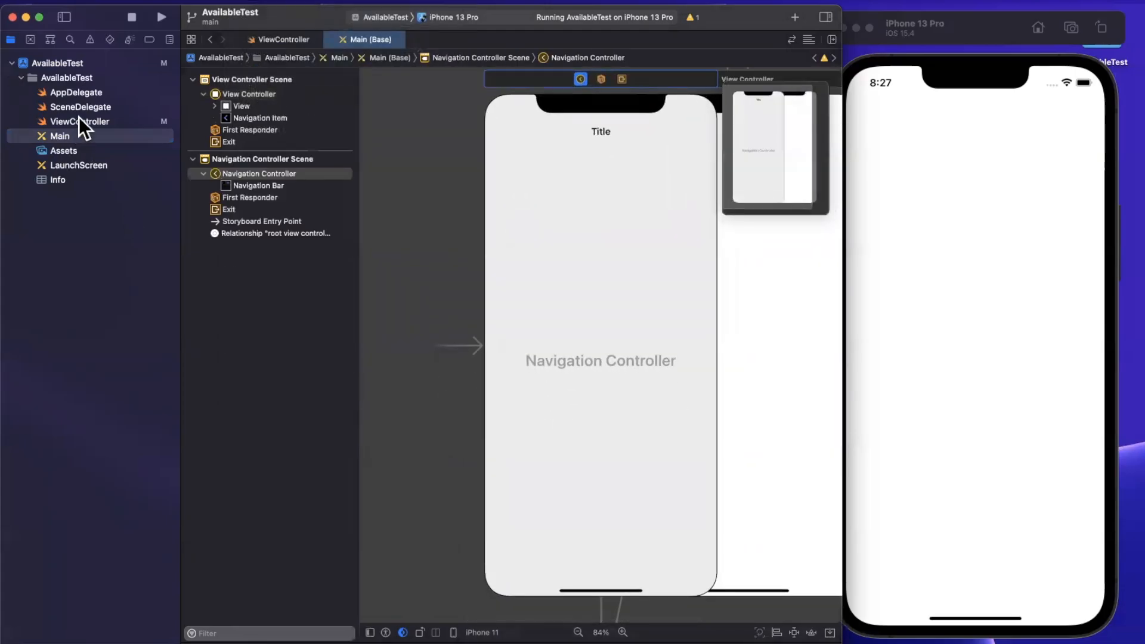
- Add viewDidAppear to ViewController with a DispatchQueue.main.asyncAfter one-second delay
click(80, 122)
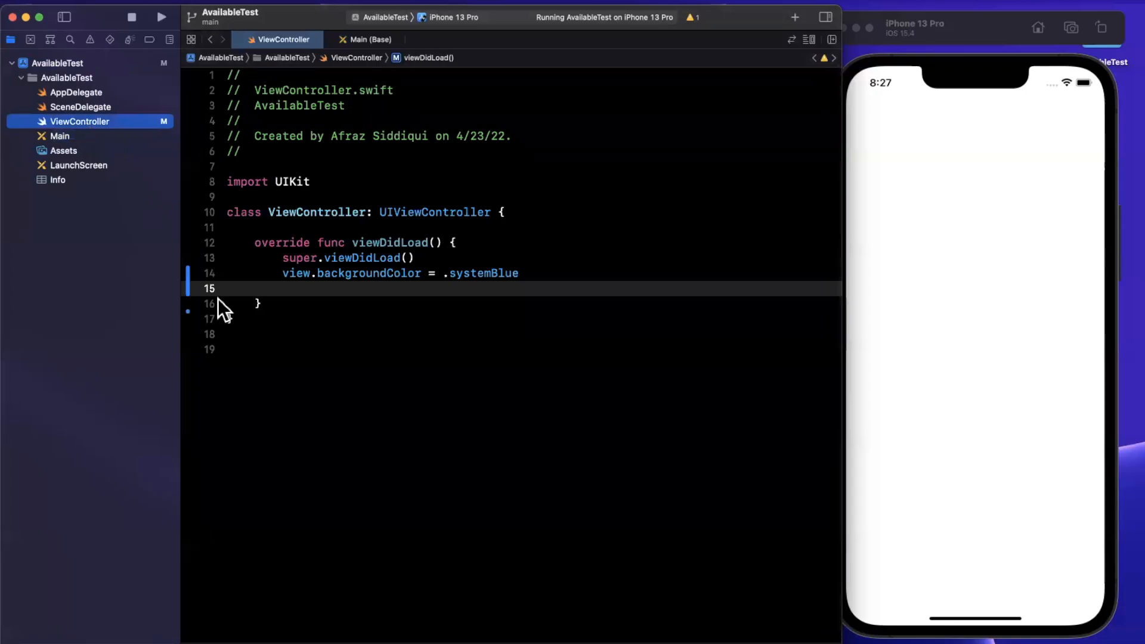
text(viewDidAppear(_ animated: Bool) {)
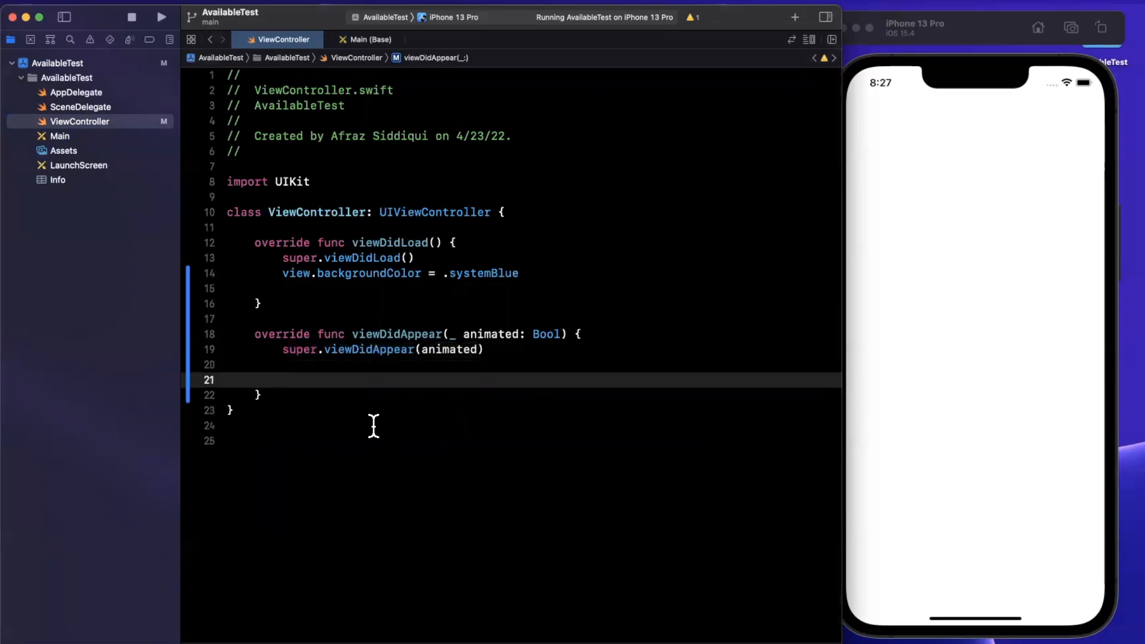
text(DispatchQueue.)
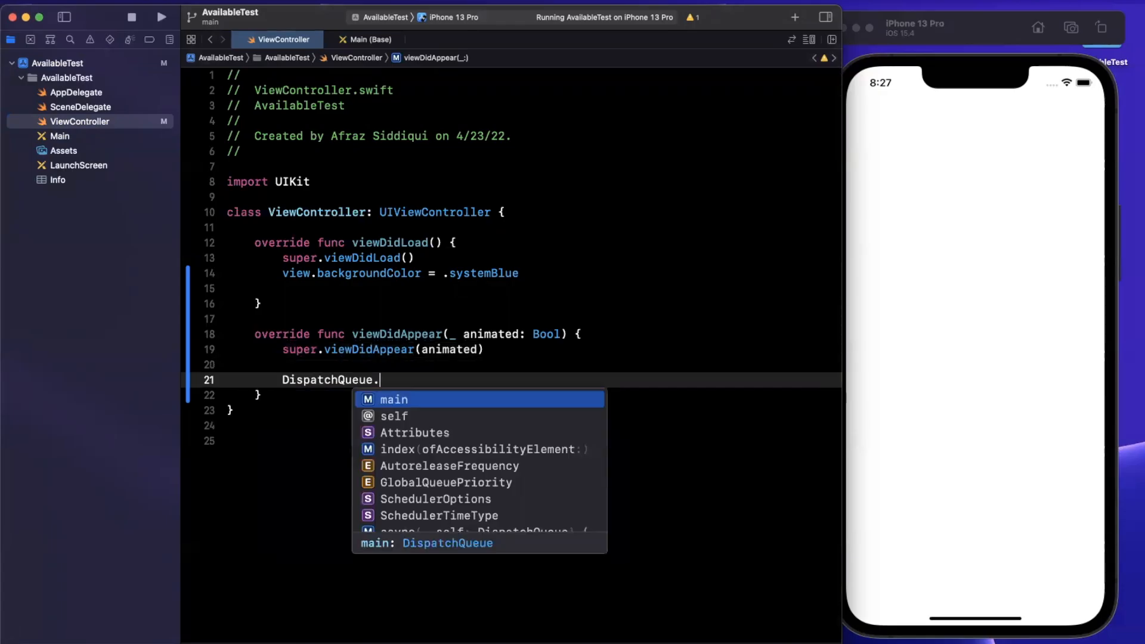
text(main.asyncaf)
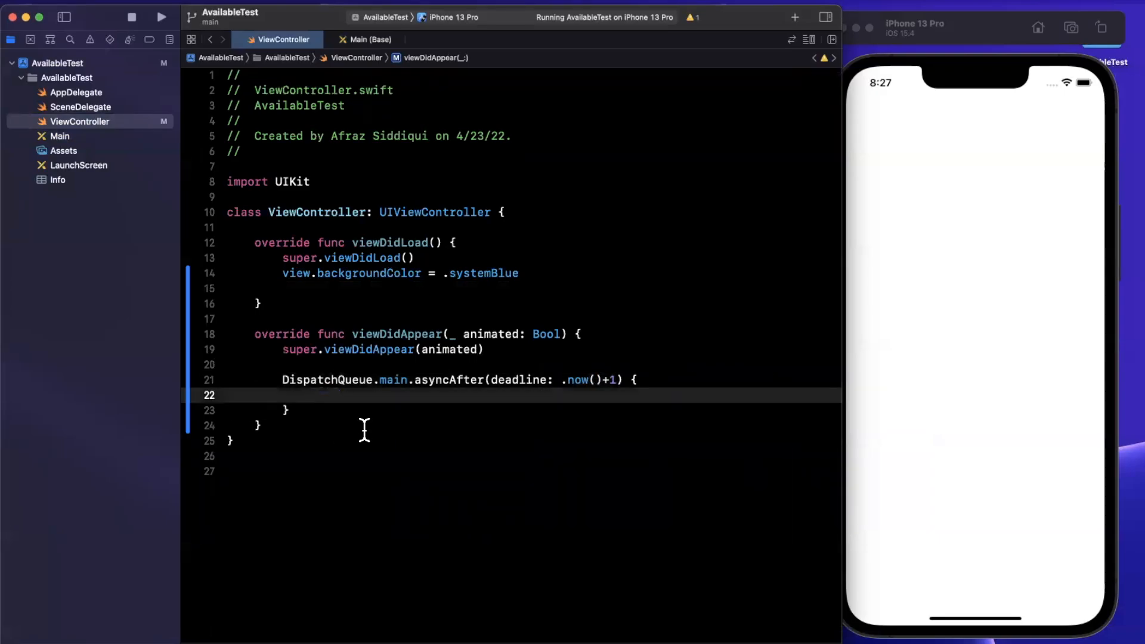
- Inside the delay, create a UIViewController with a .systemRed background and push it with animation
text(let vc = UIViewController()
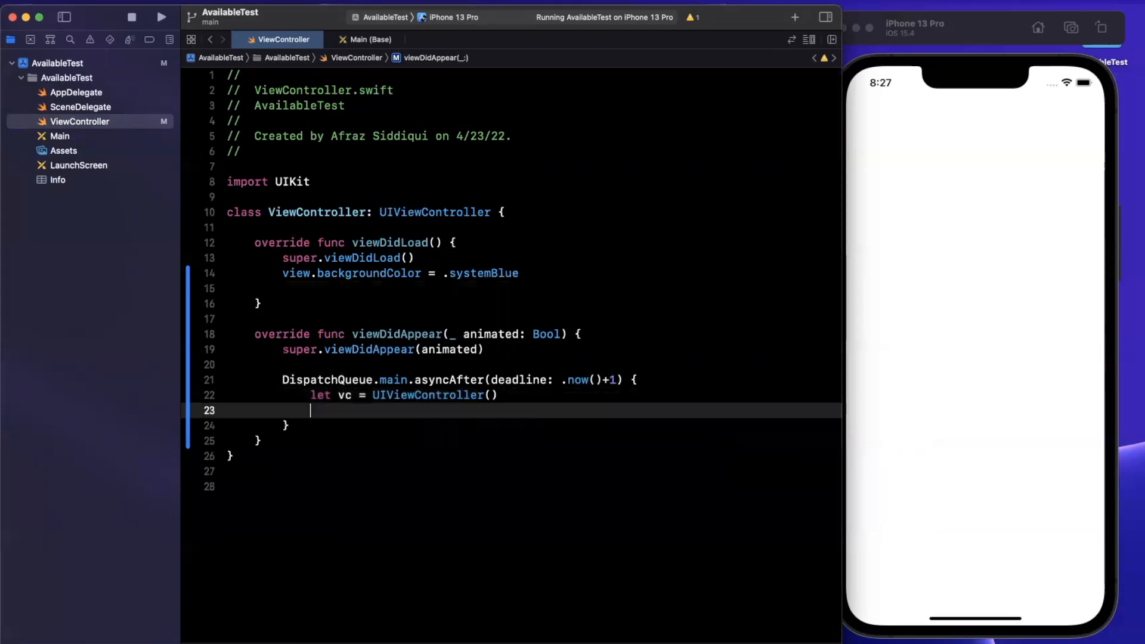
text(vc.view.backgroundColor)
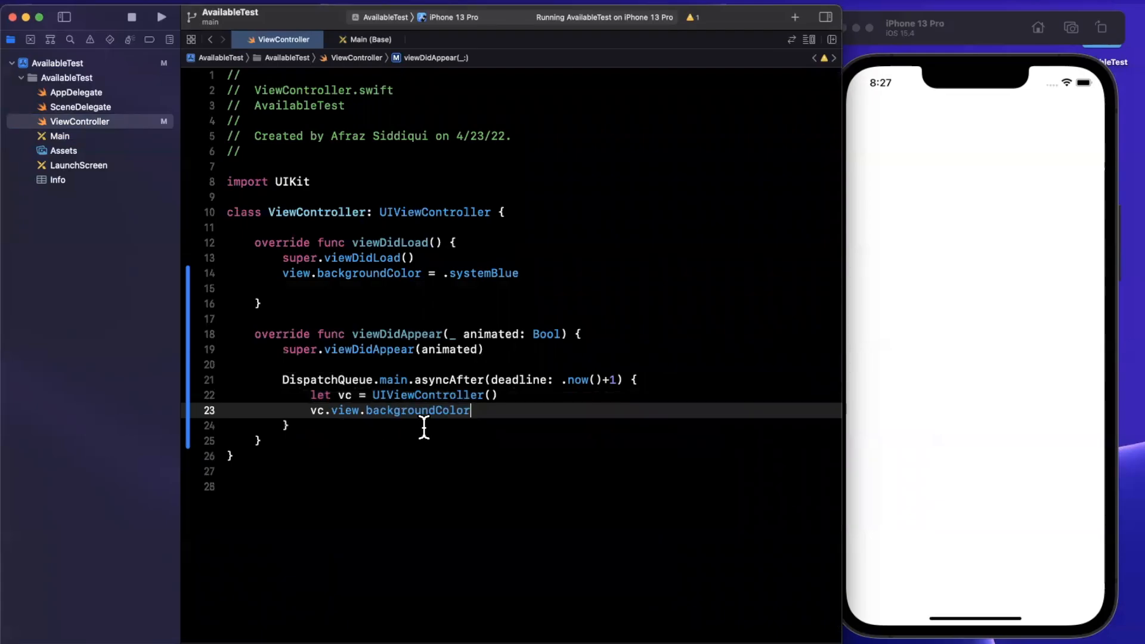
text(= .systemRed)
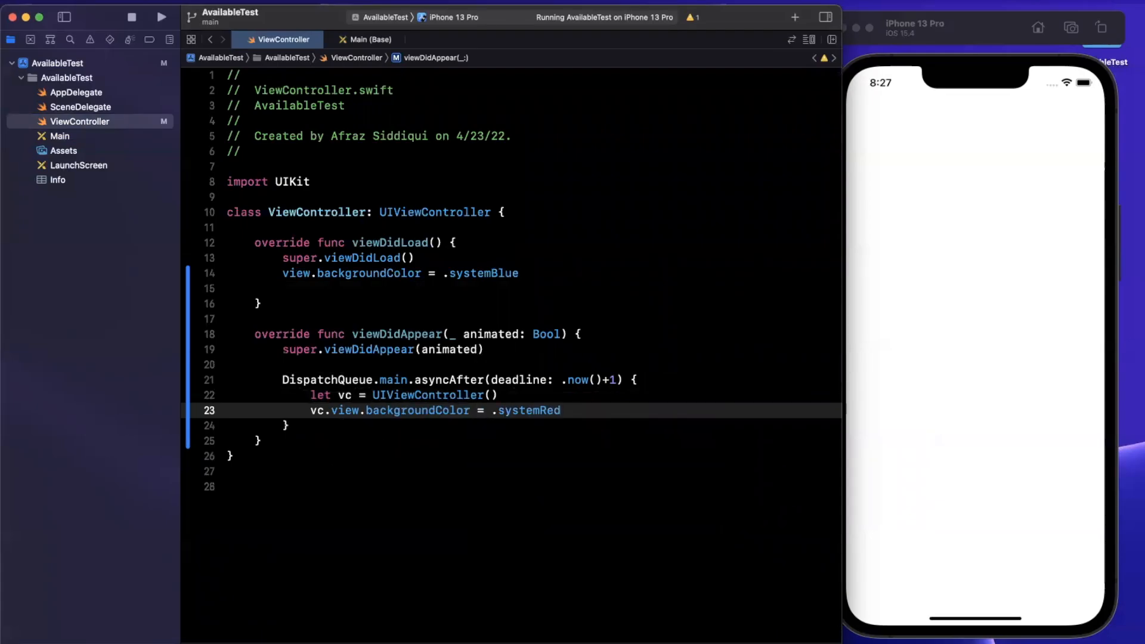
text(navigationController?.pushViewController(vc, animated: Bool)
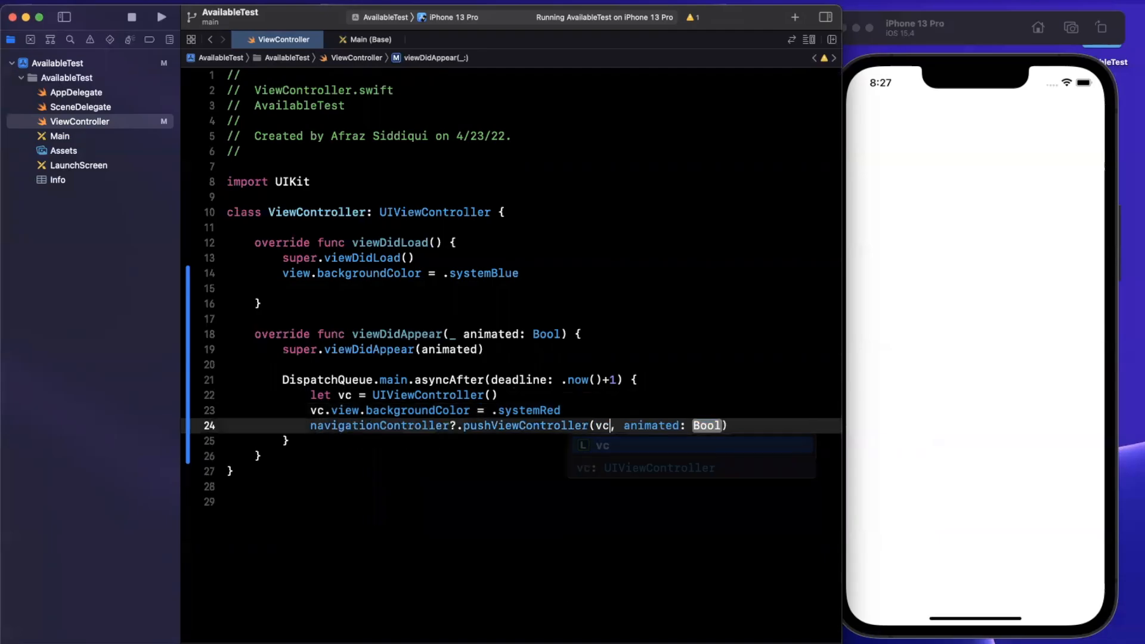
text(true)
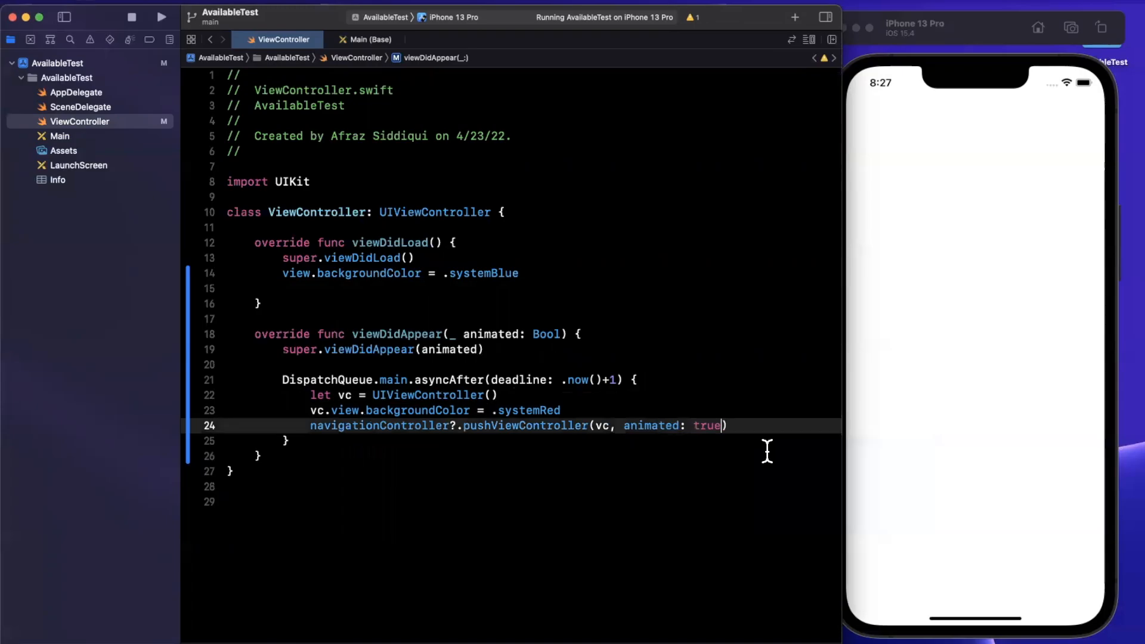
mouse_move(314, 306)
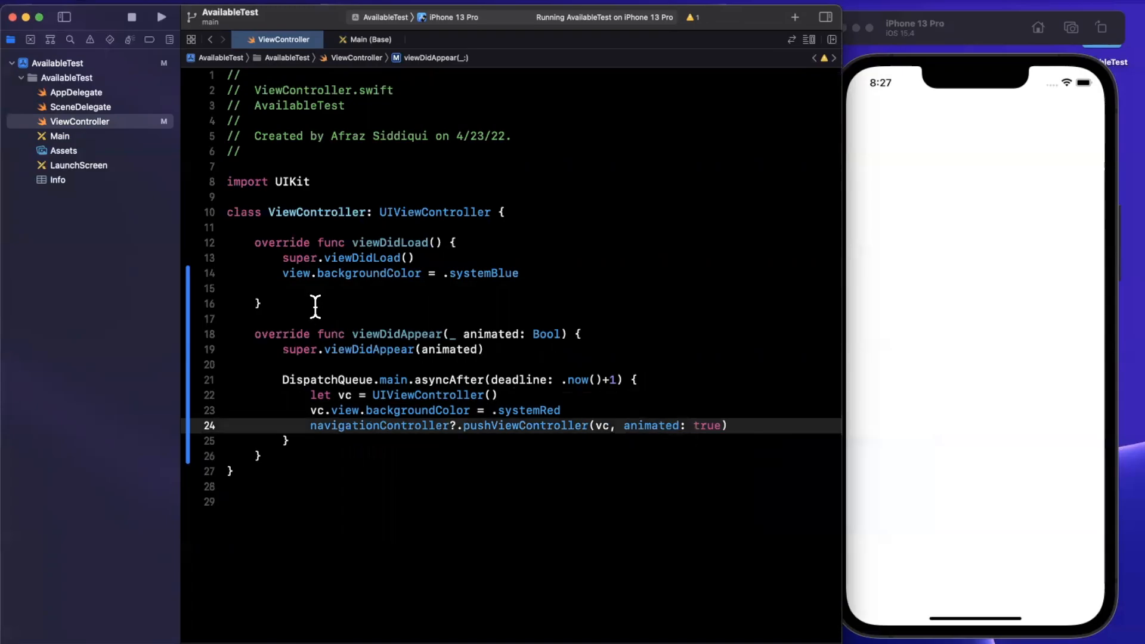
- Add a navigationItem.backButtonDisplayMode line in viewDidLoad using autocomplete
click(317, 289)
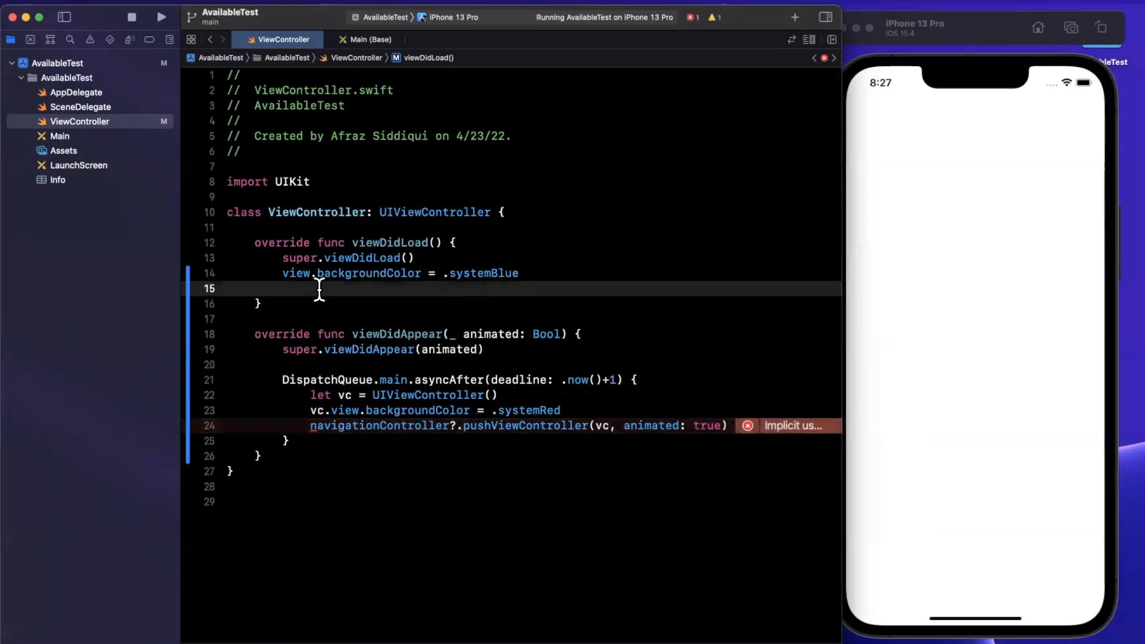
text(navigationItem.)
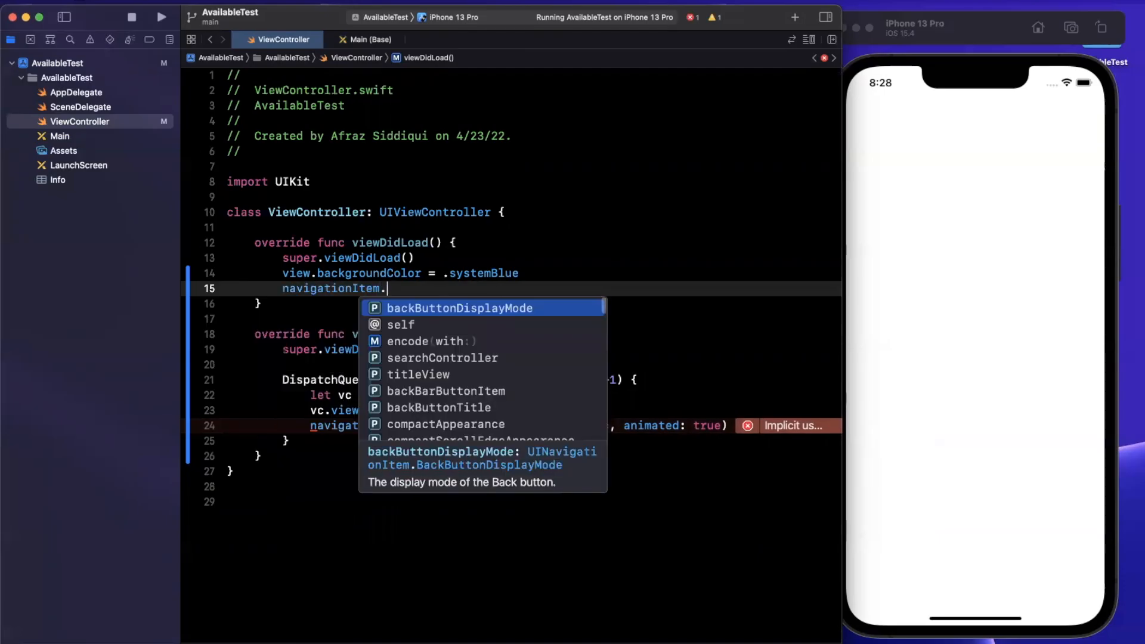
text(backbu)
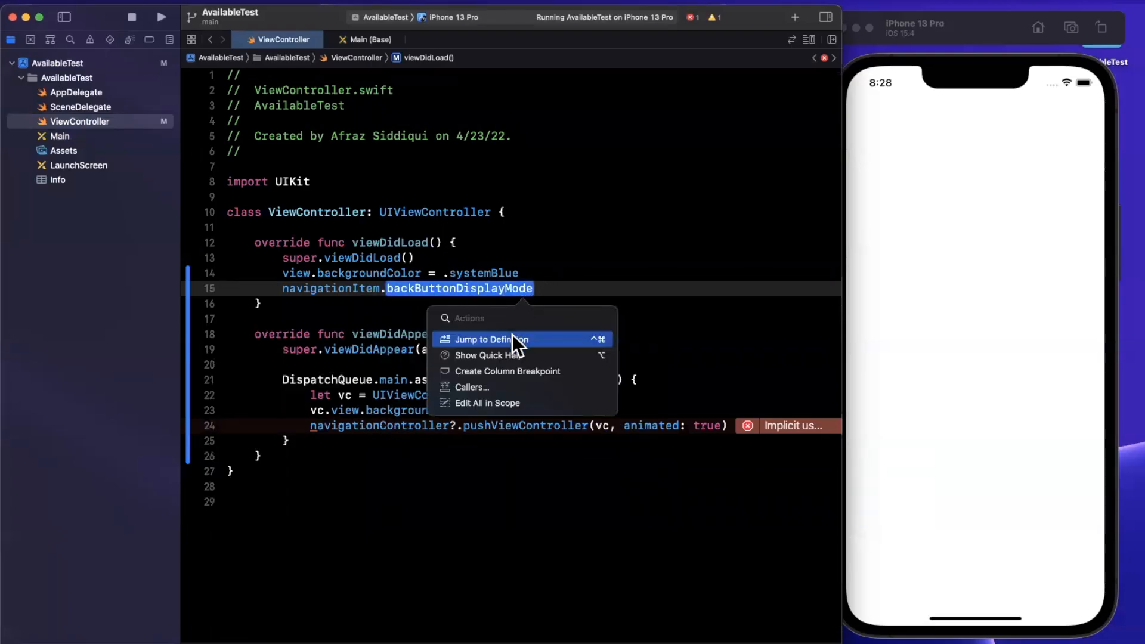
click(491, 339)
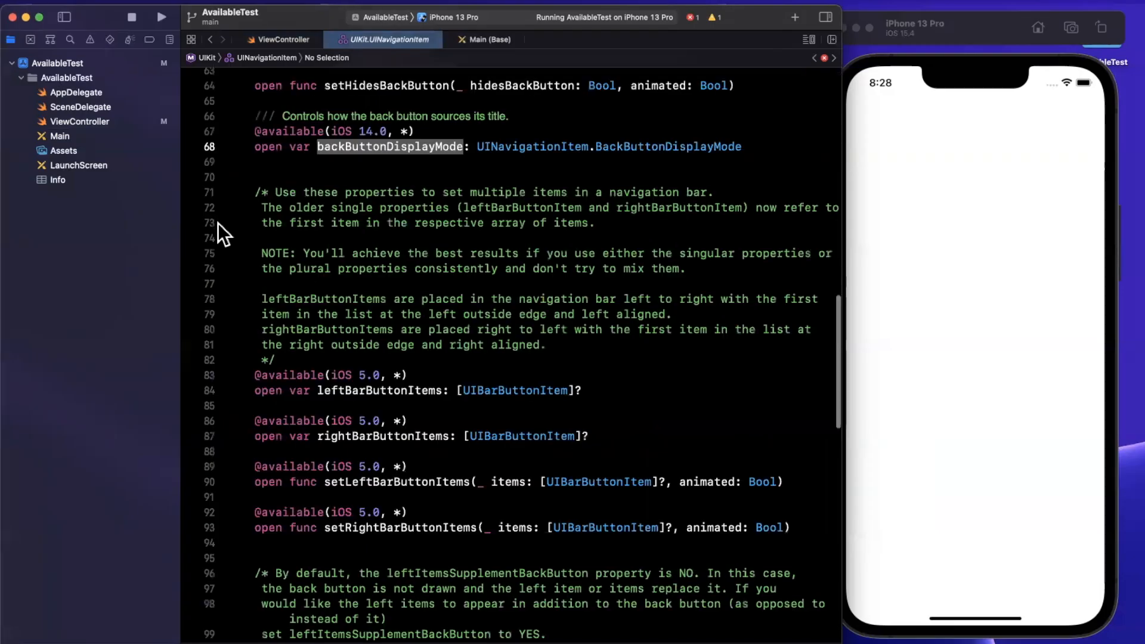
click(389, 147)
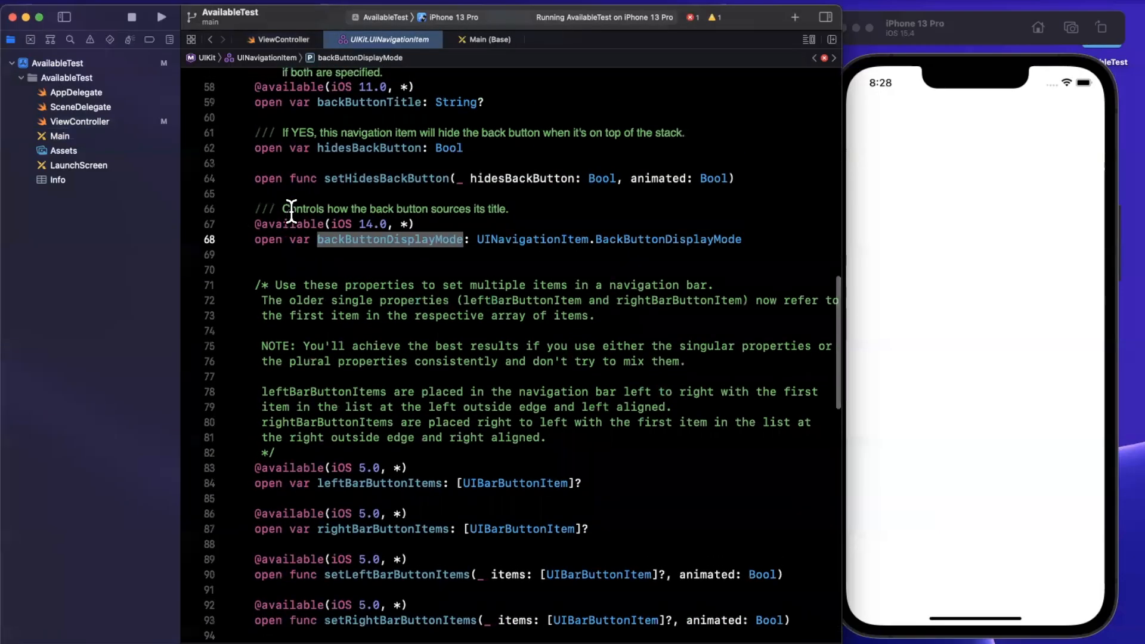
mouse_move(300, 251)
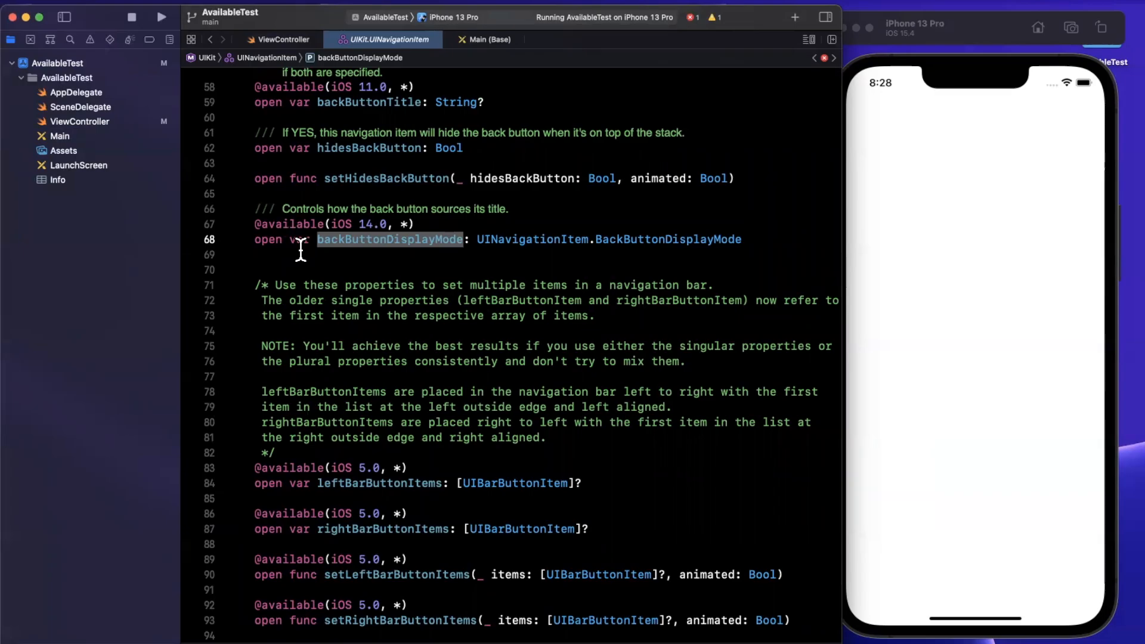
click(379, 225)
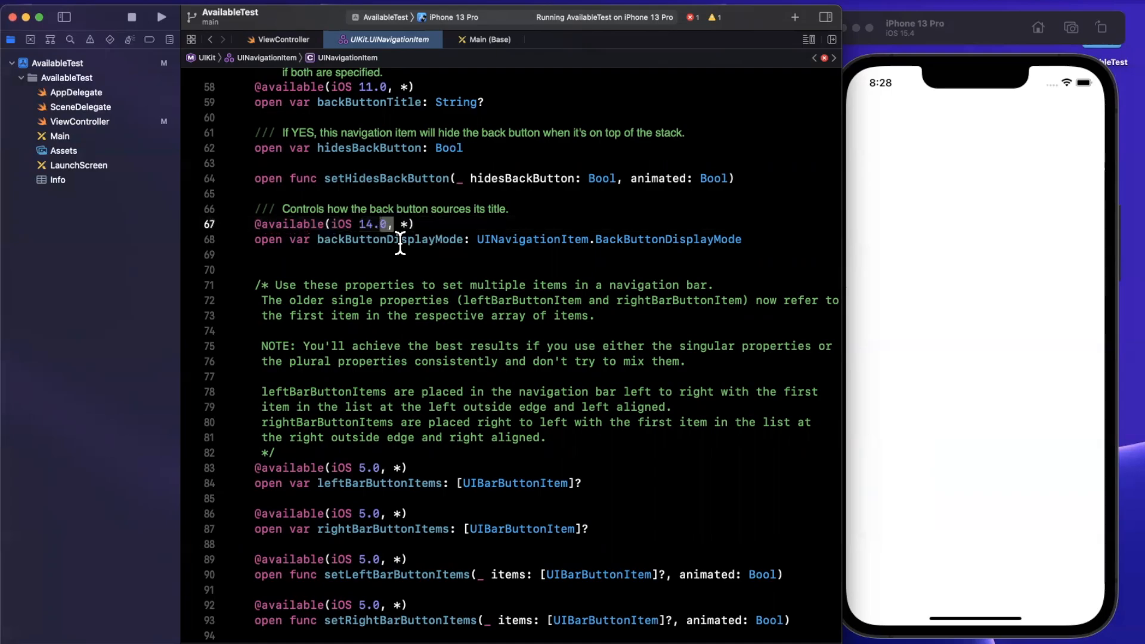
mouse_move(351, 288)
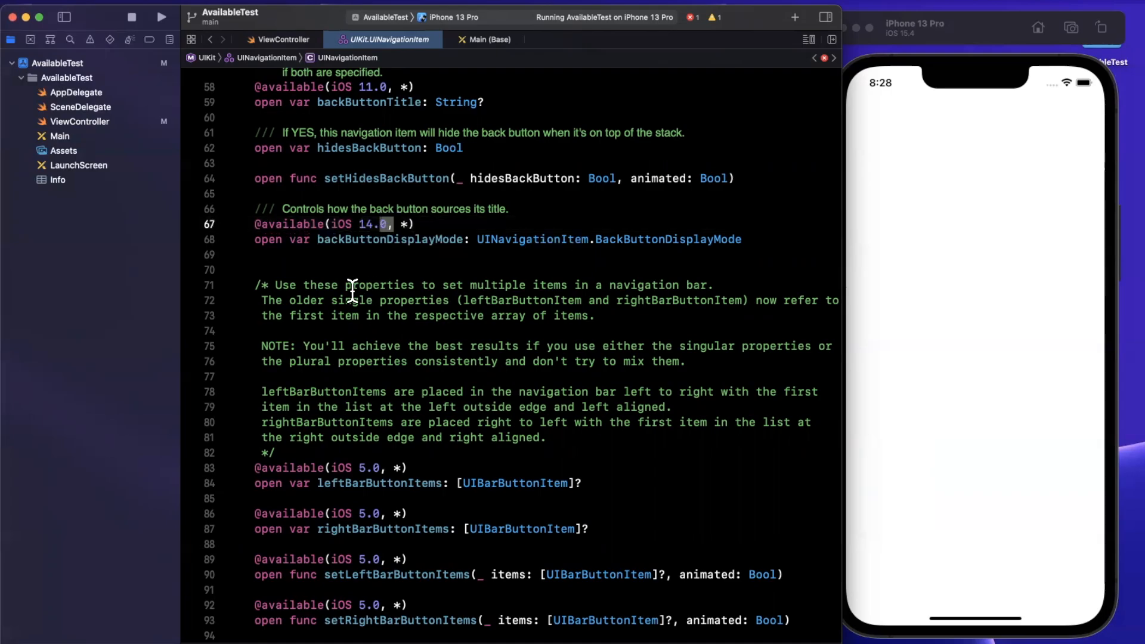
click(402, 269)
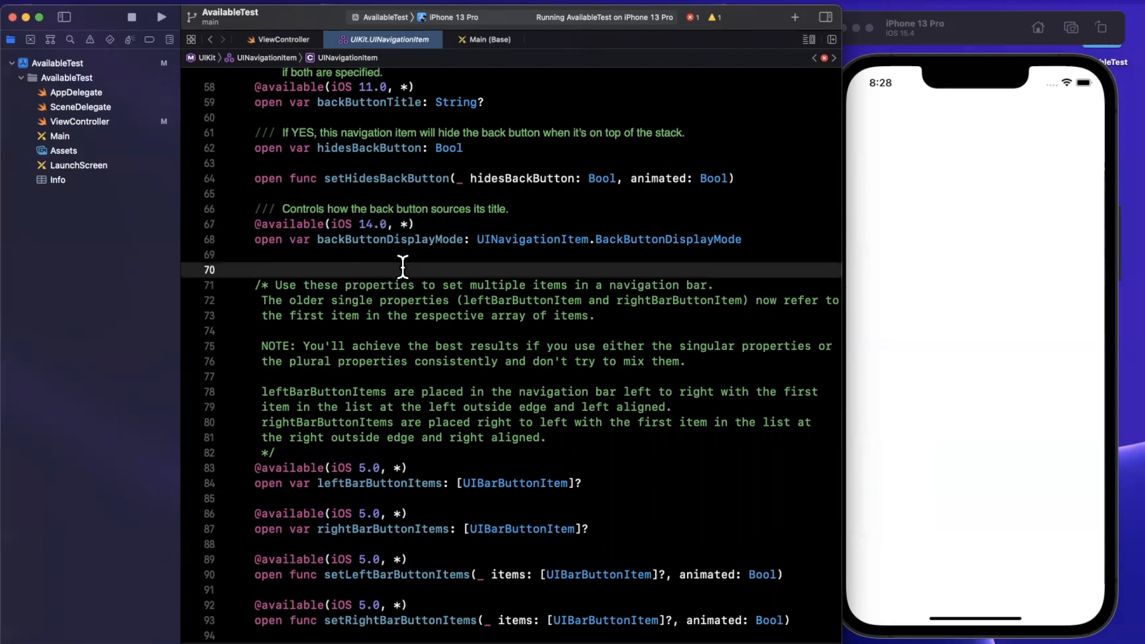
- Back in ViewController, assign navigationItem.backButtonDisplayMode = .minimal on line 15
scroll(down, 3)
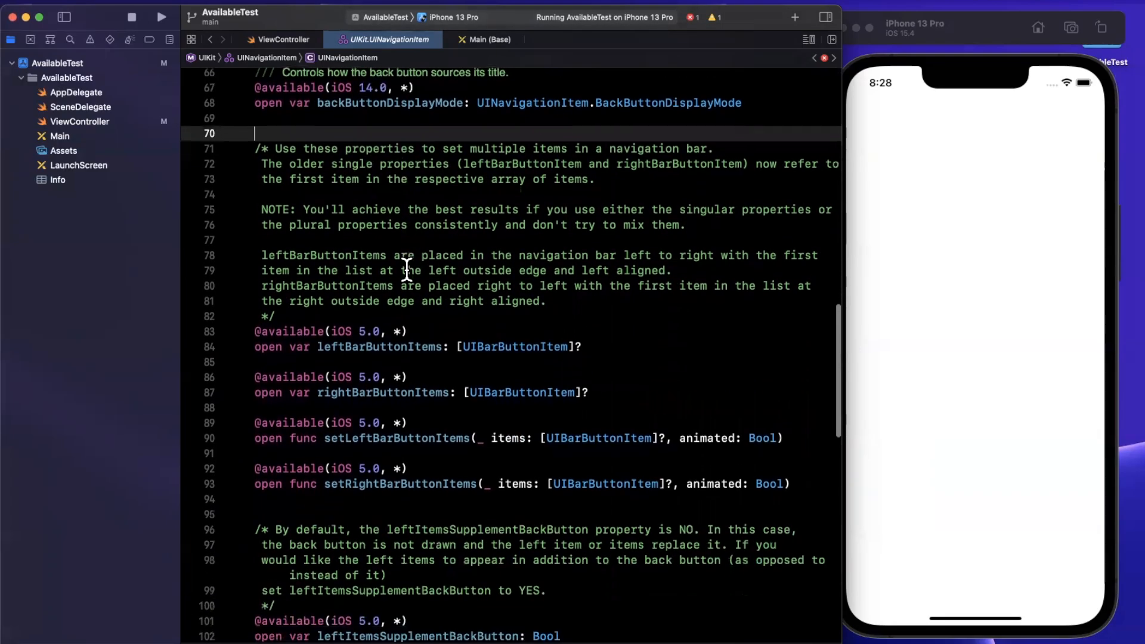
click(282, 38)
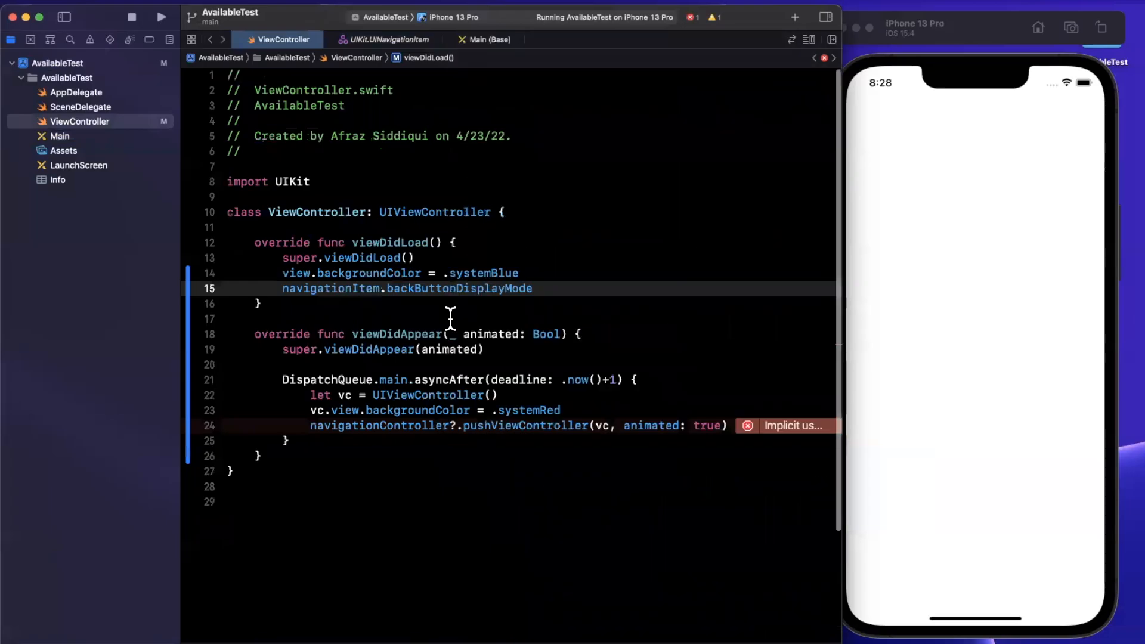
click(595, 287)
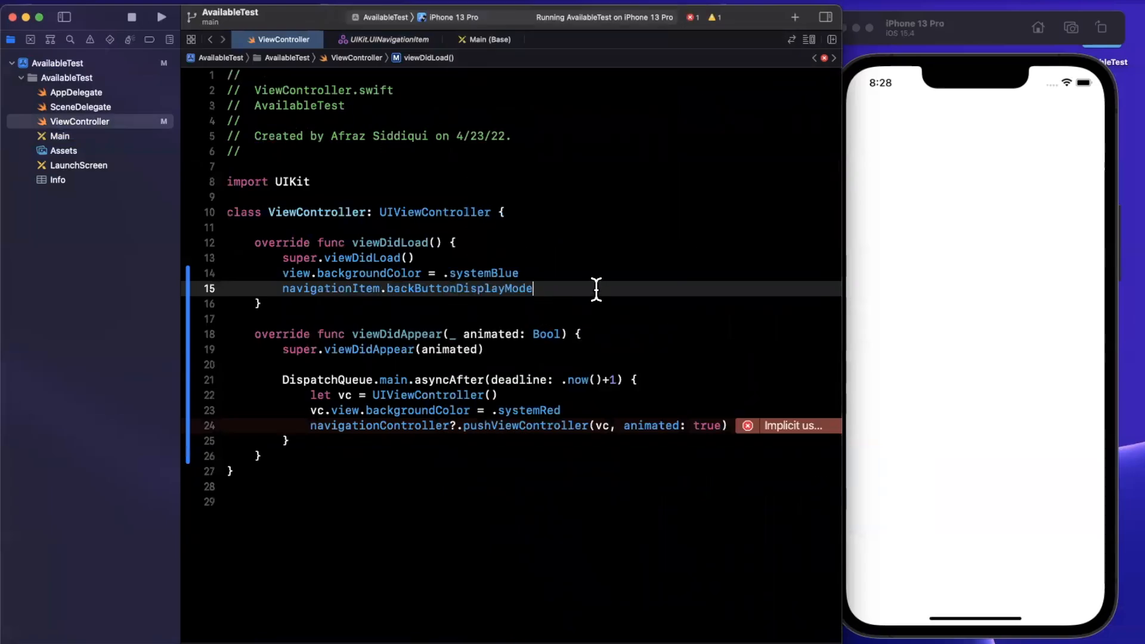
text(= .minimal)
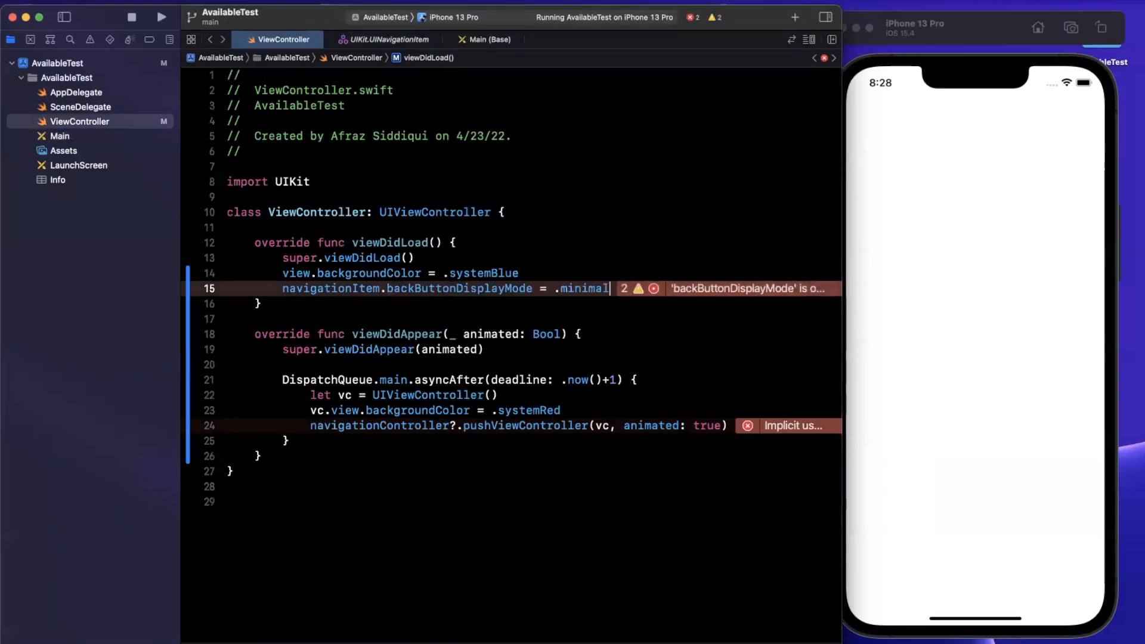
mouse_move(727, 288)
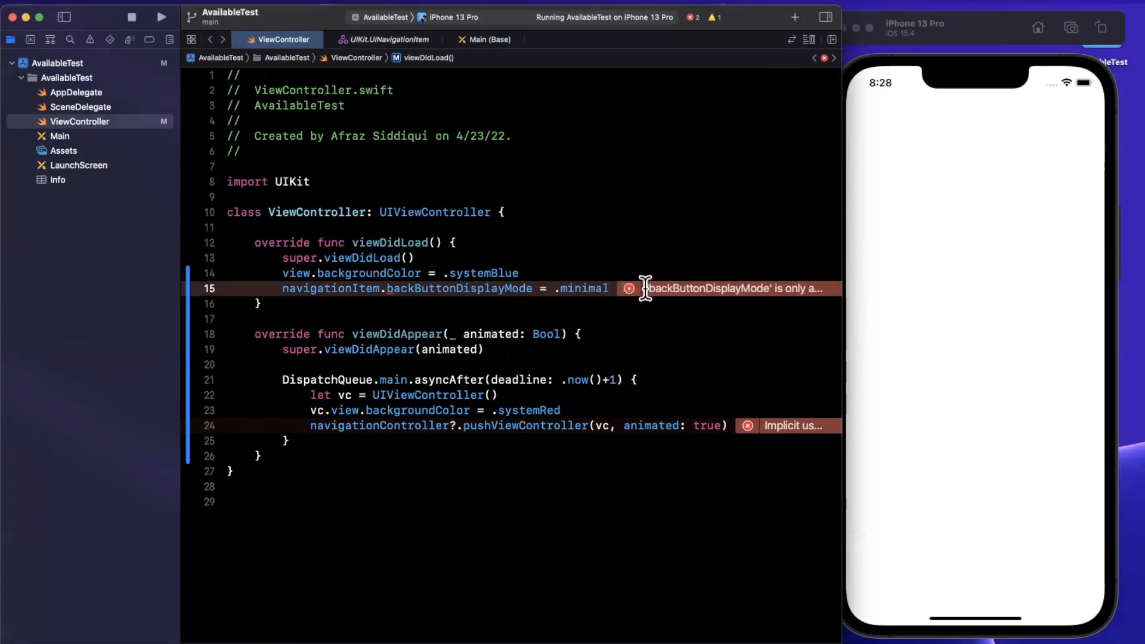
- Apply the 'Add if #available version check' fix and set backButtonDisplayMode = .minimal inside it
click(629, 288)
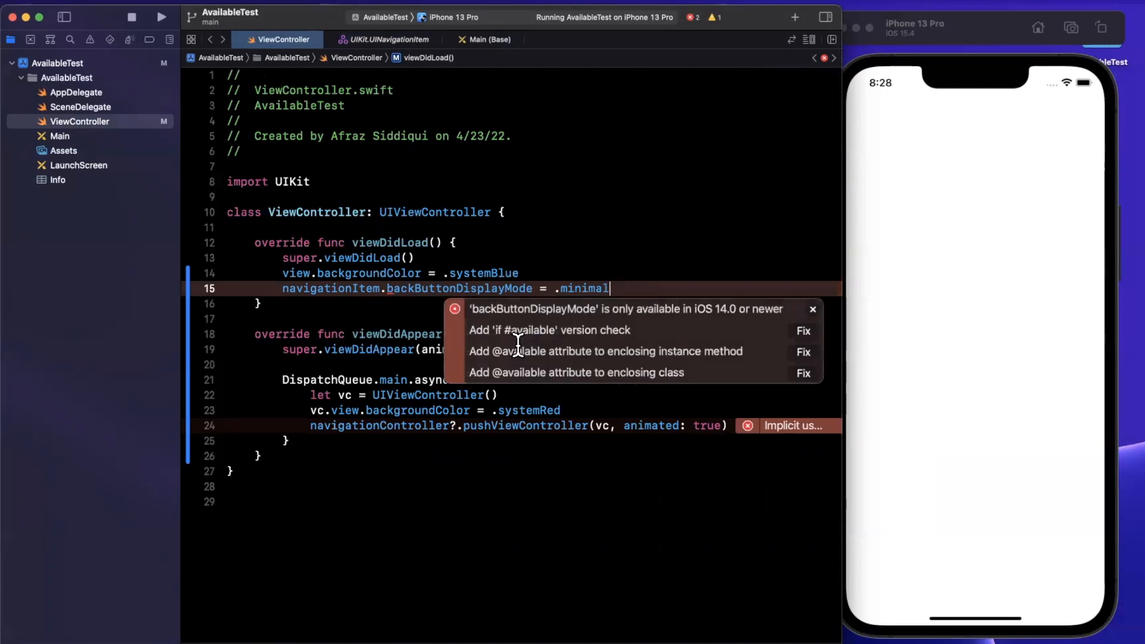
mouse_move(711, 339)
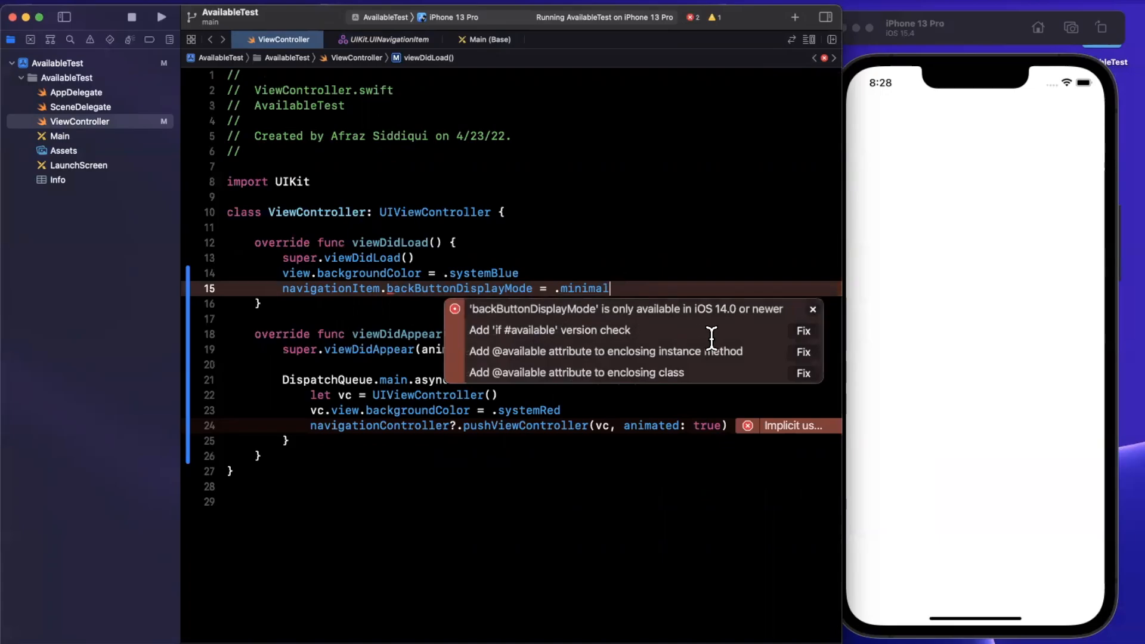
mouse_move(802, 337)
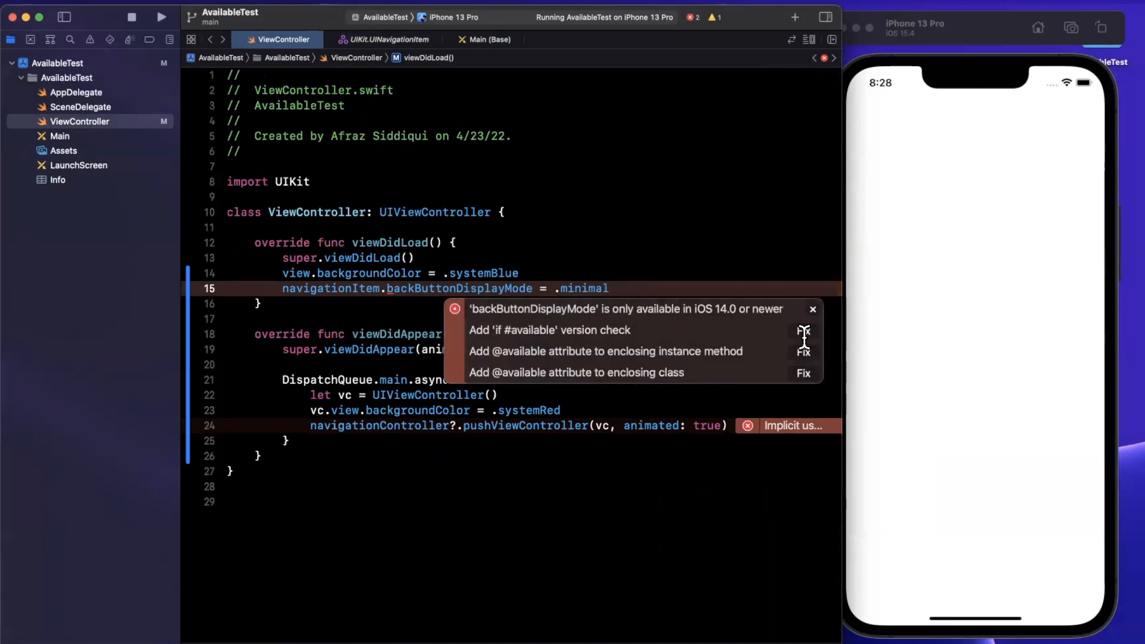
mouse_move(555, 362)
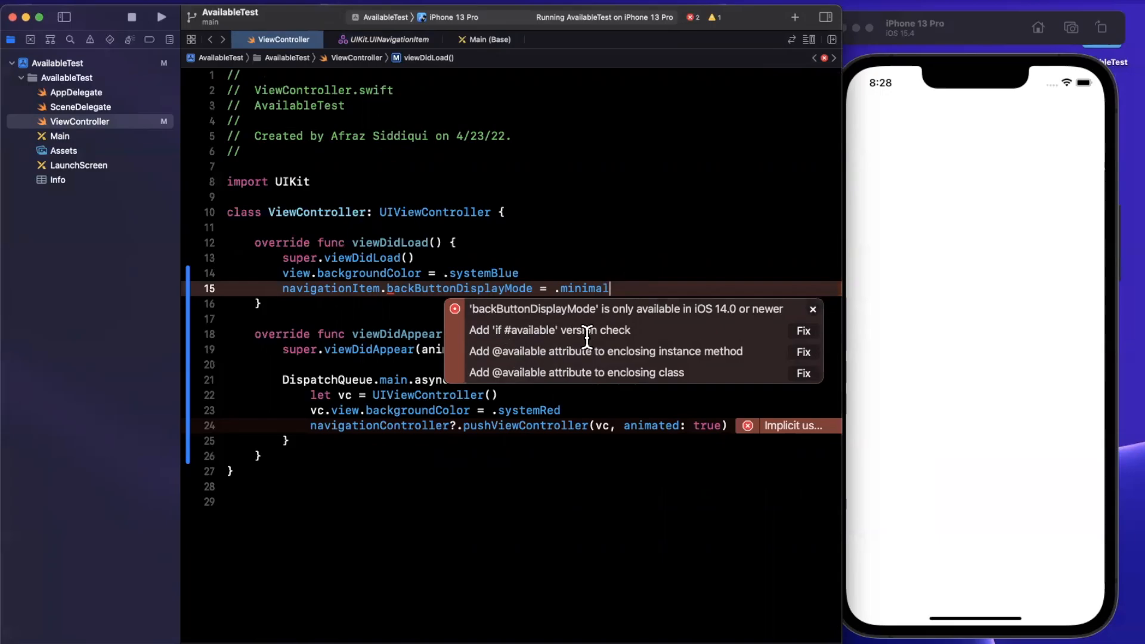
mouse_move(815, 340)
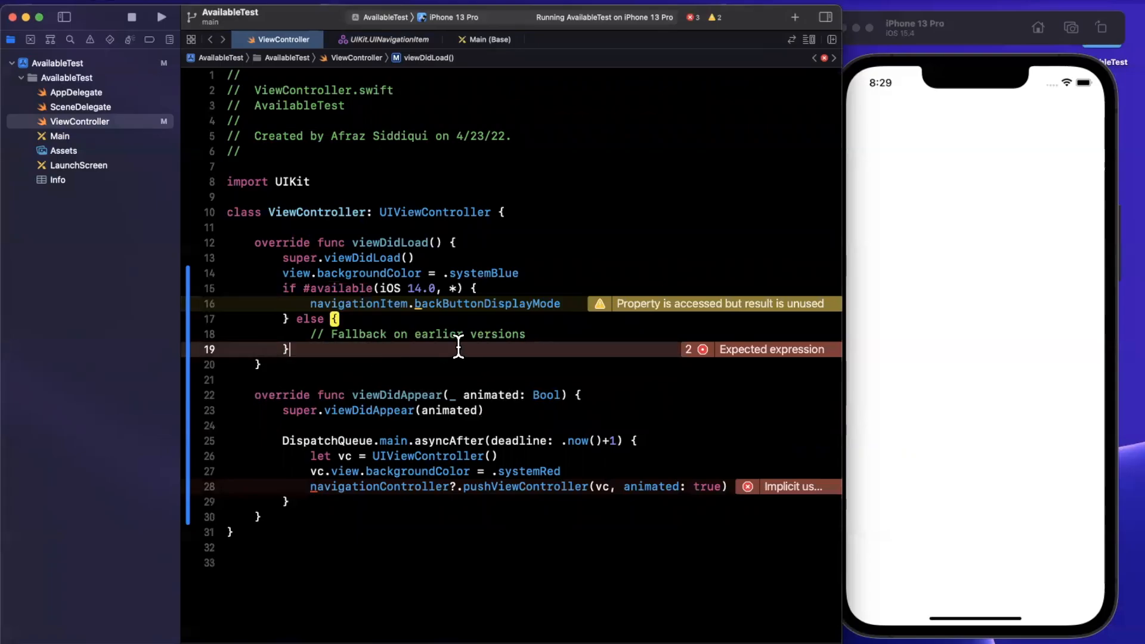
text(= .minimal)
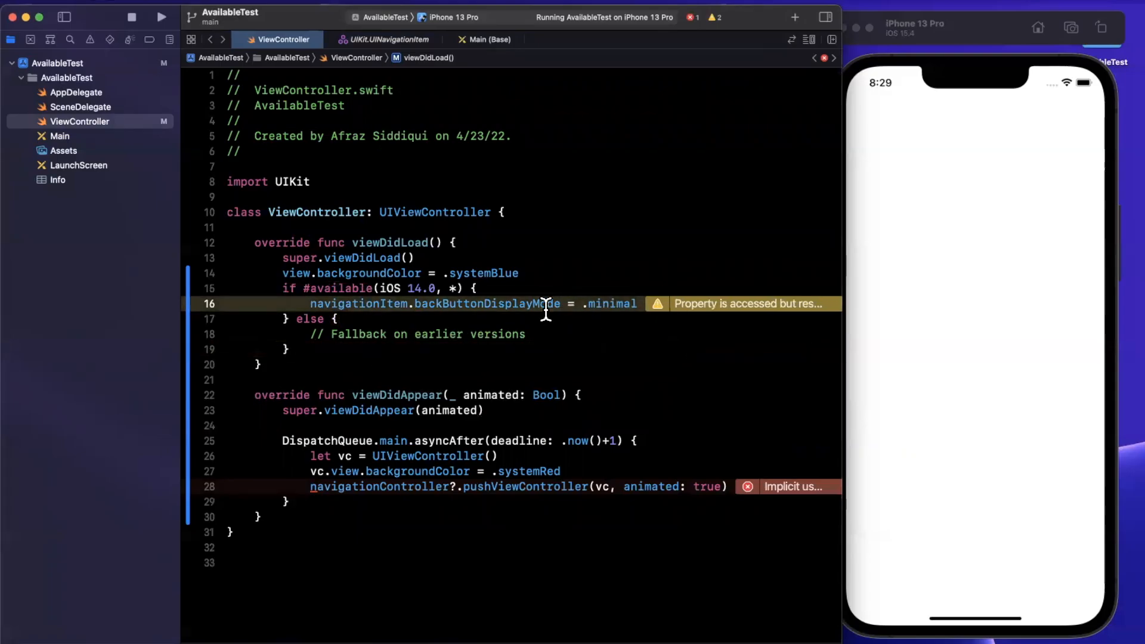
mouse_move(395, 385)
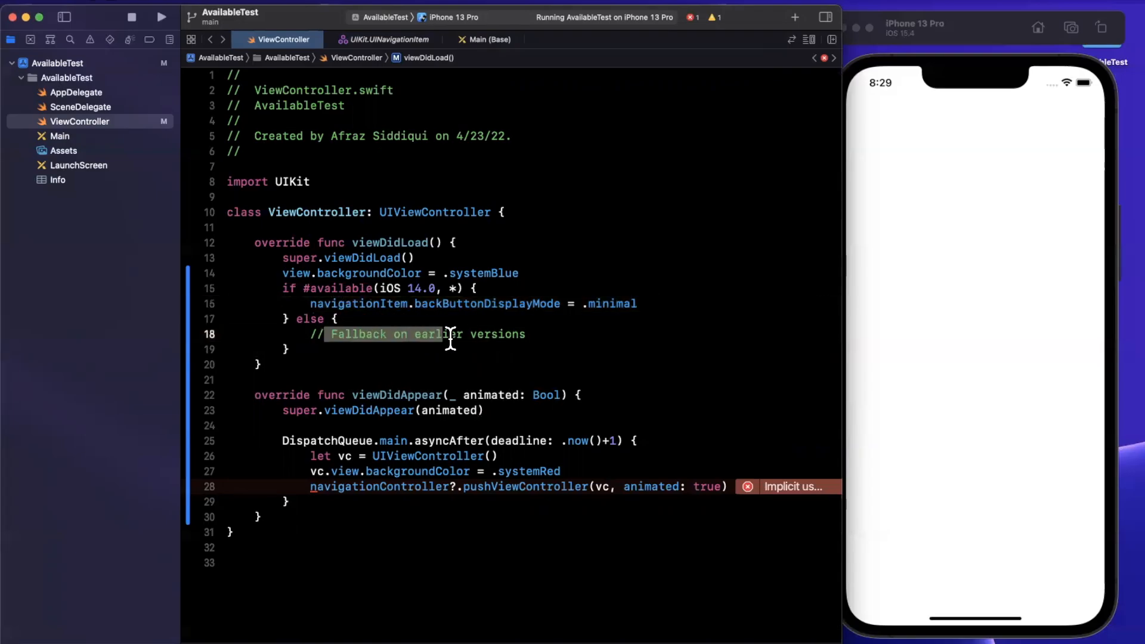
mouse_move(325, 337)
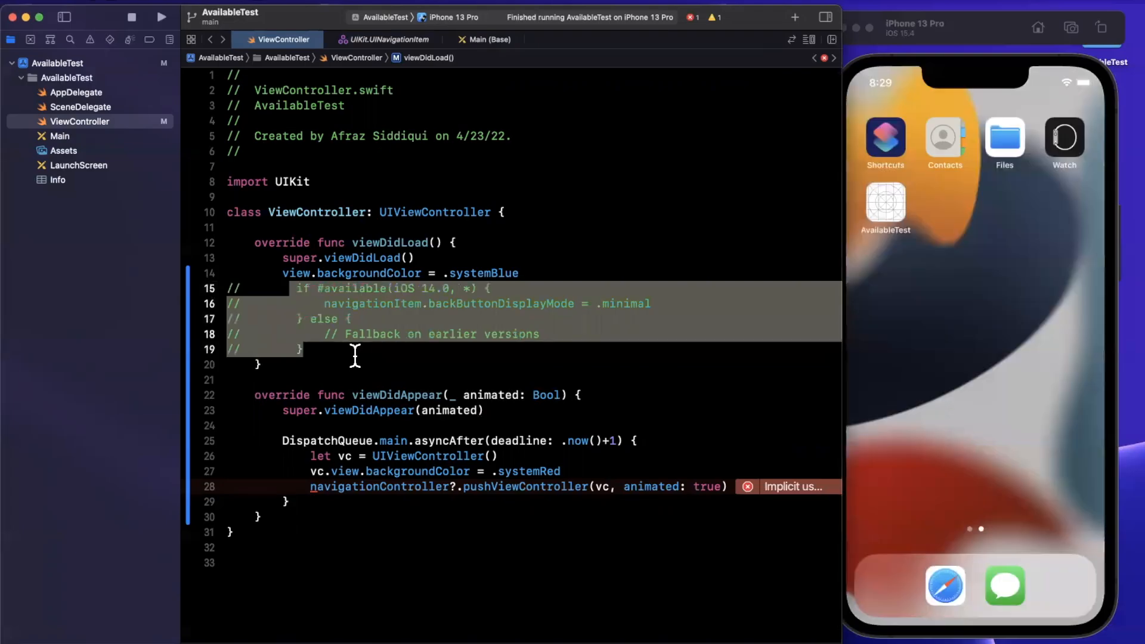
- Build, fix the implicit-self error with self.navigationController, and rerun to the red screen
click(159, 17)
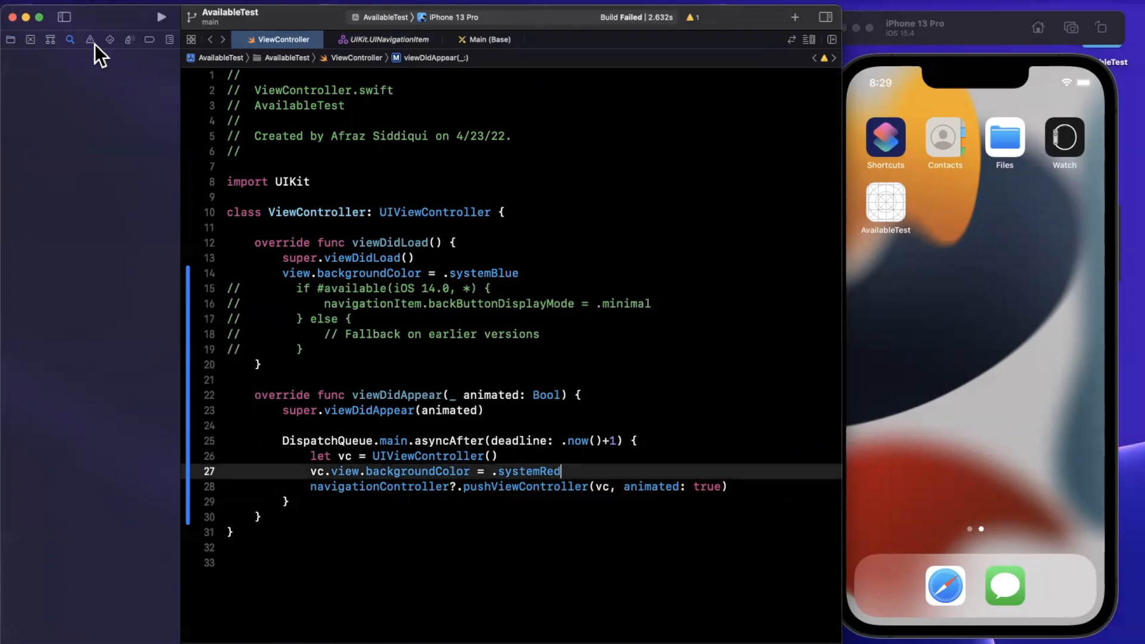
click(89, 39)
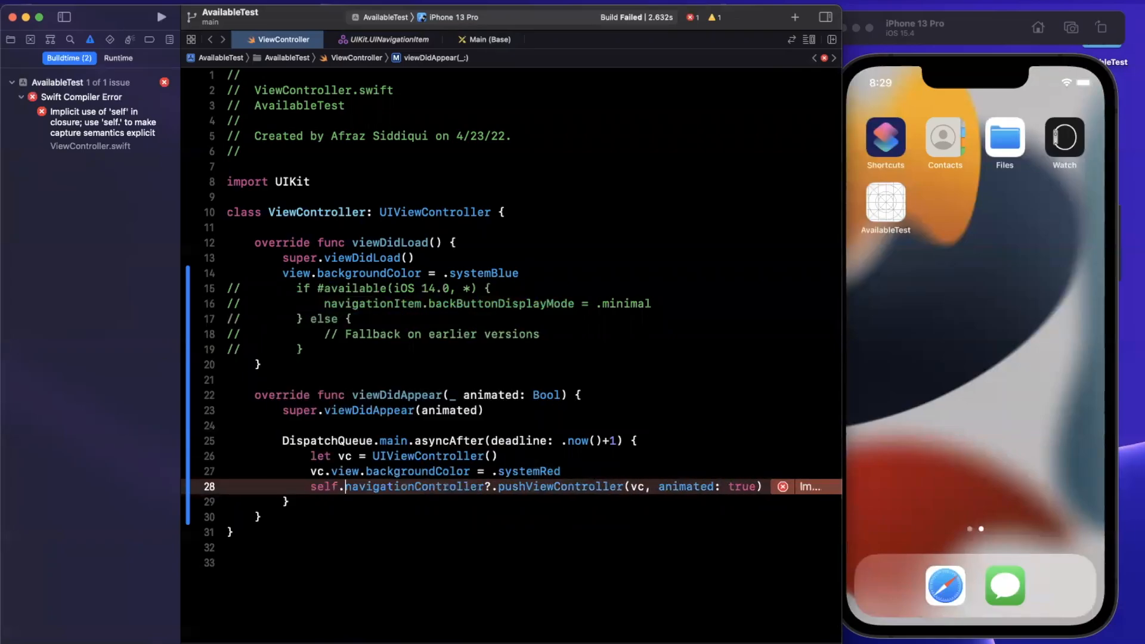
click(163, 16)
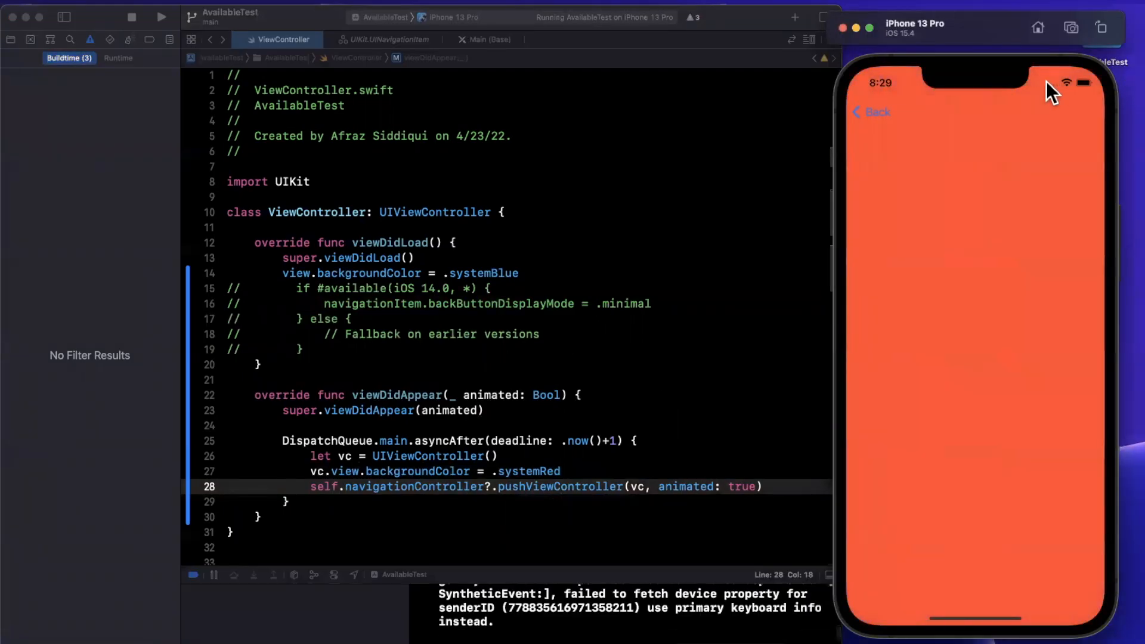
mouse_move(1040, 127)
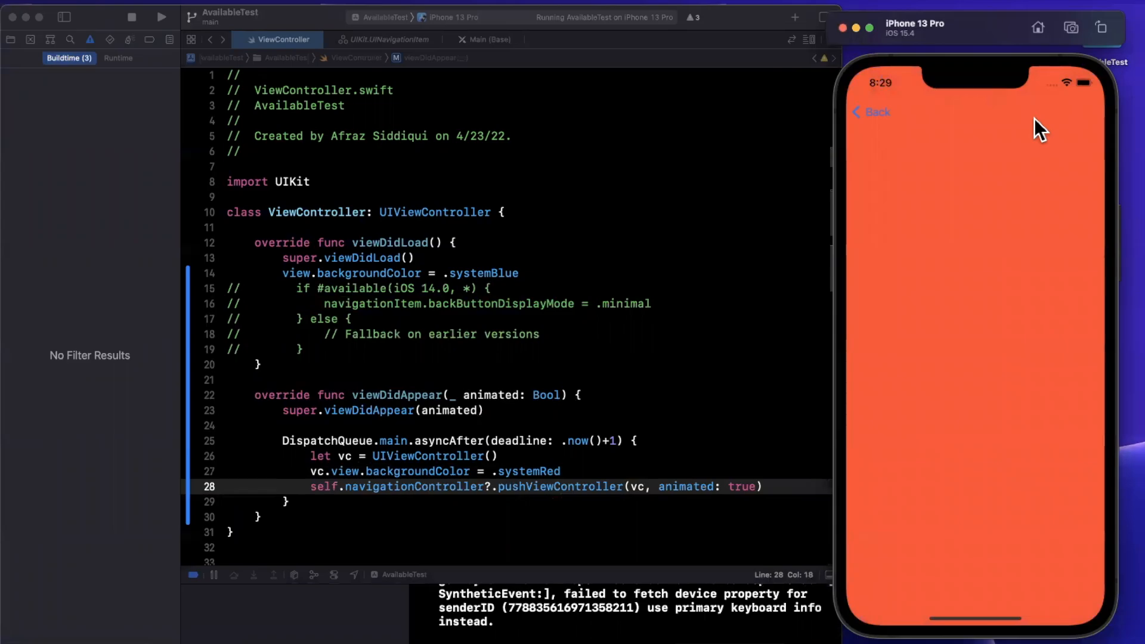
mouse_move(877, 135)
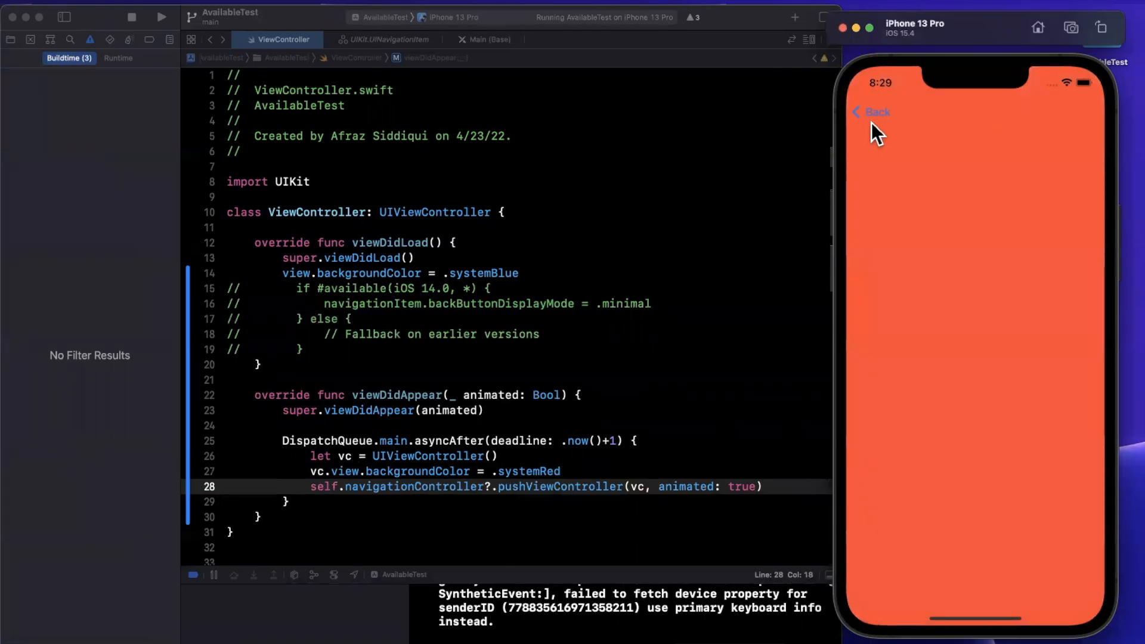
mouse_move(462, 327)
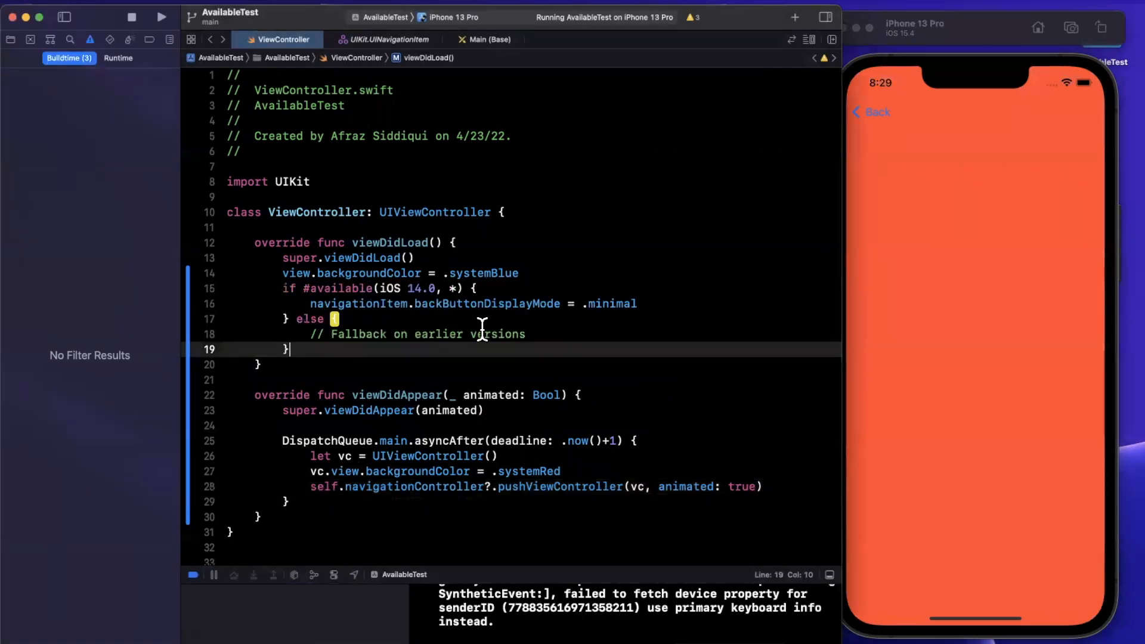
mouse_move(677, 319)
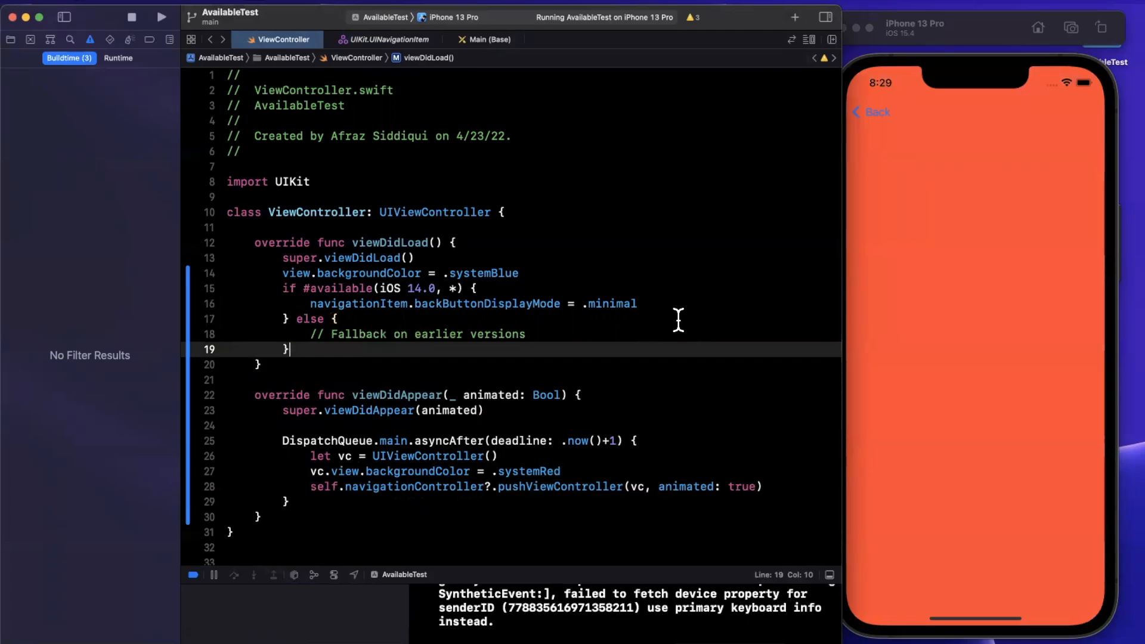
mouse_move(967, 76)
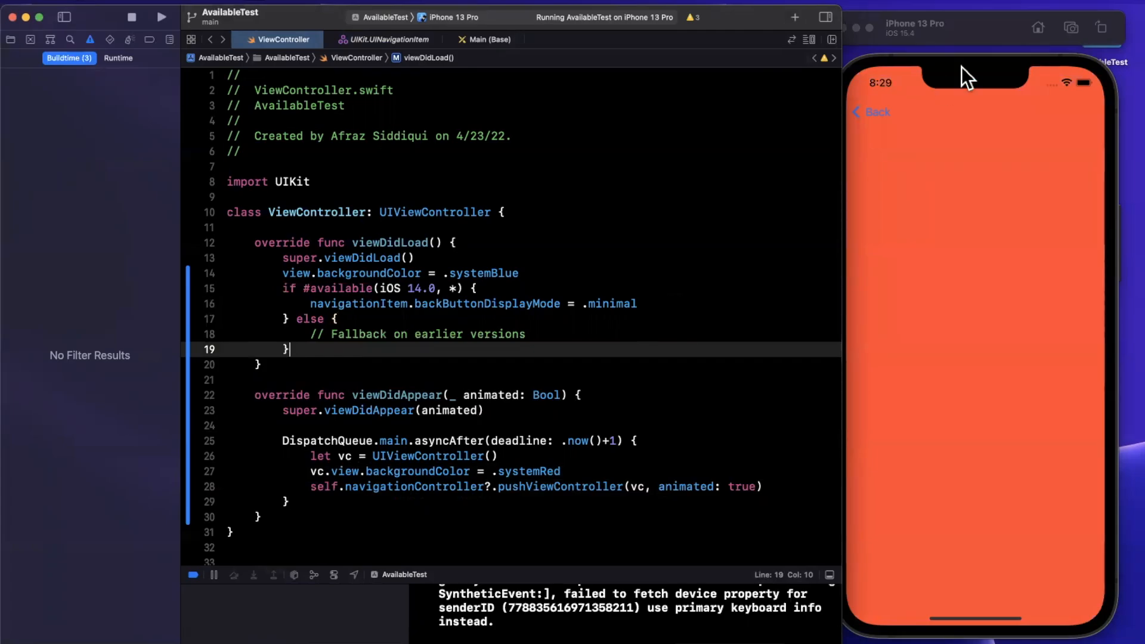
- Rerun the app so the red screen shows a back arrow without the Back title
click(162, 17)
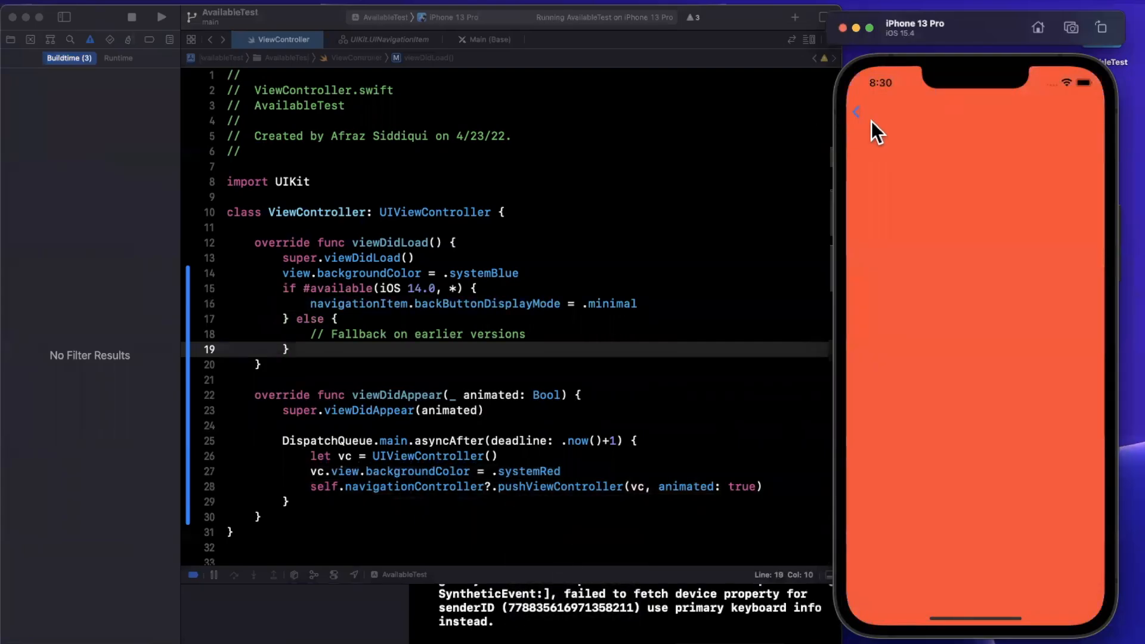
mouse_move(336, 350)
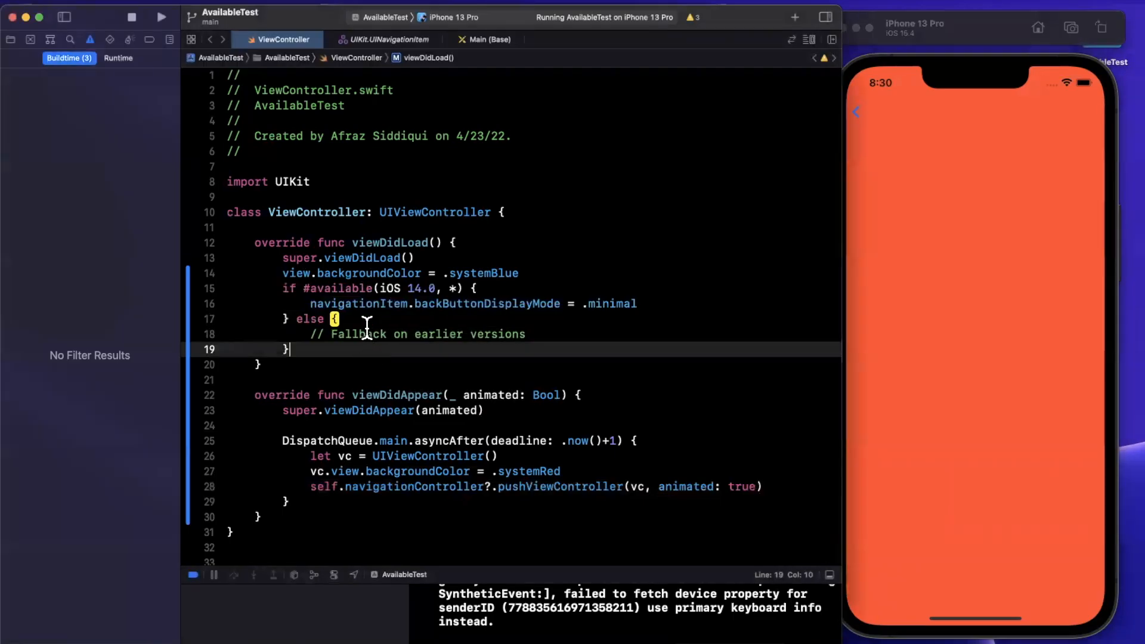
- In the else branch, set navigationItem.backButtonTitle = nil as the fallback
double_click(357, 305)
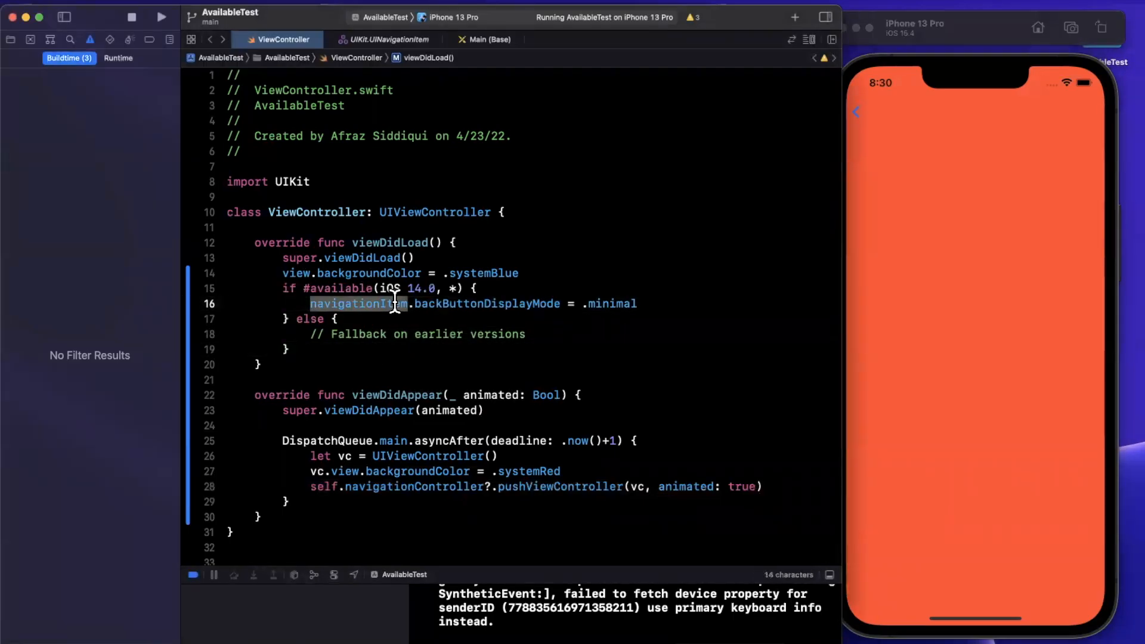
text(navigationItem)
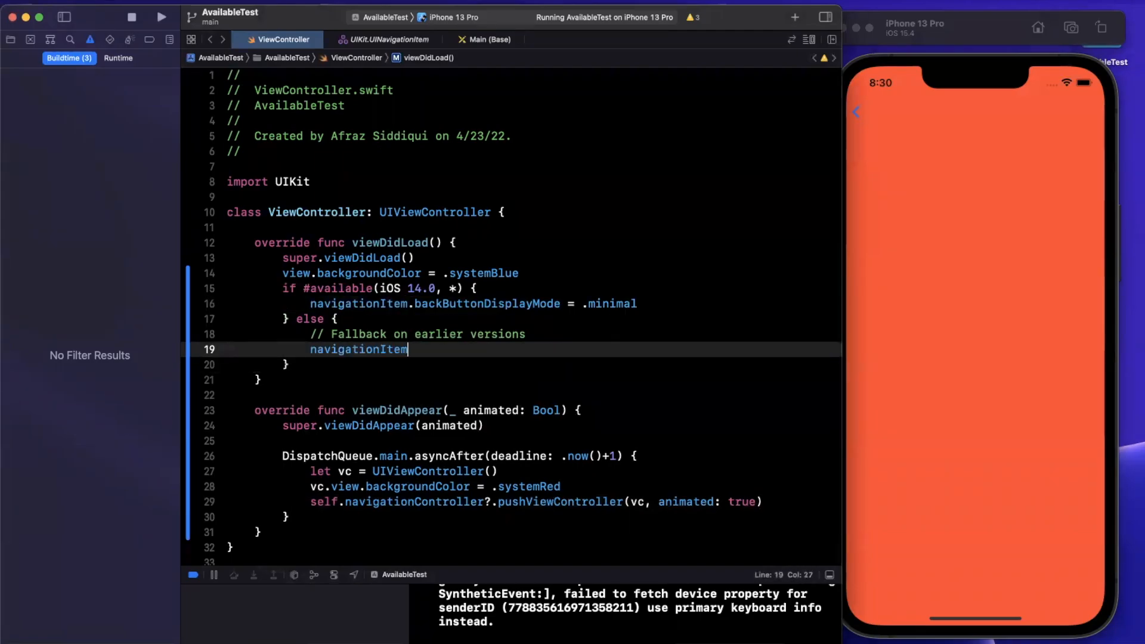
text(.)
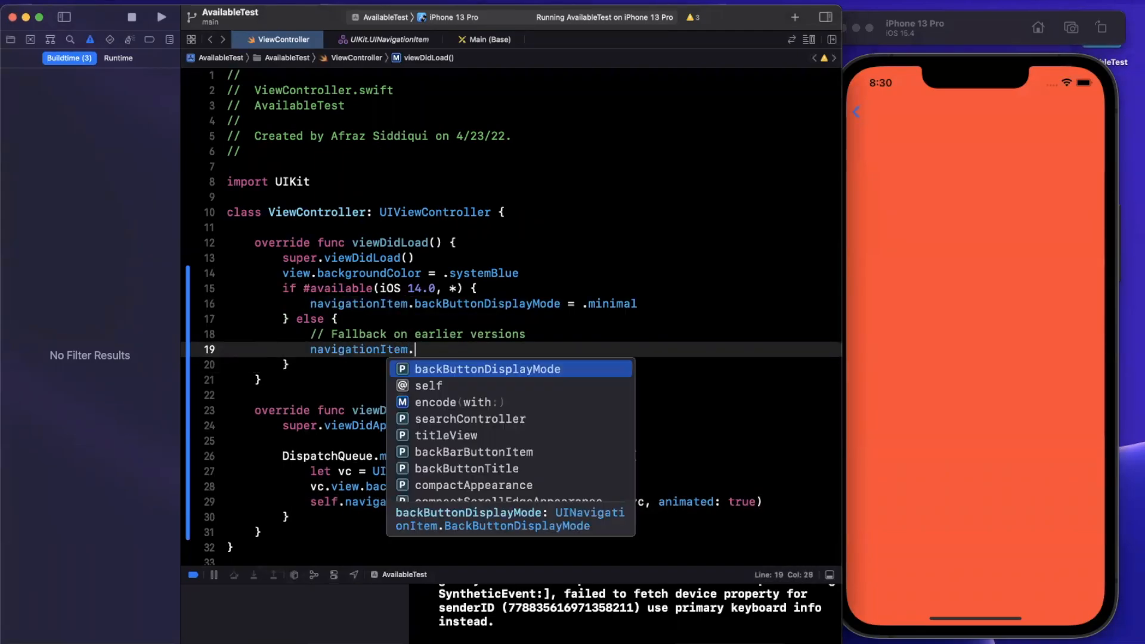
text(backButtonTitle = ")
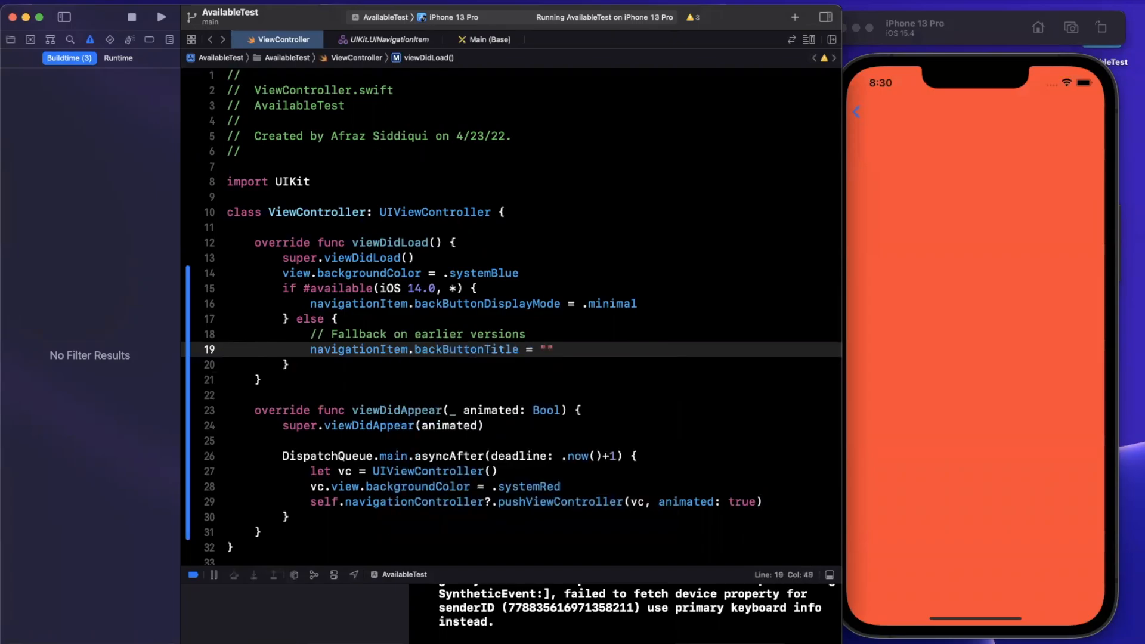
click(578, 409)
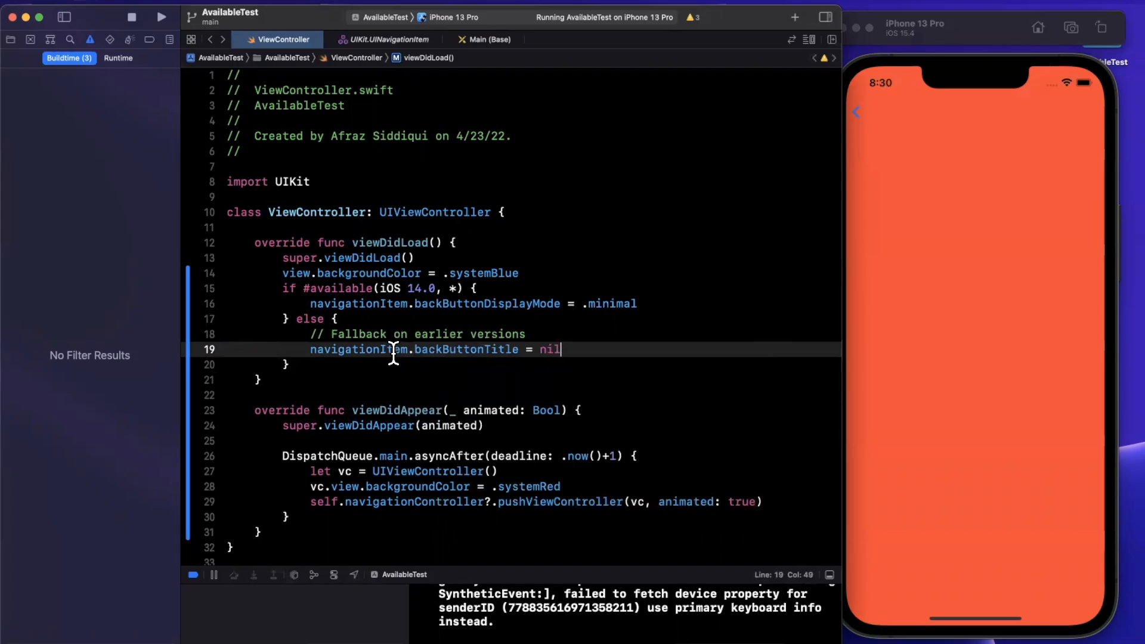
mouse_move(642, 305)
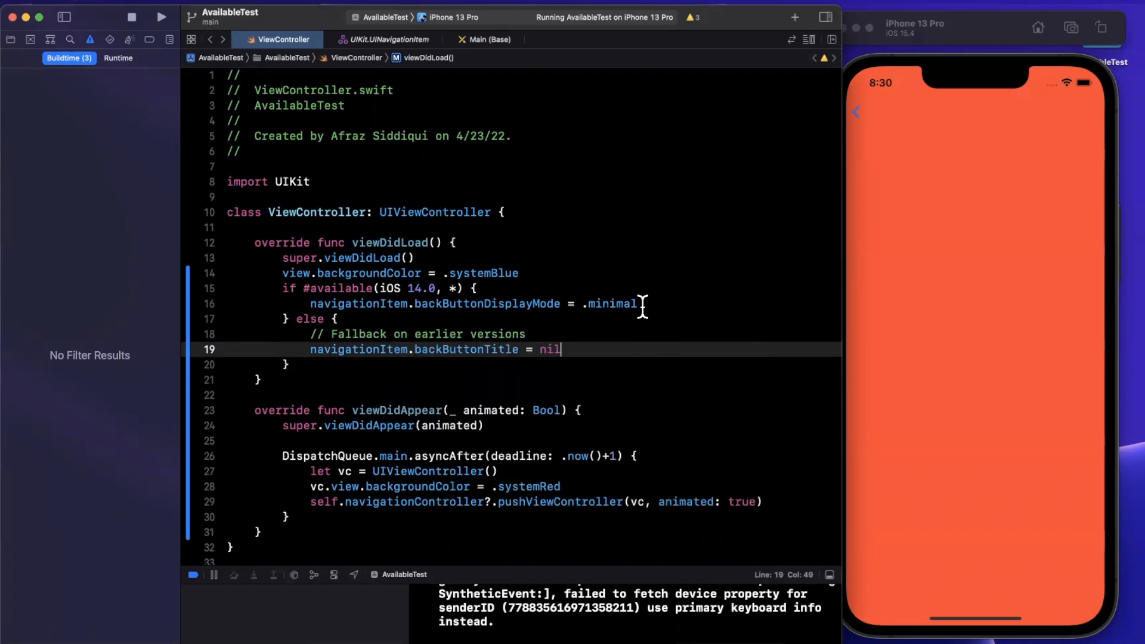
- Highlight backButtonDisplayMode and backButtonTitle to compare the two approaches
double_click(487, 304)
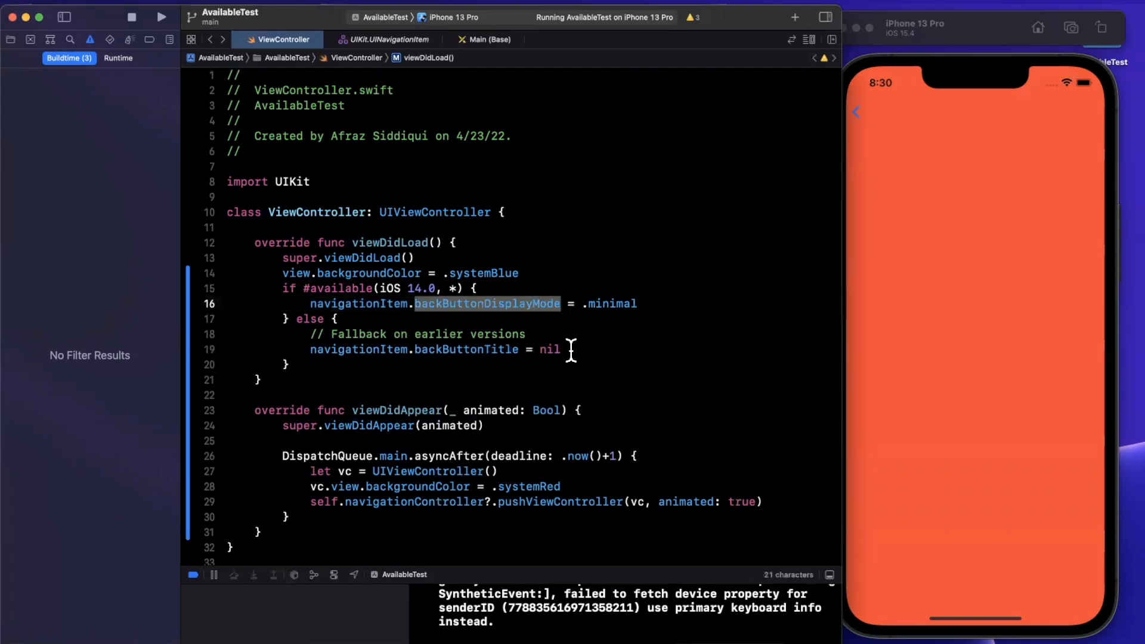
click(561, 350)
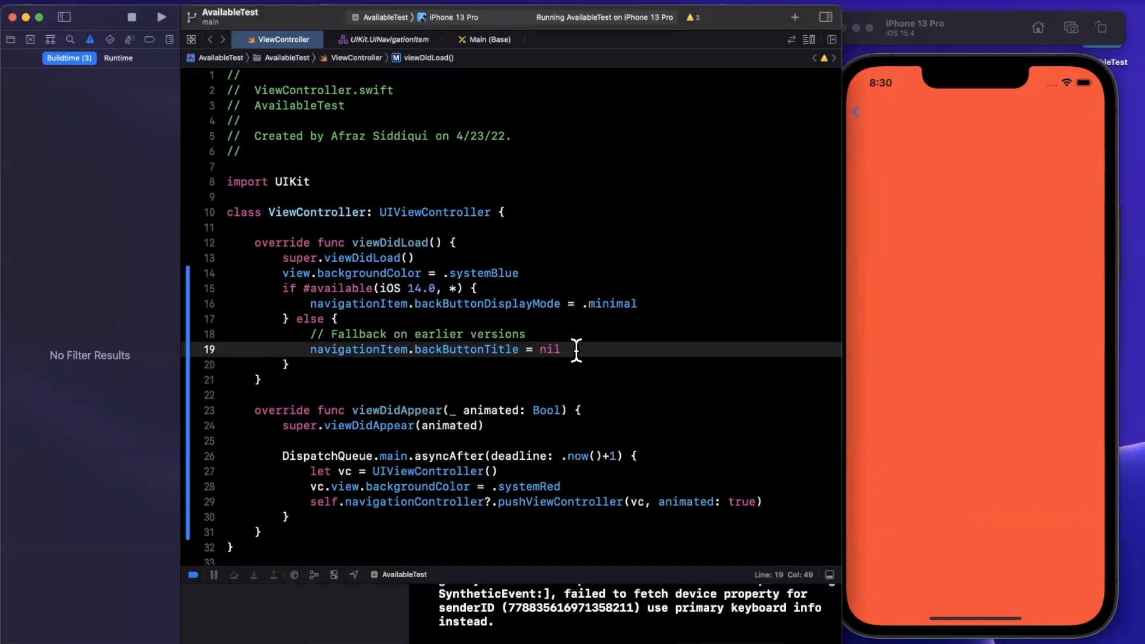
double_click(549, 350)
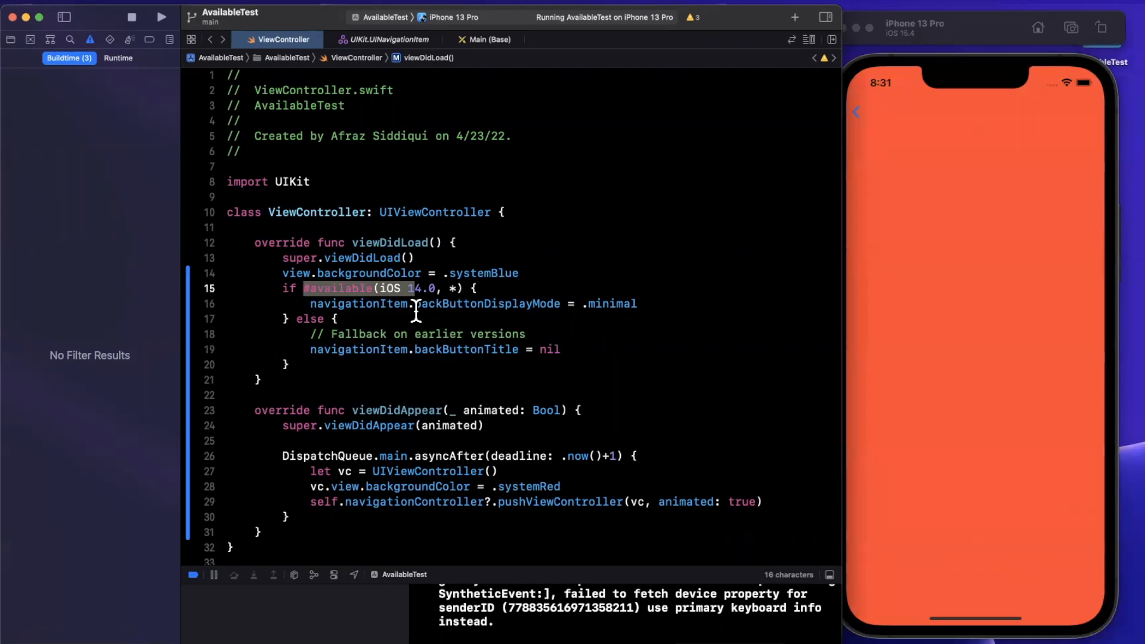
mouse_move(584, 158)
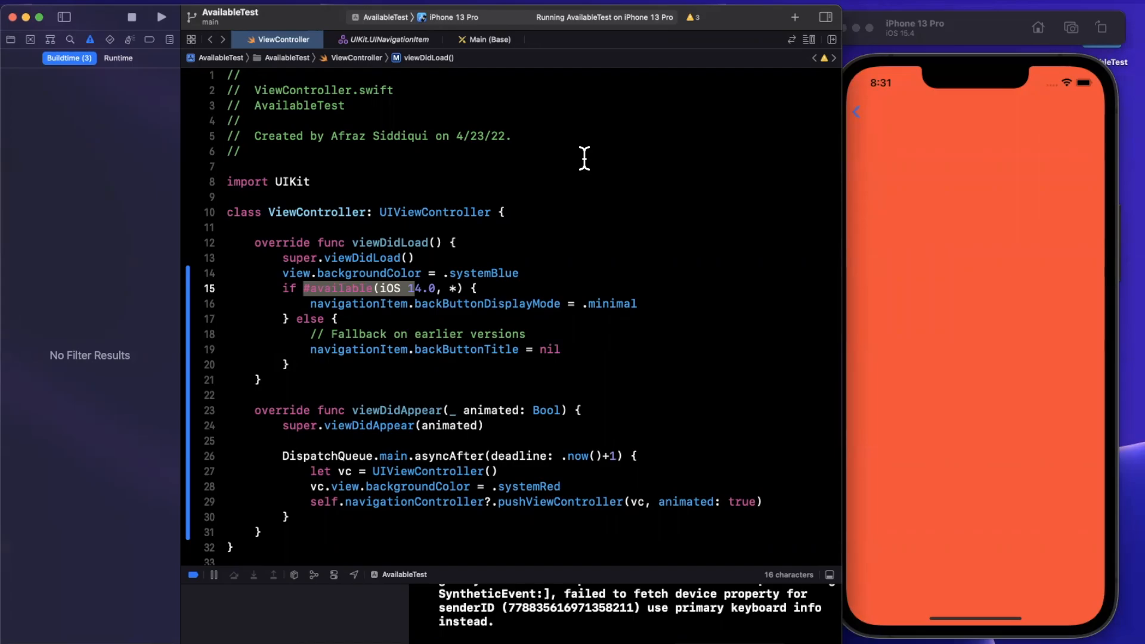
mouse_move(363, 161)
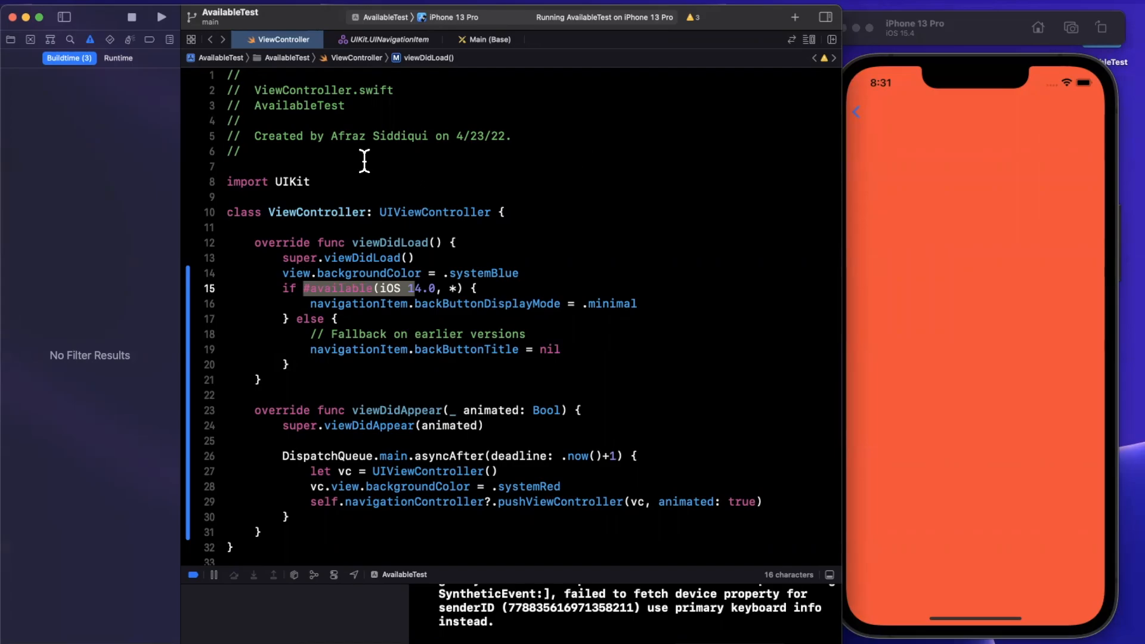